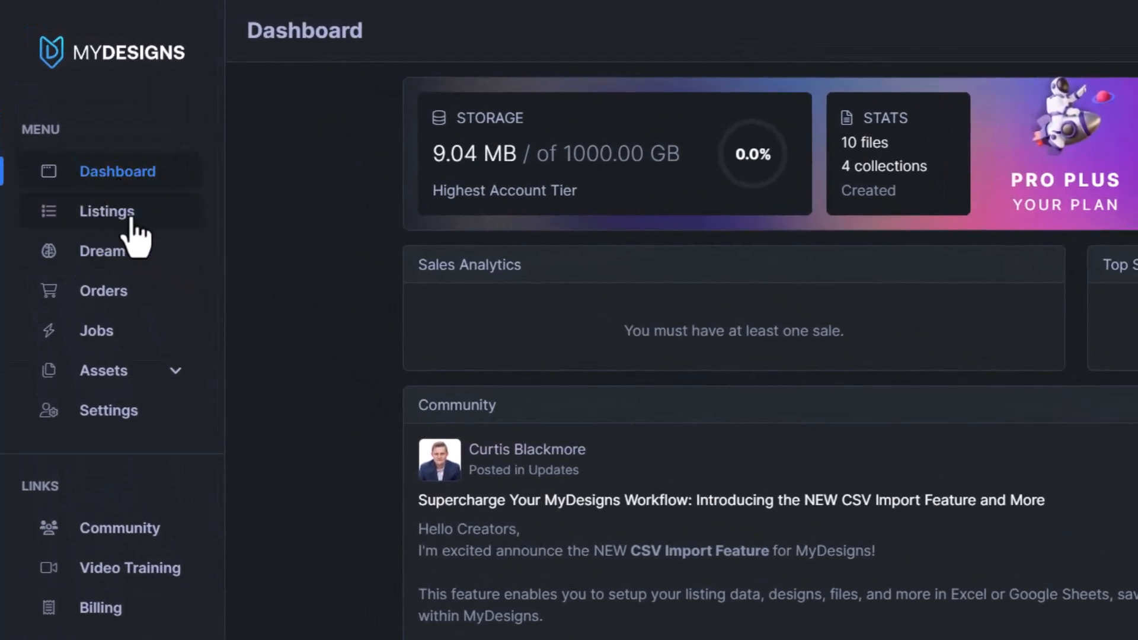
# - Show the Camping collection's Listings page with its two empty design listings
pyautogui.click(106, 211)
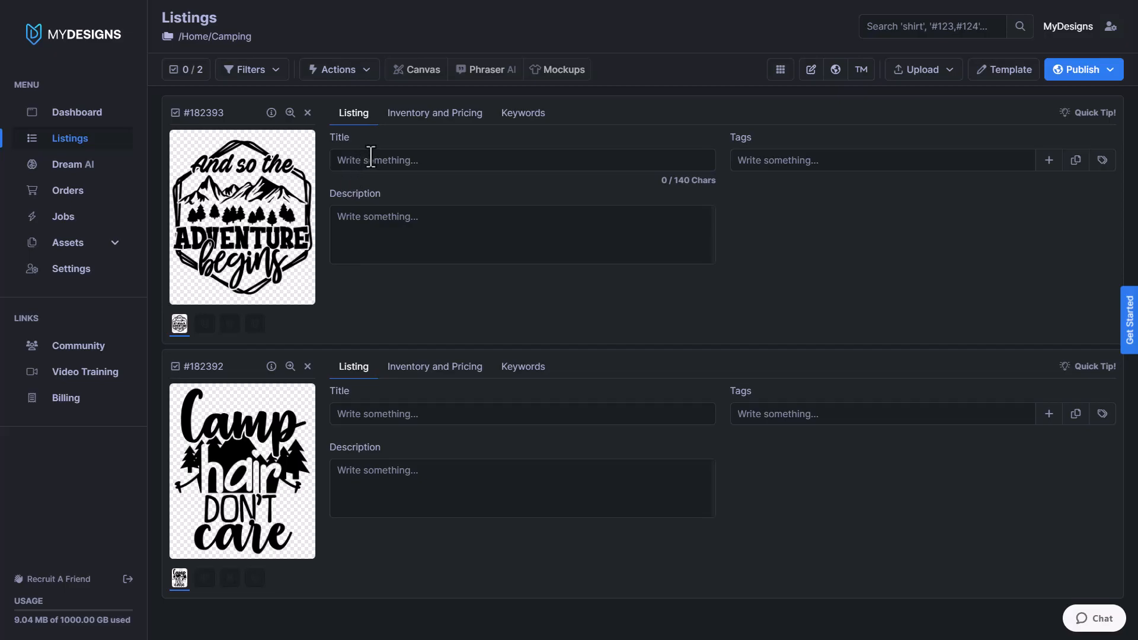
pyautogui.moveTo(544, 158)
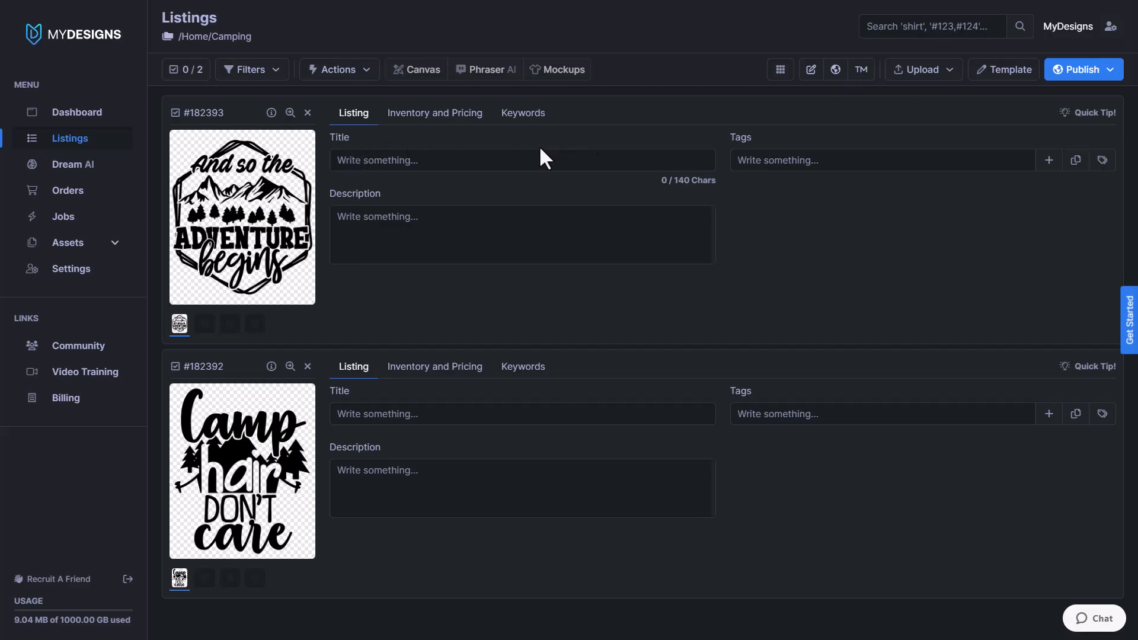
pyautogui.moveTo(411, 154)
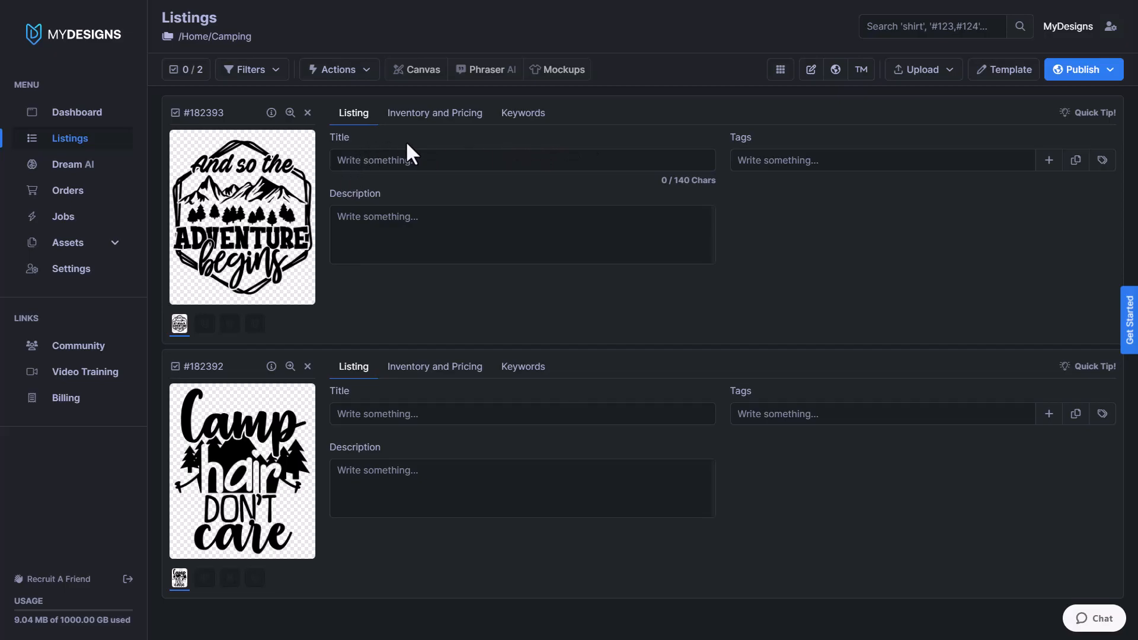
pyautogui.doubleClick(340, 137)
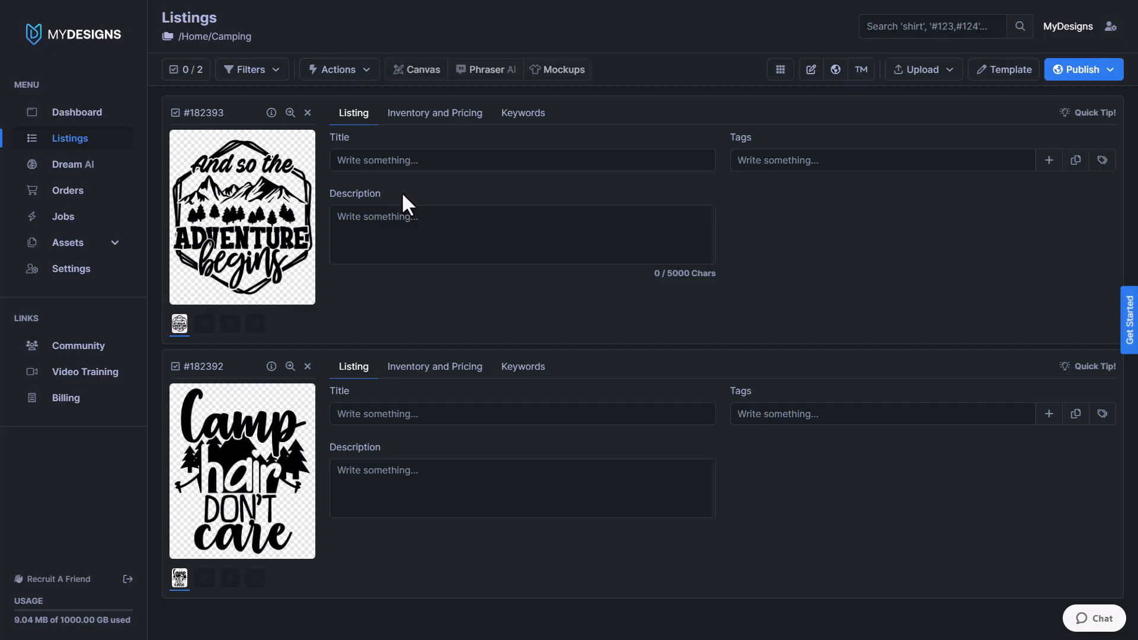
pyautogui.moveTo(399, 208)
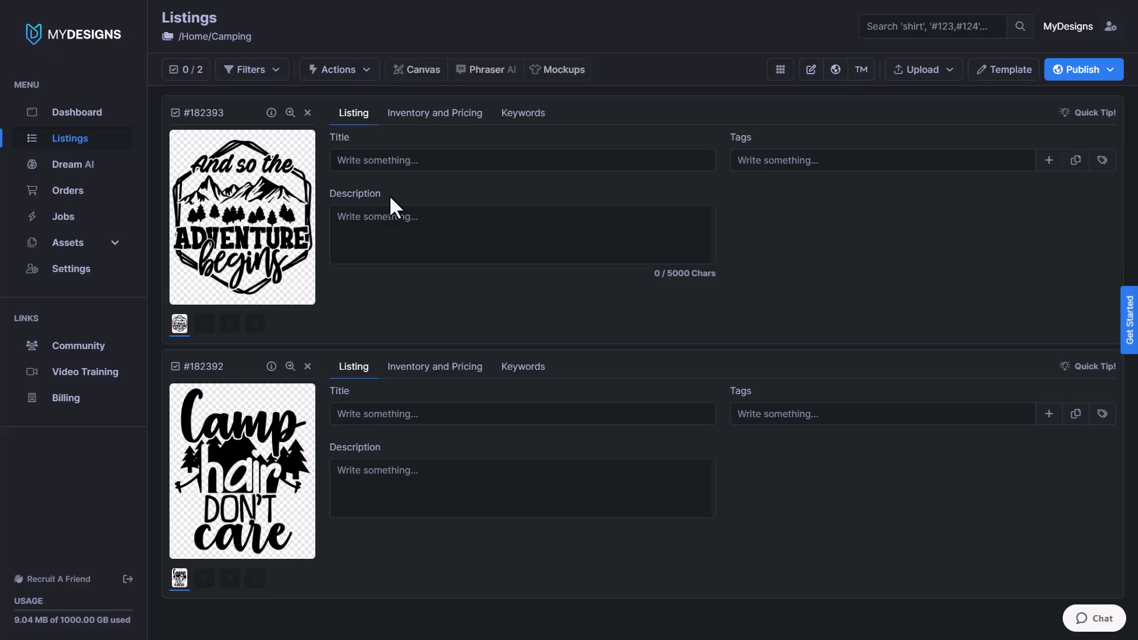
pyautogui.moveTo(417, 203)
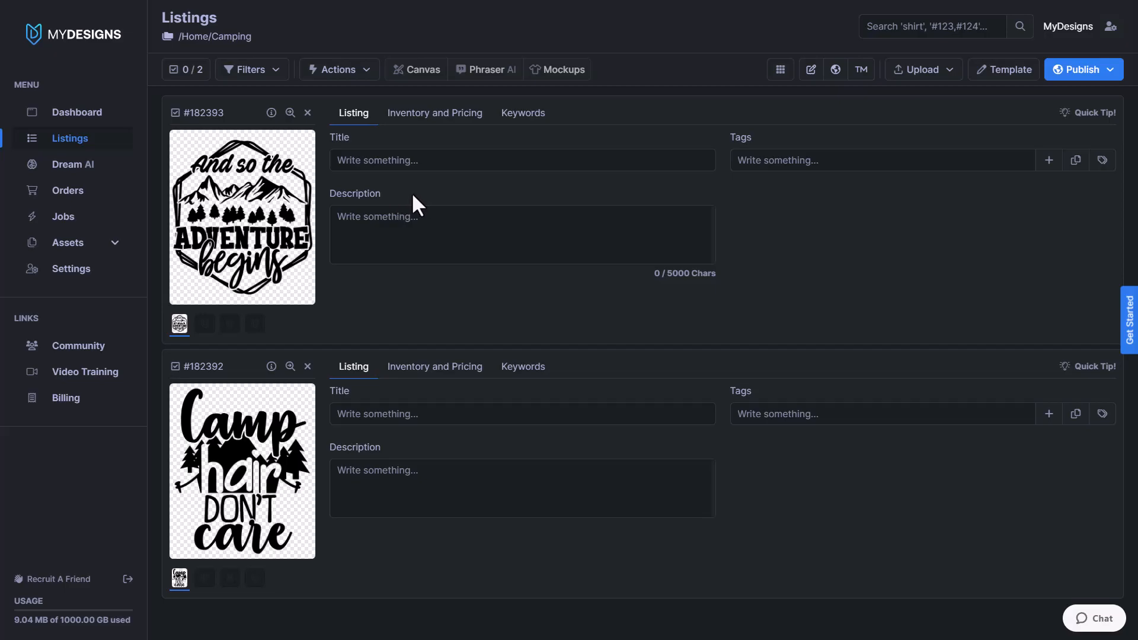
pyautogui.moveTo(444, 205)
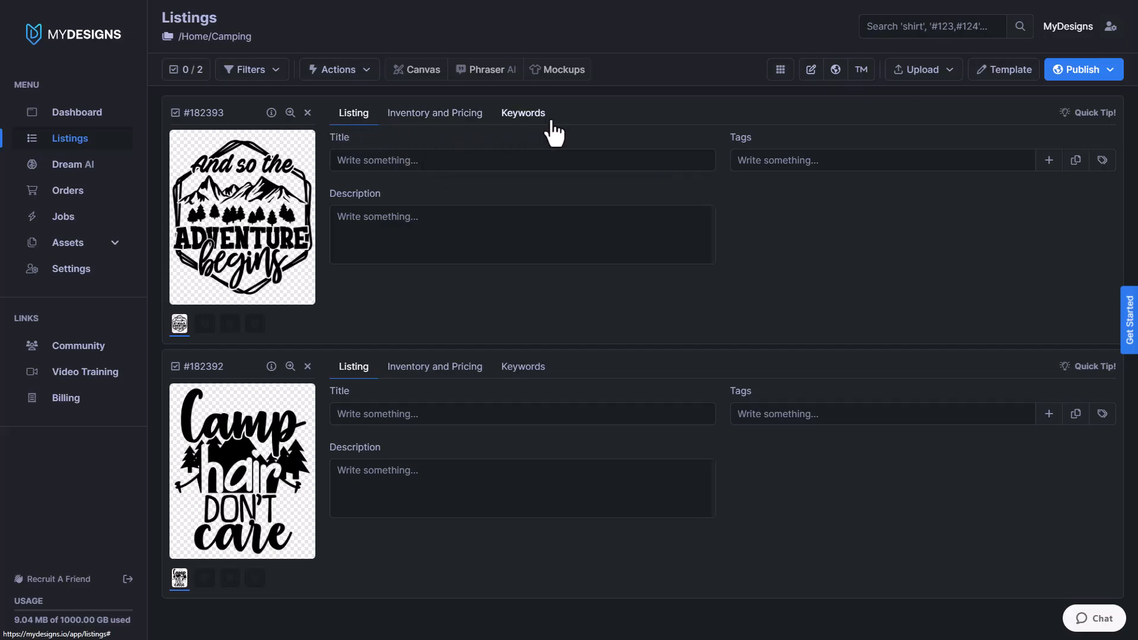
pyautogui.moveTo(413, 136)
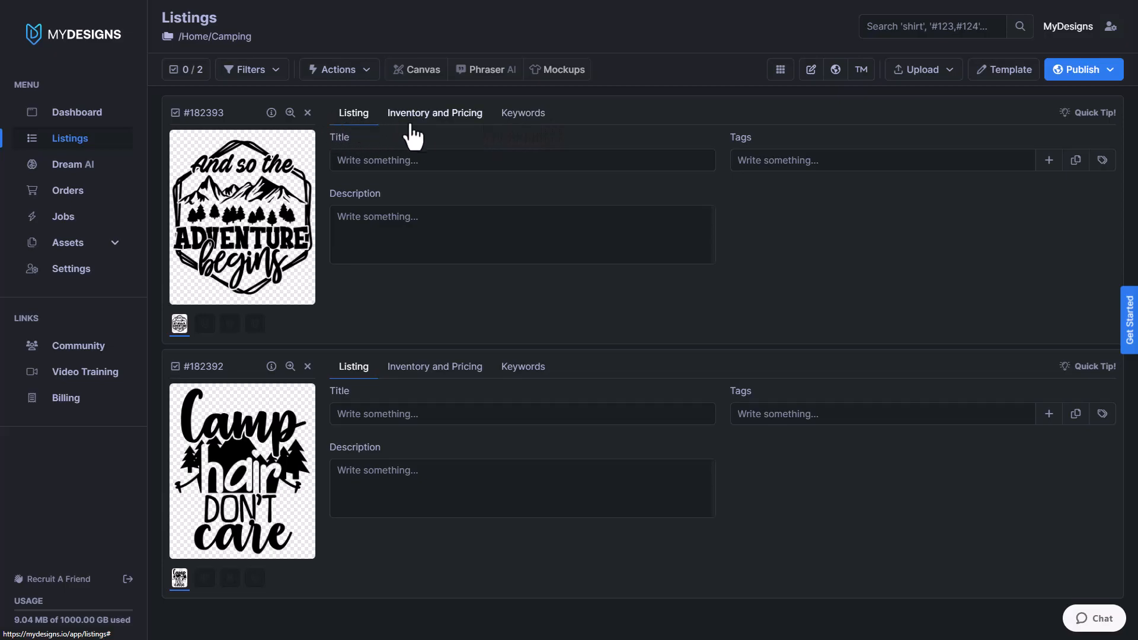
pyautogui.moveTo(536, 135)
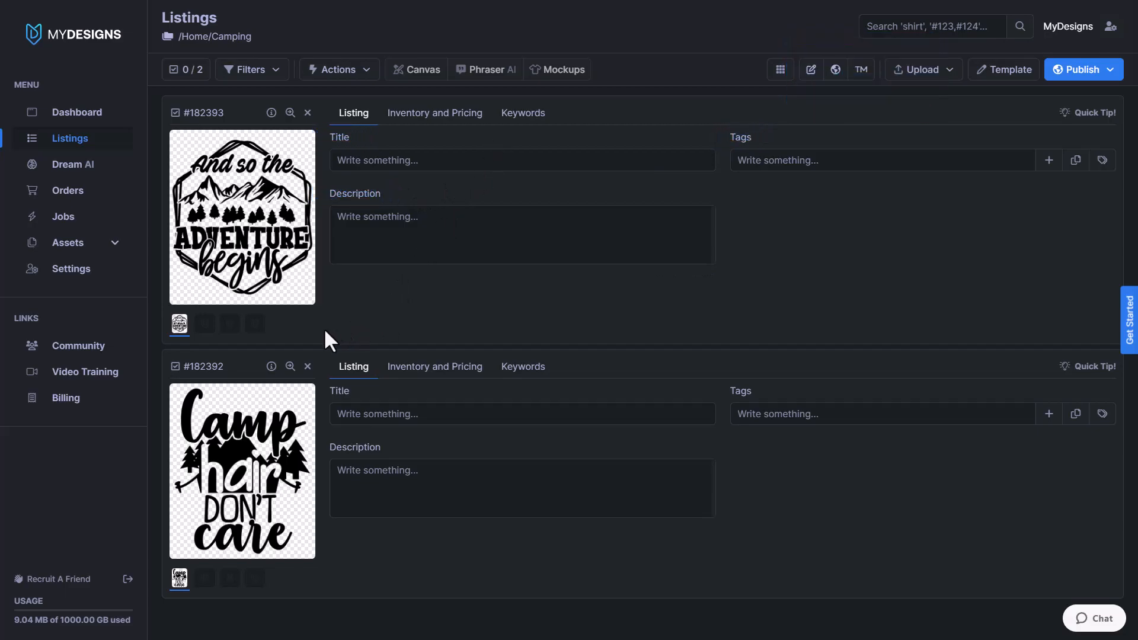
pyautogui.moveTo(204, 323)
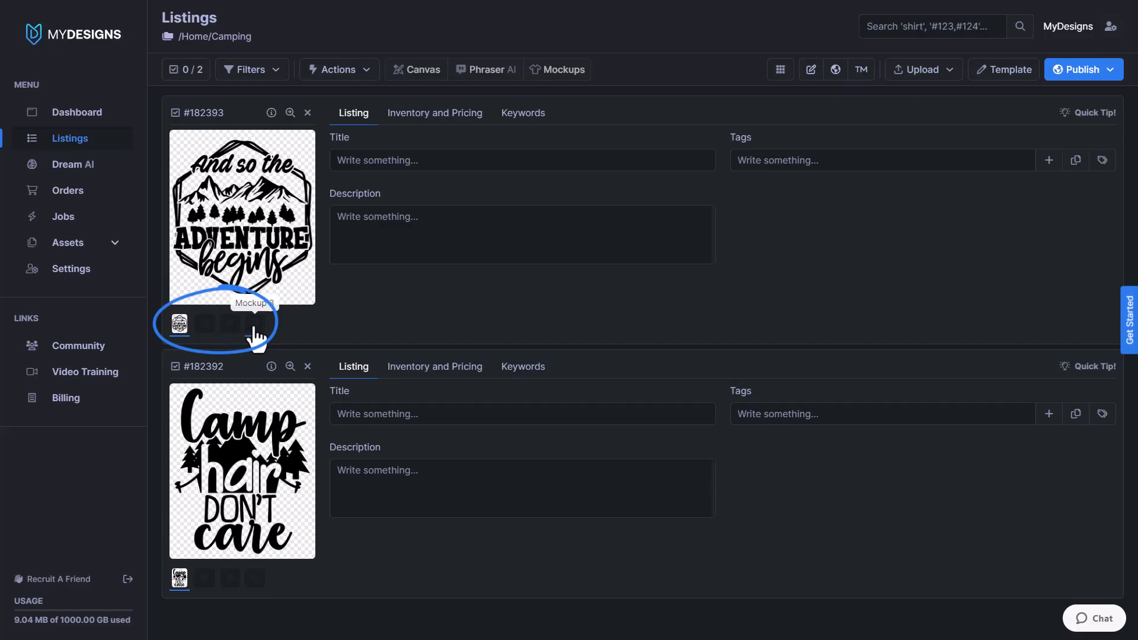
pyautogui.moveTo(256, 335)
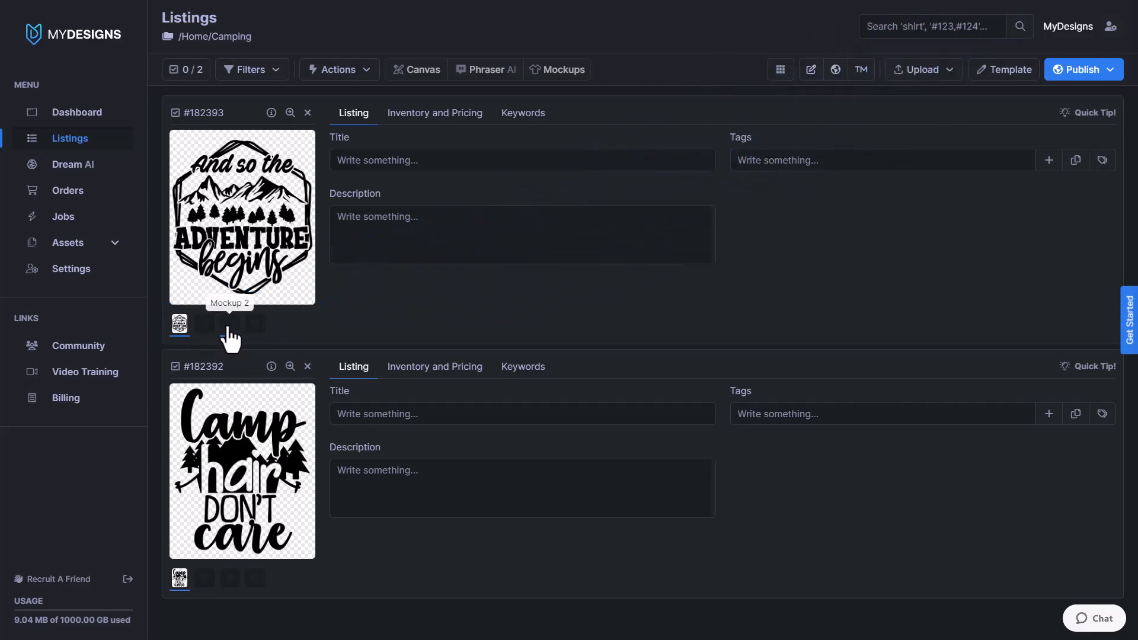
pyautogui.moveTo(574, 325)
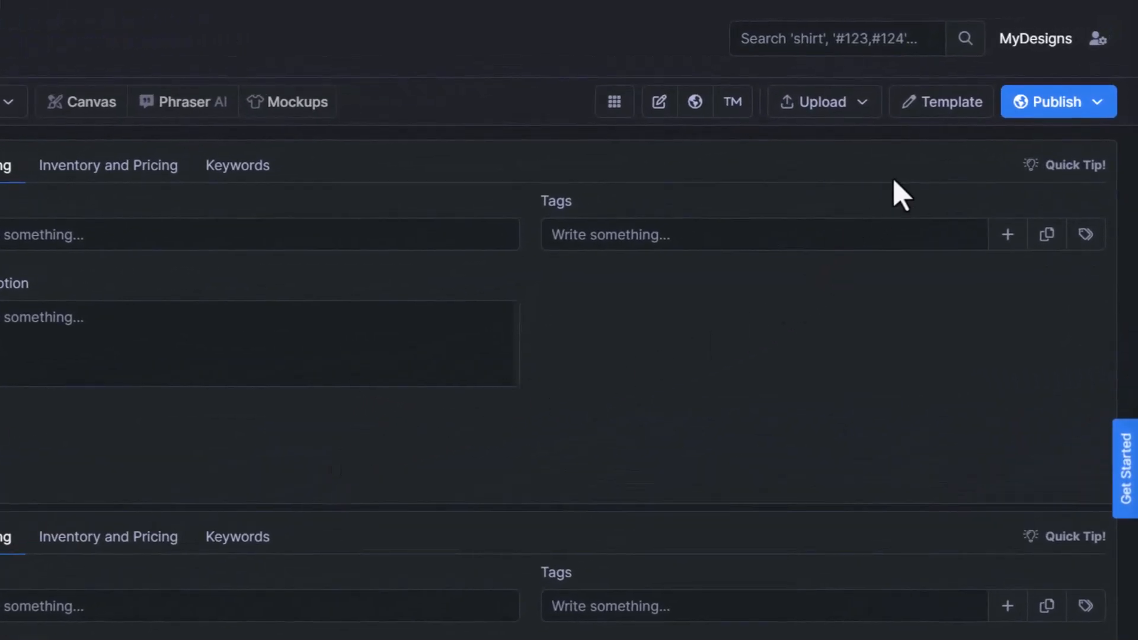
pyautogui.moveTo(1060, 102)
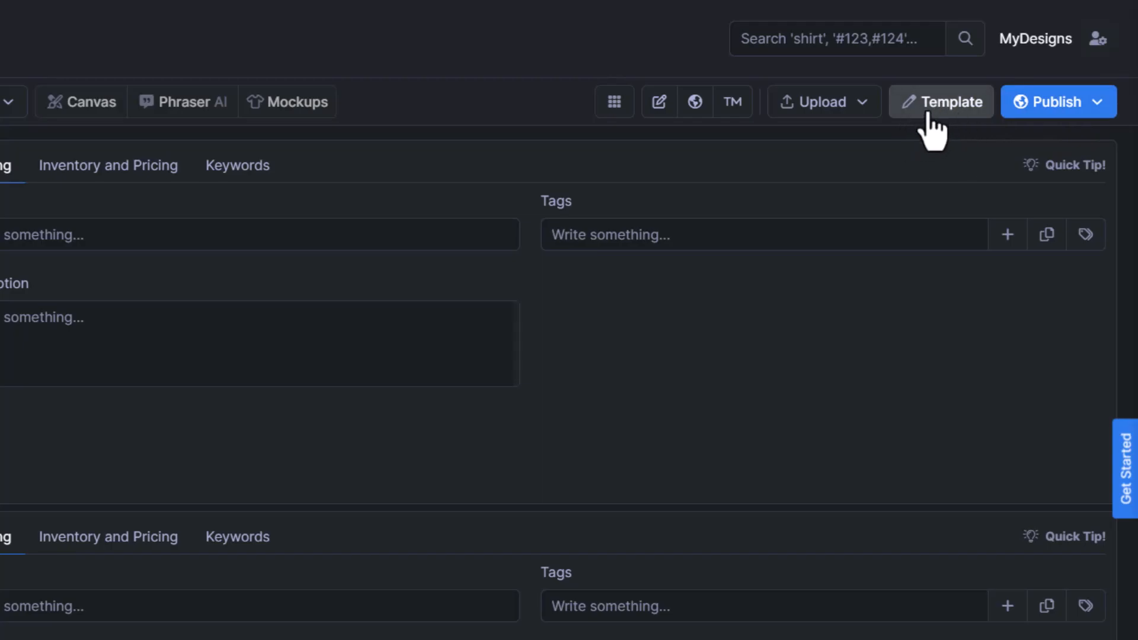
# - Enter the Camping template editor and view the Add Fields type choices
pyautogui.click(940, 102)
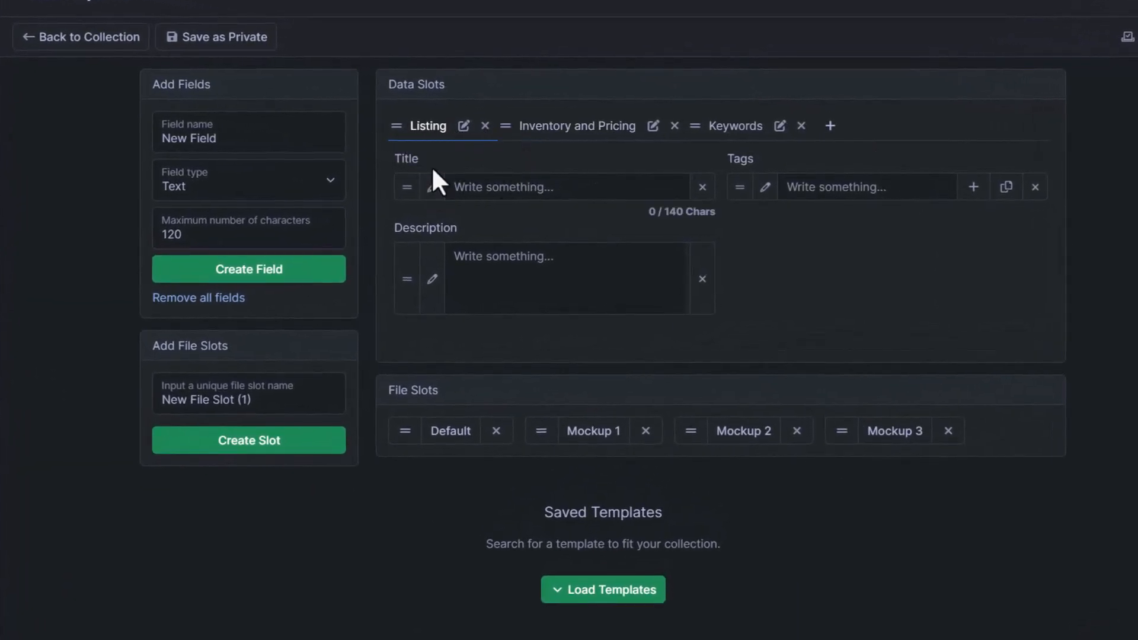
pyautogui.moveTo(405, 186)
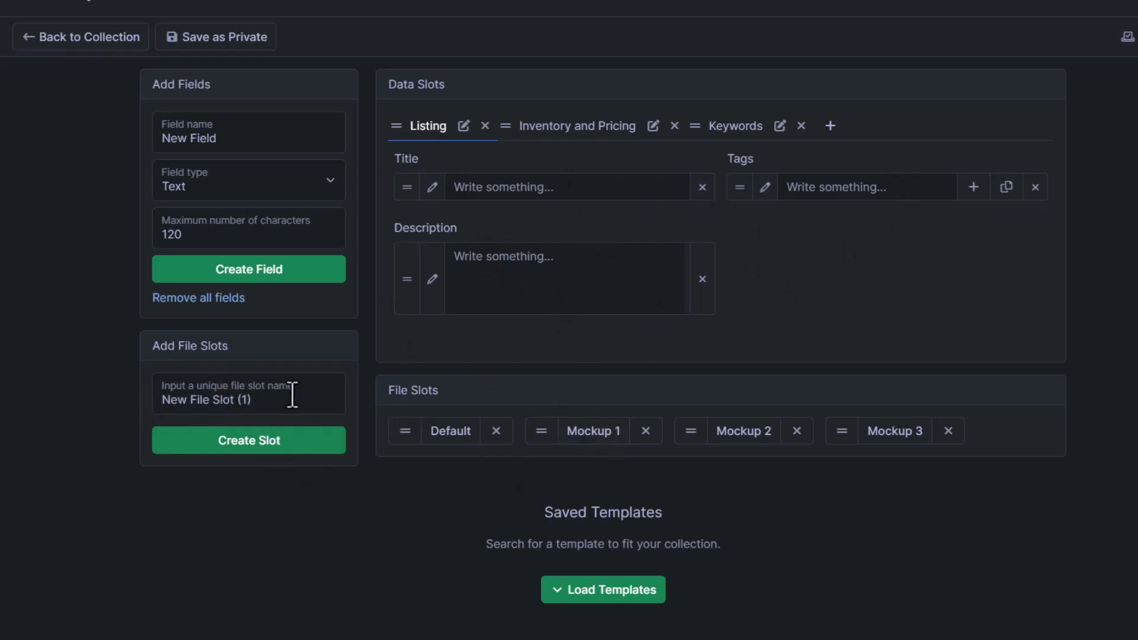
pyautogui.moveTo(230, 132)
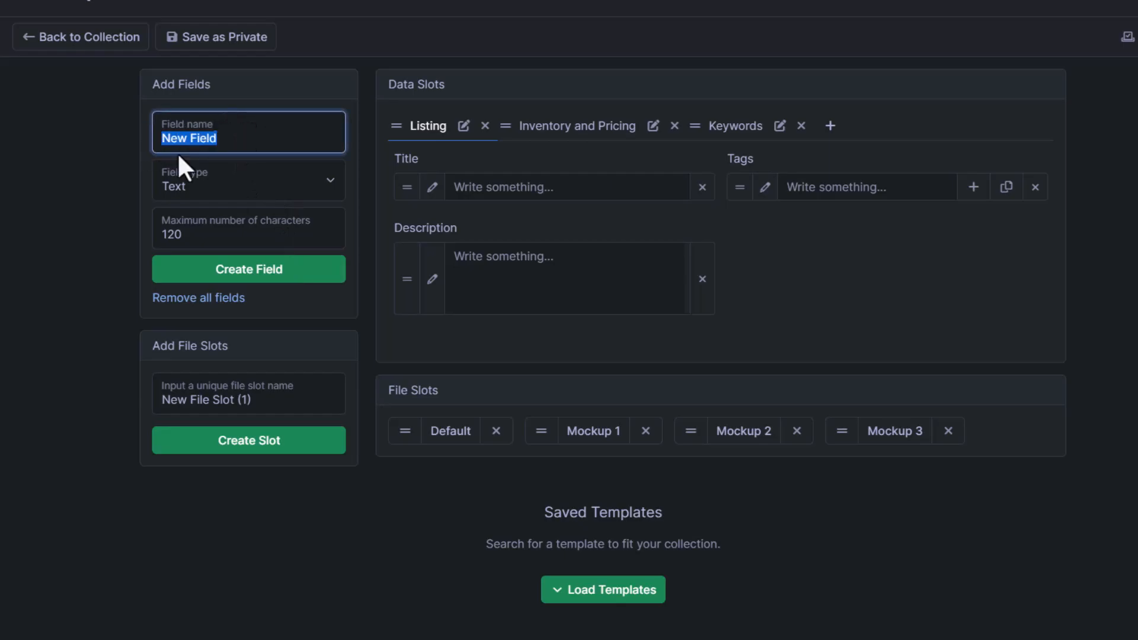
pyautogui.click(248, 179)
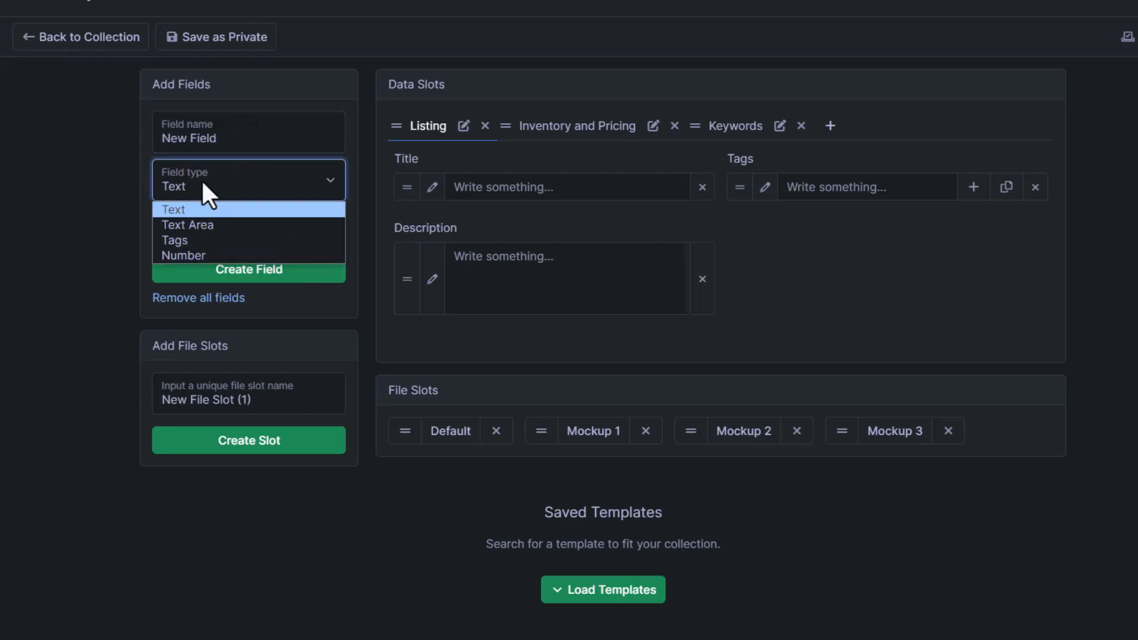
pyautogui.moveTo(192, 225)
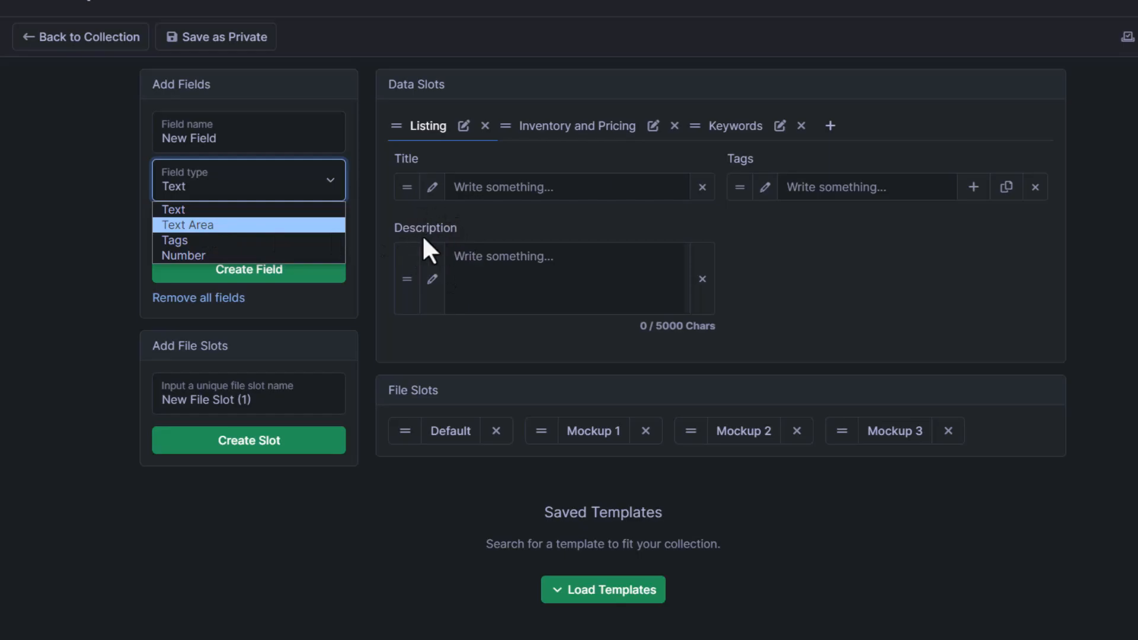
pyautogui.moveTo(195, 246)
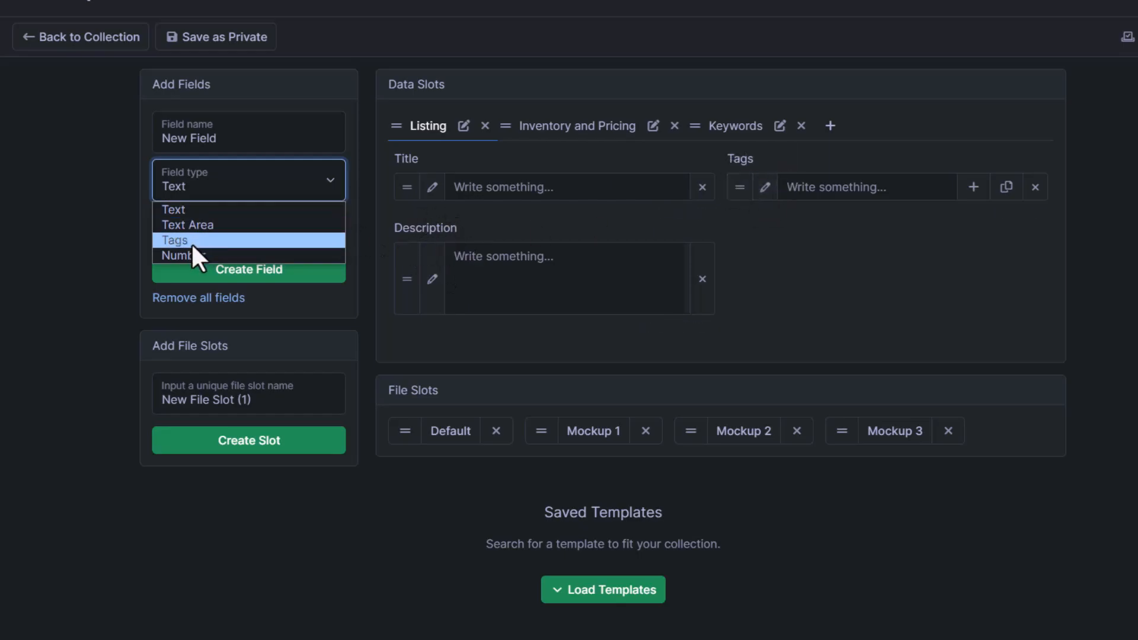
pyautogui.moveTo(183, 255)
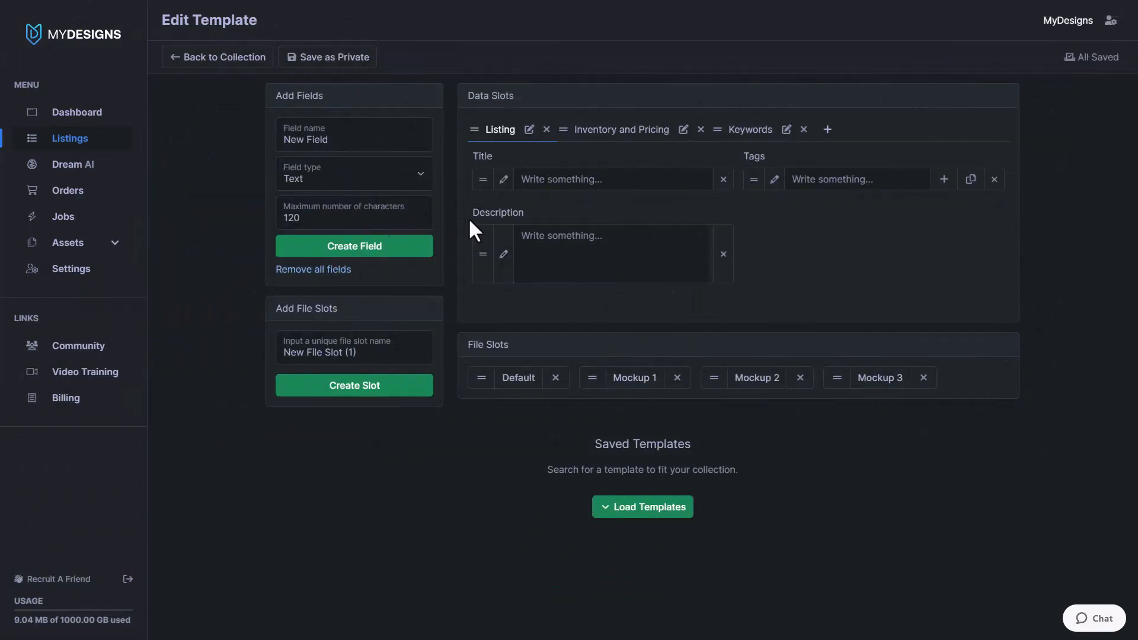
pyautogui.moveTo(502, 179)
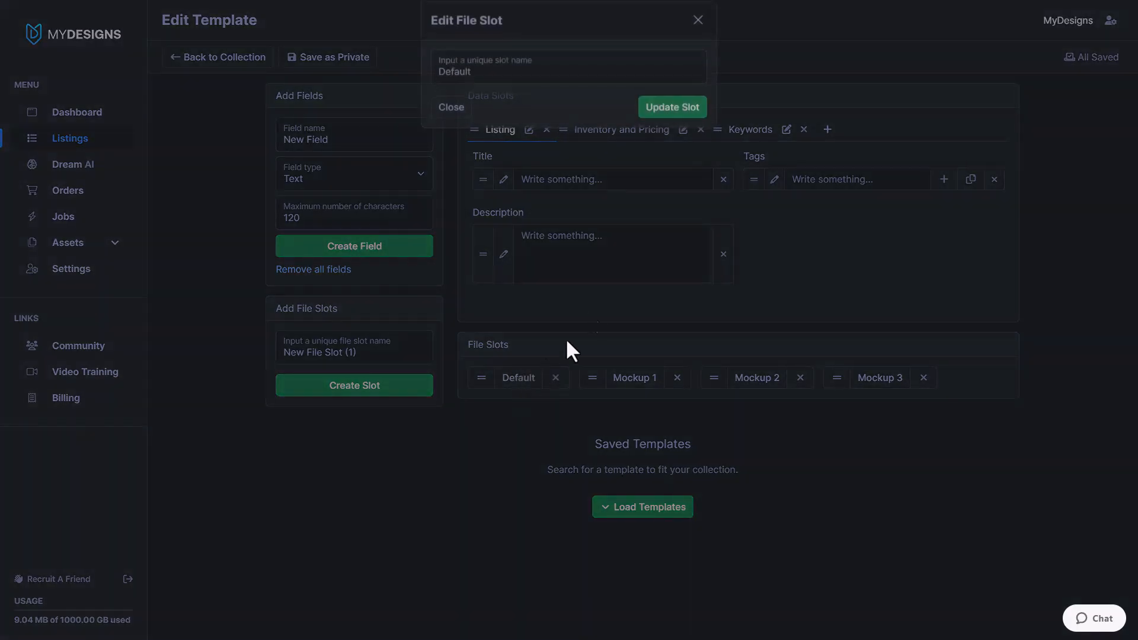
pyautogui.click(568, 82)
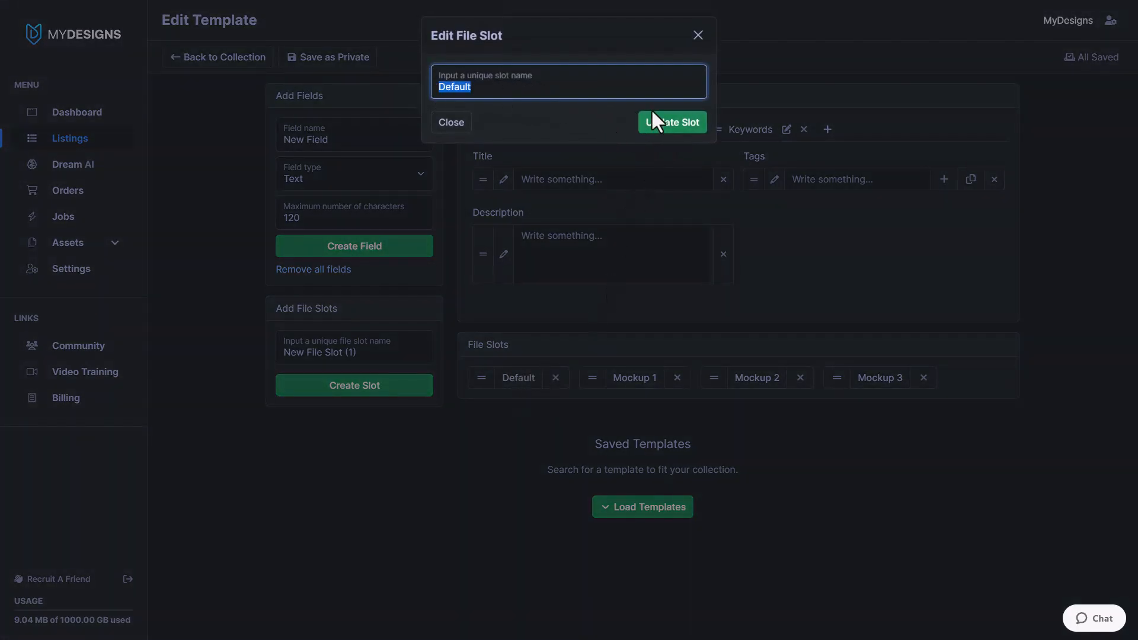
pyautogui.click(671, 121)
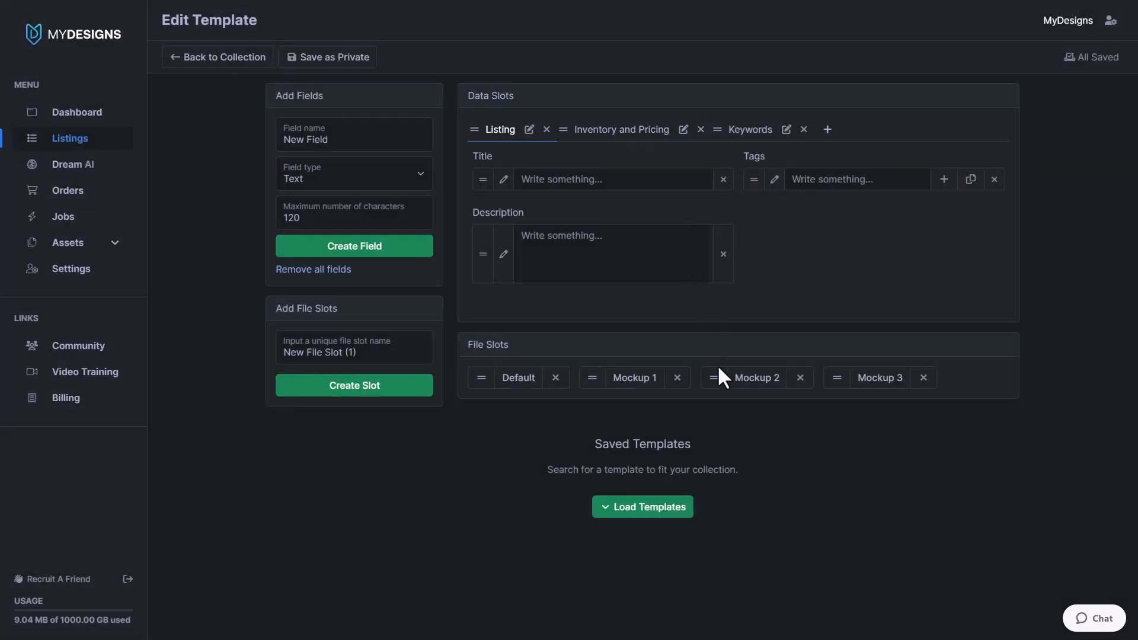
pyautogui.moveTo(797, 461)
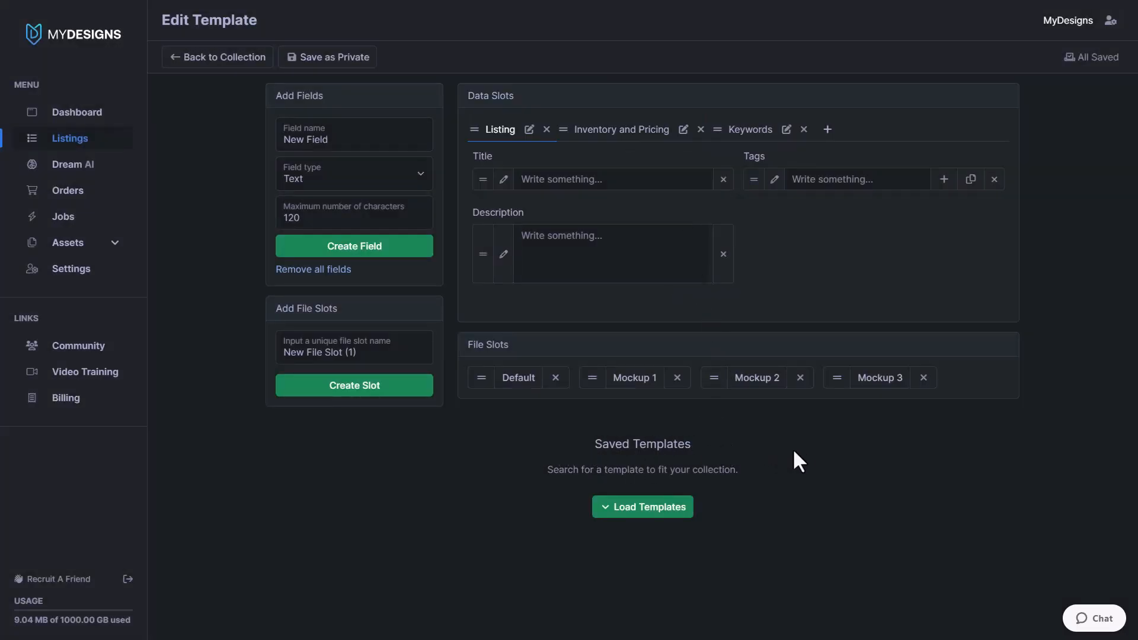
pyautogui.moveTo(615, 463)
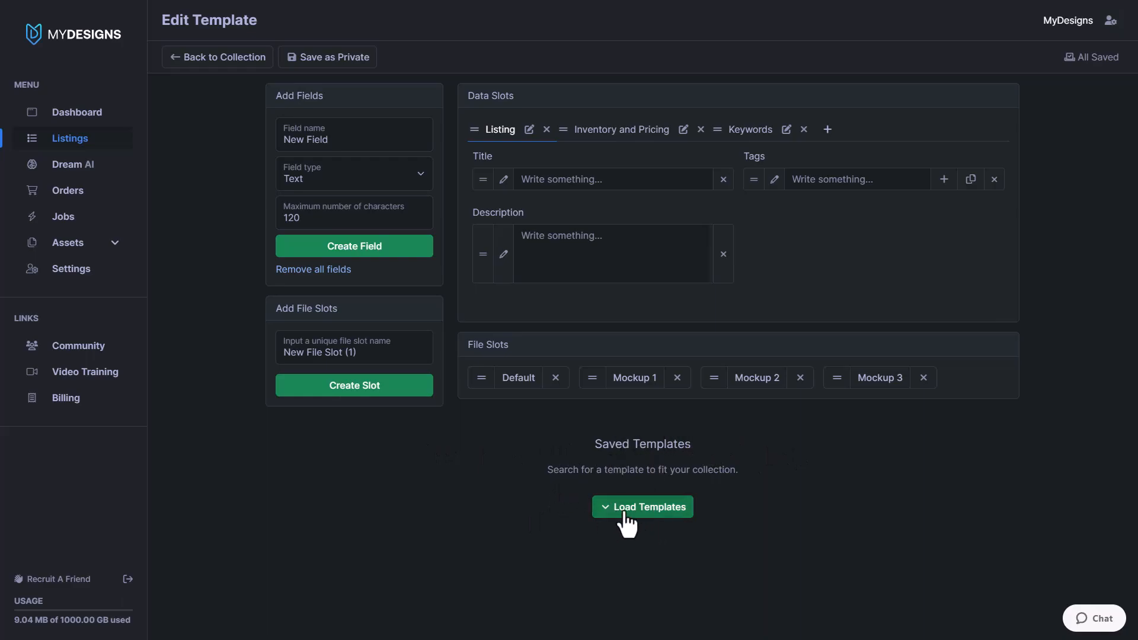
pyautogui.click(641, 506)
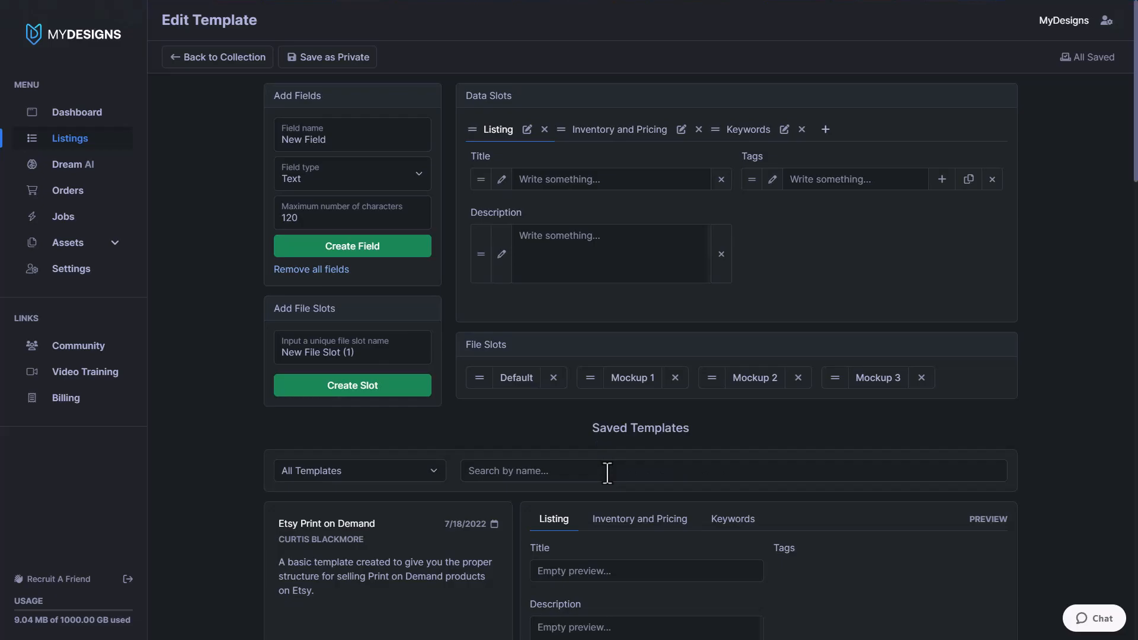
pyautogui.scroll(-3)
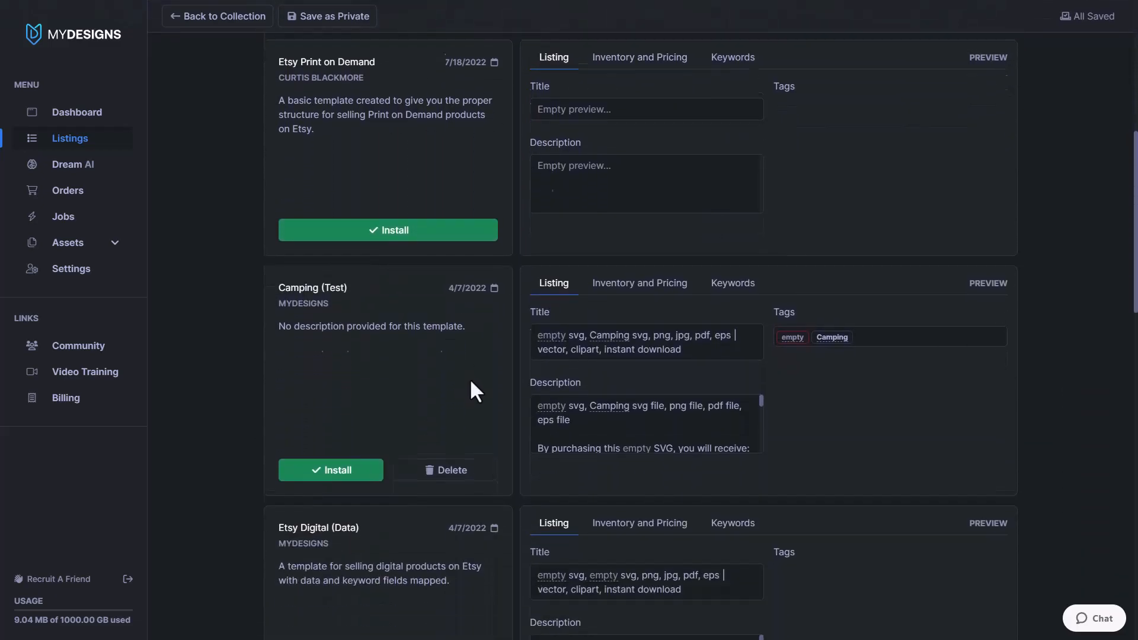
pyautogui.scroll(-3)
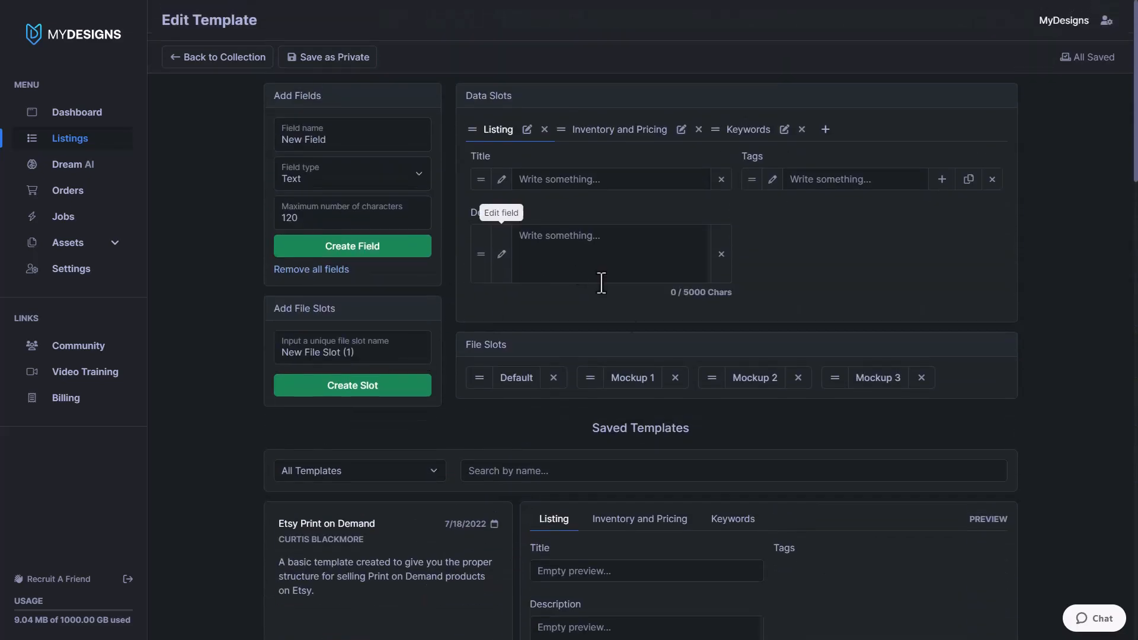
pyautogui.moveTo(518, 355)
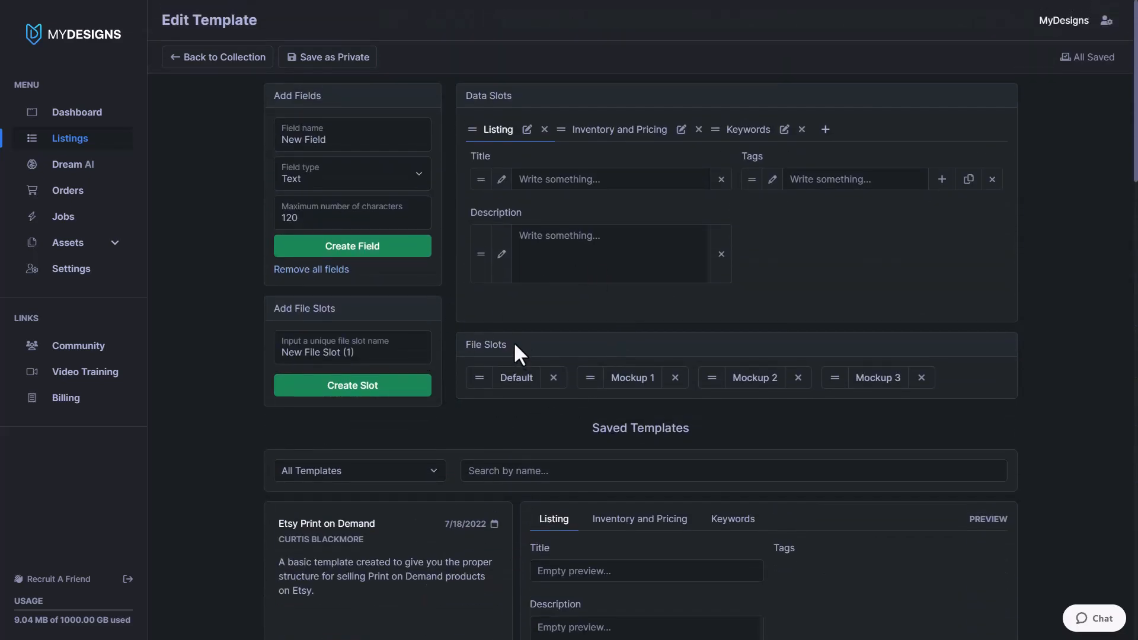
pyautogui.moveTo(469, 180)
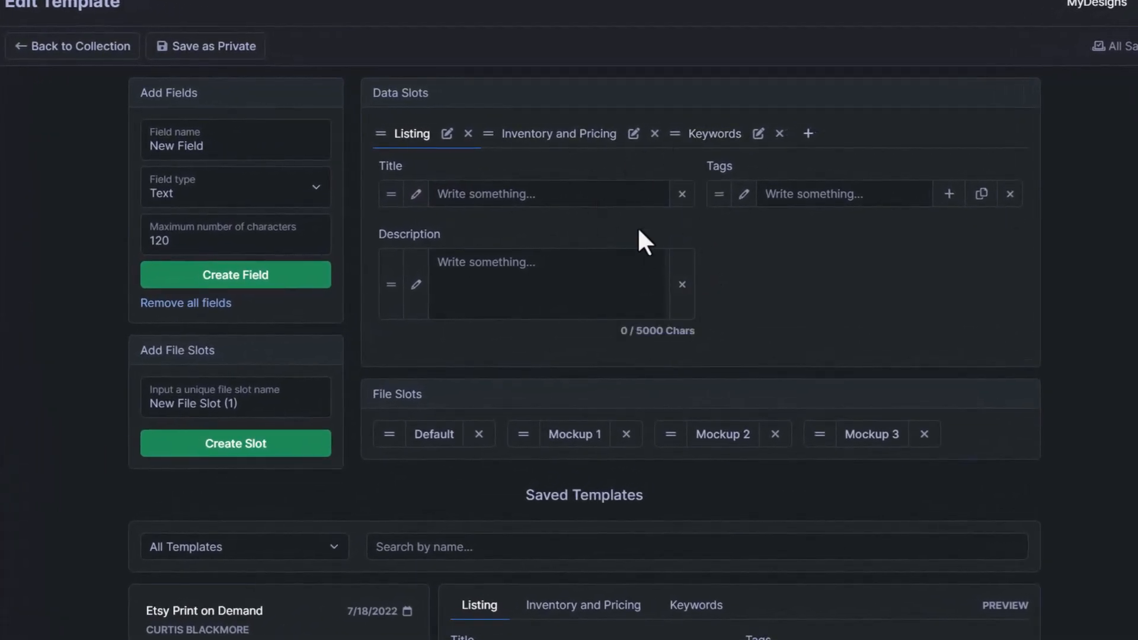
# - Delete the old Title field and create a new Title text field limited to 120 characters
pyautogui.click(547, 193)
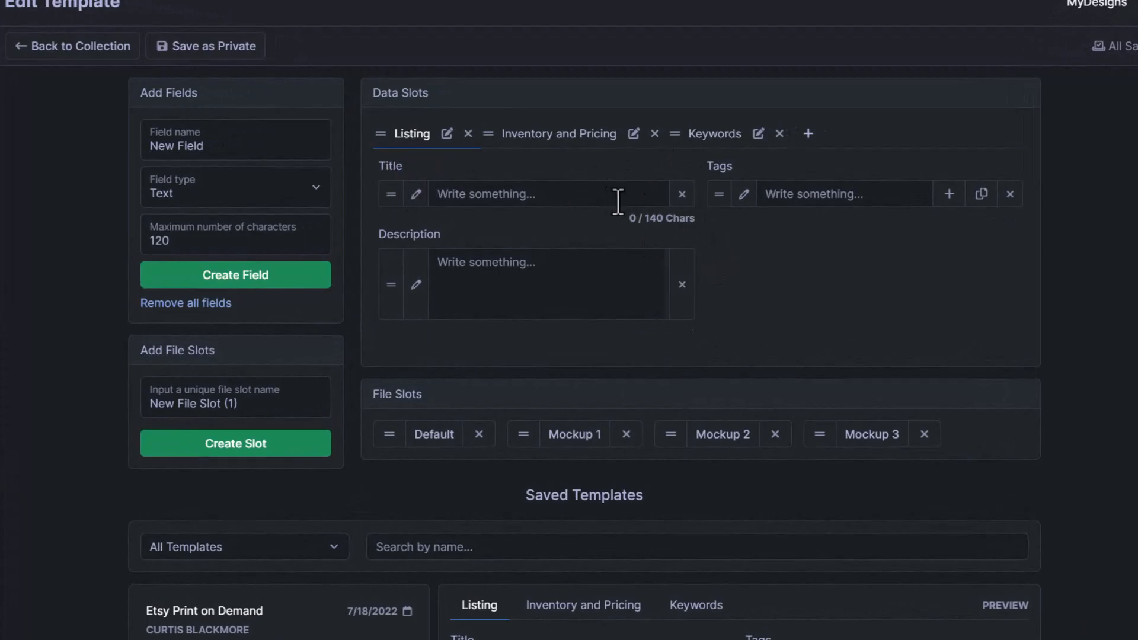
pyautogui.moveTo(681, 193)
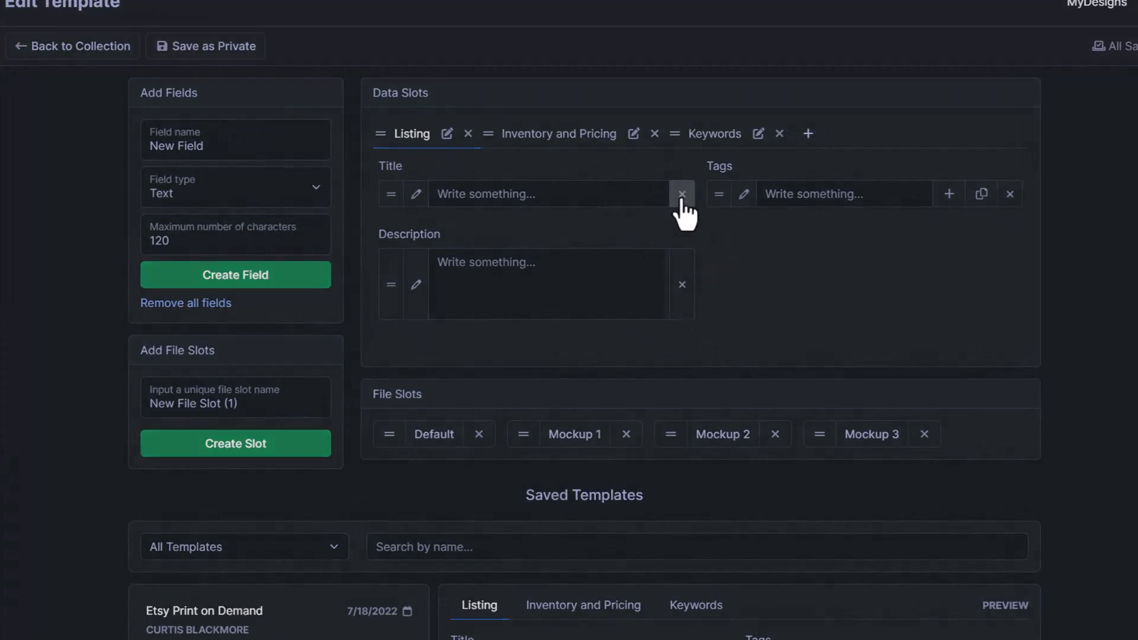
pyautogui.click(681, 193)
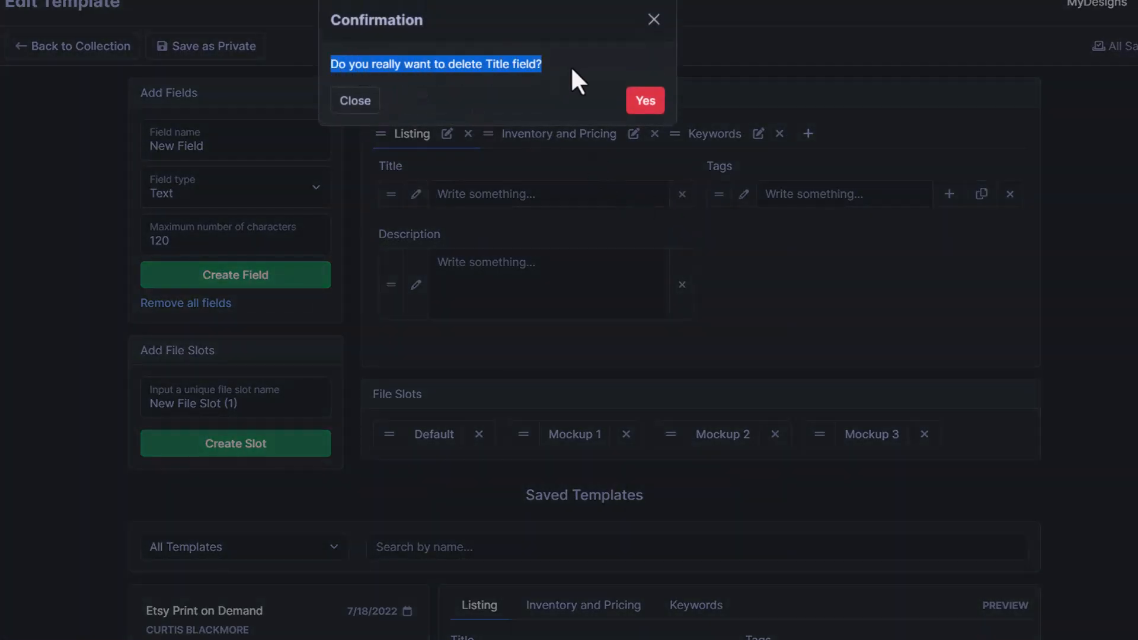
pyautogui.click(642, 99)
pyautogui.write('T')
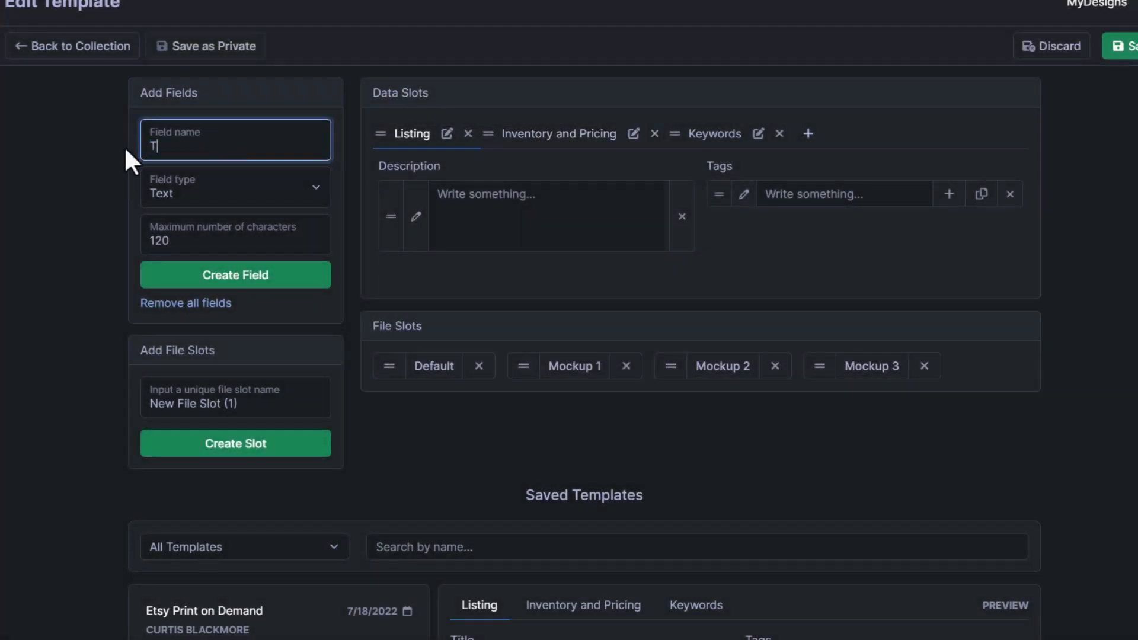
pyautogui.write('itle')
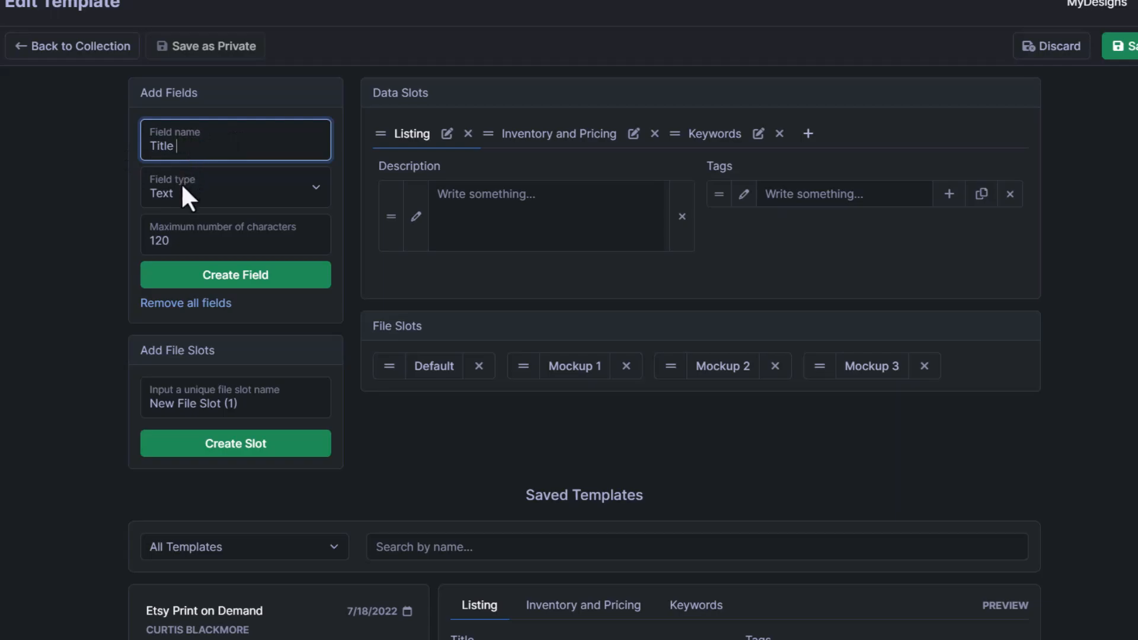
pyautogui.click(235, 186)
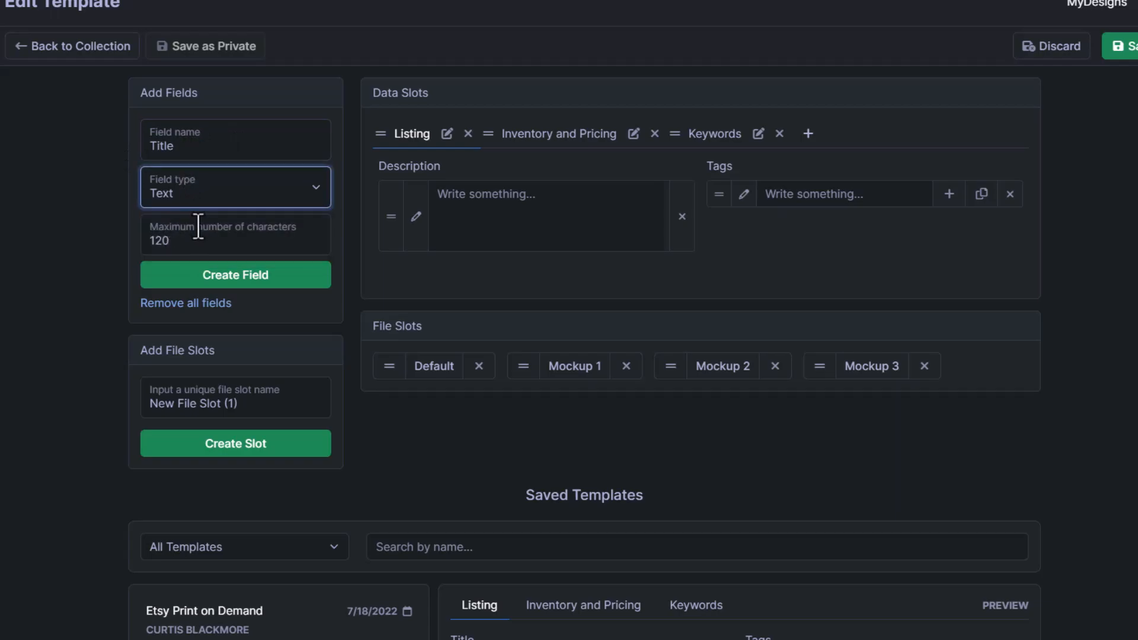
pyautogui.click(235, 235)
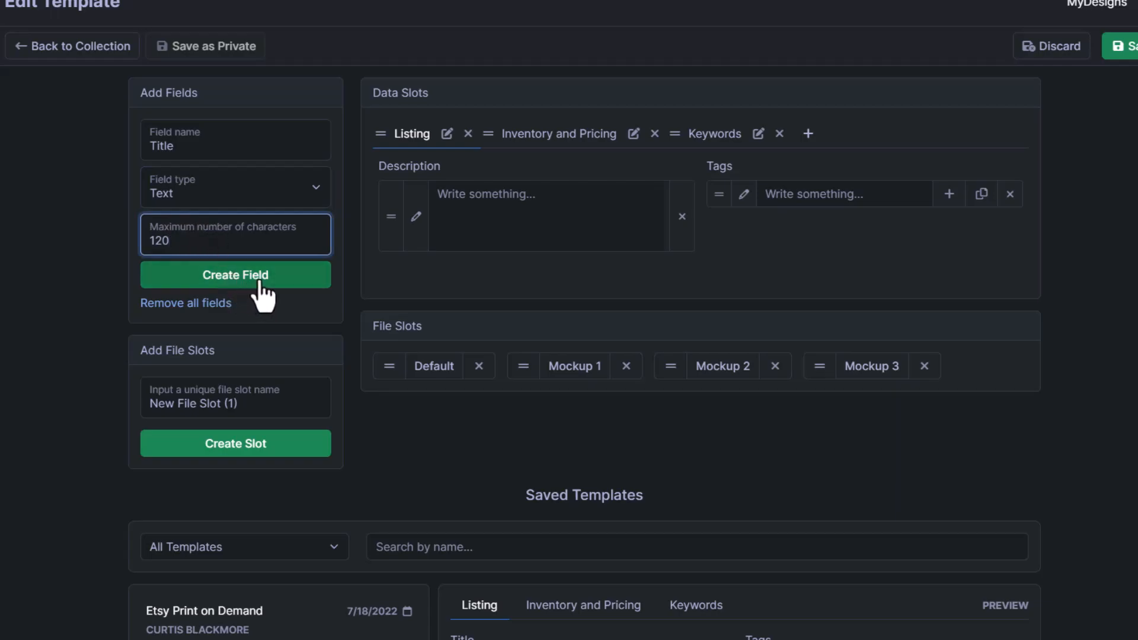
pyautogui.click(235, 273)
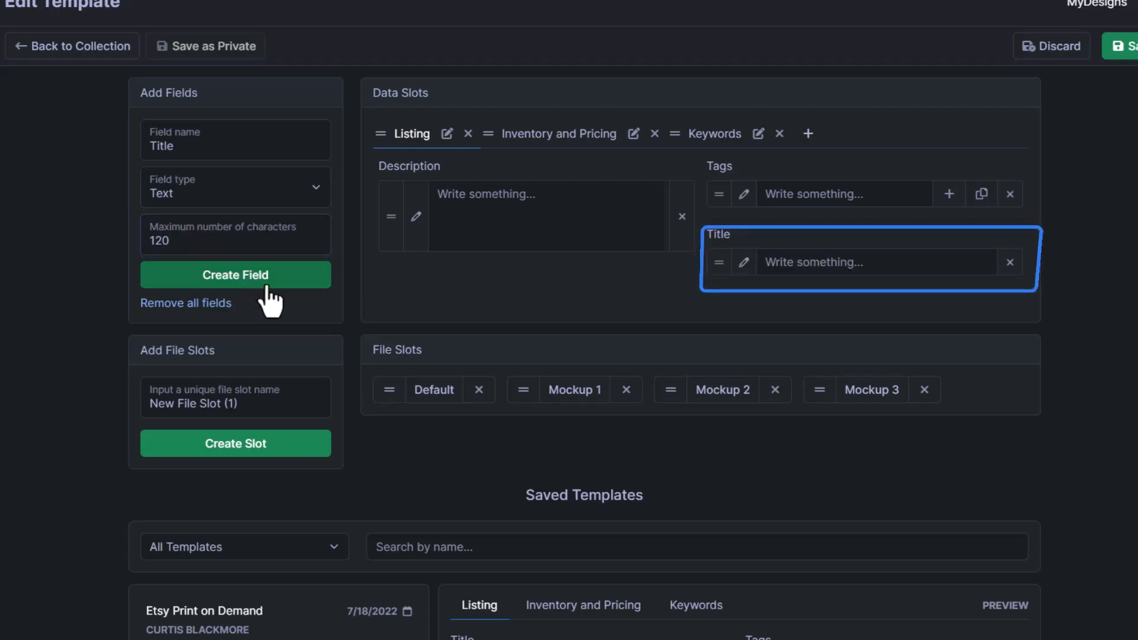
pyautogui.moveTo(649, 308)
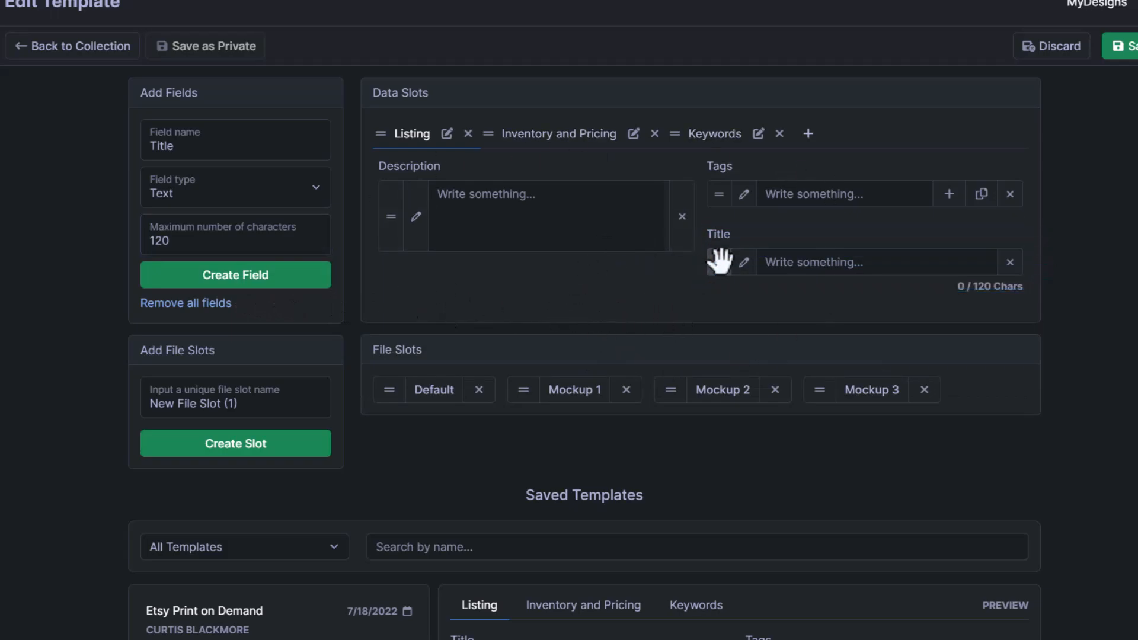
pyautogui.moveTo(720, 263)
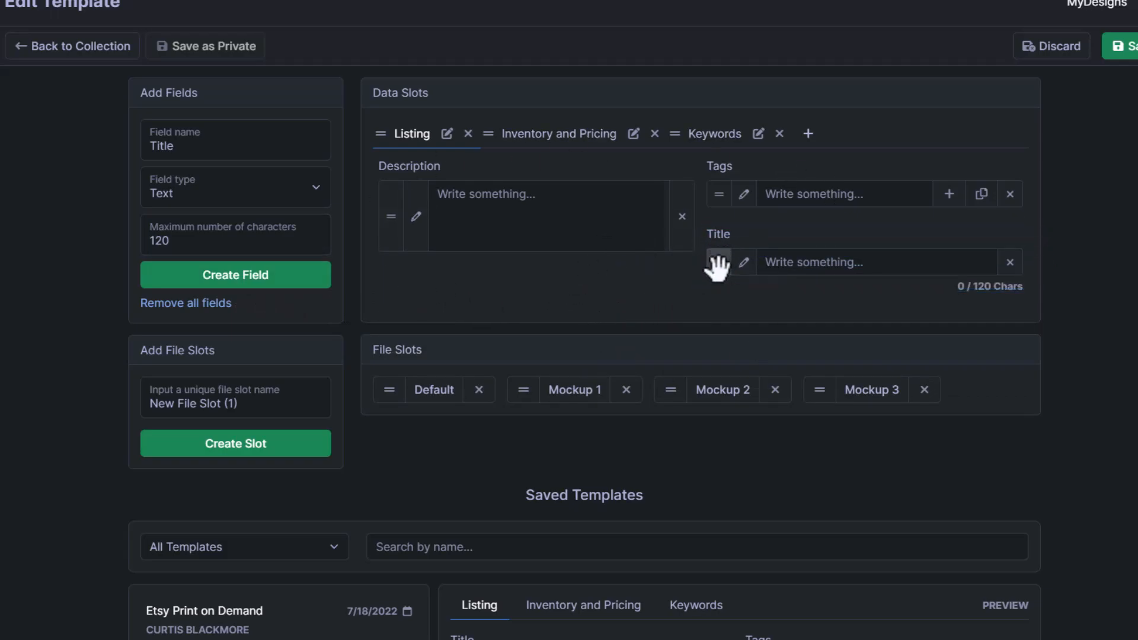
pyautogui.moveTo(717, 262)
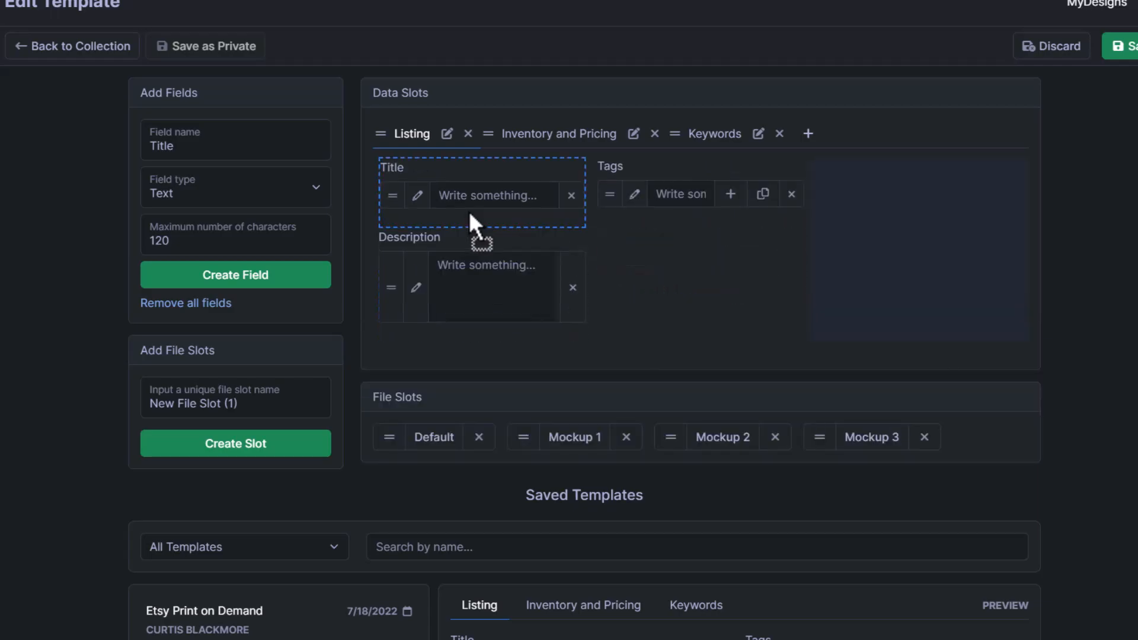
pyautogui.moveTo(413, 196)
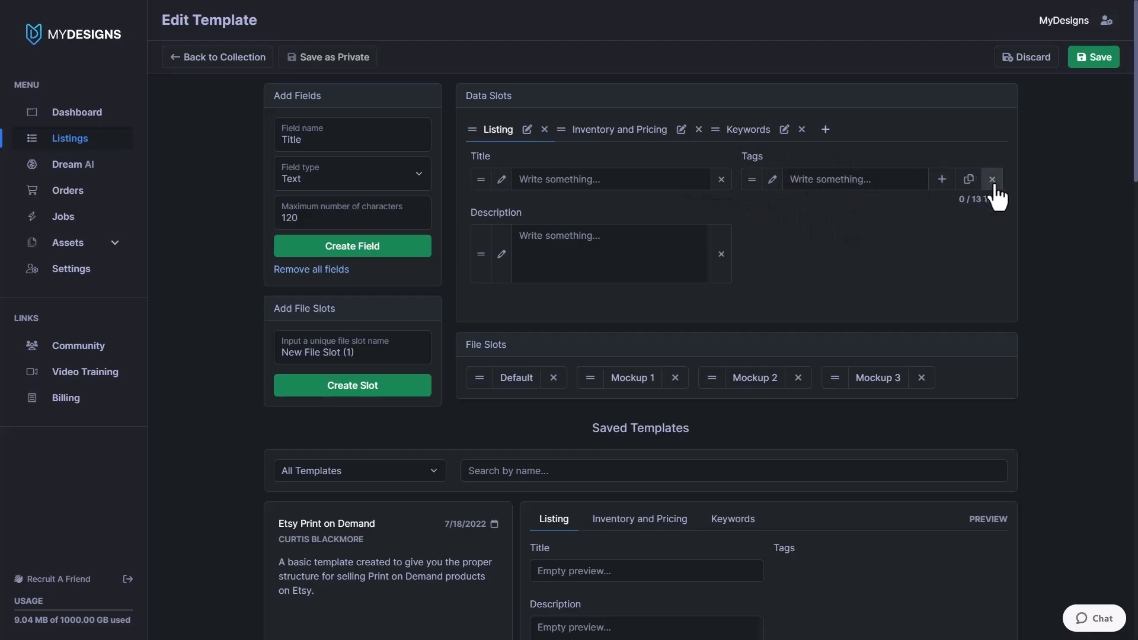
# - Delete the Tags field and create a Brand text field limited to 50 characters
pyautogui.click(991, 179)
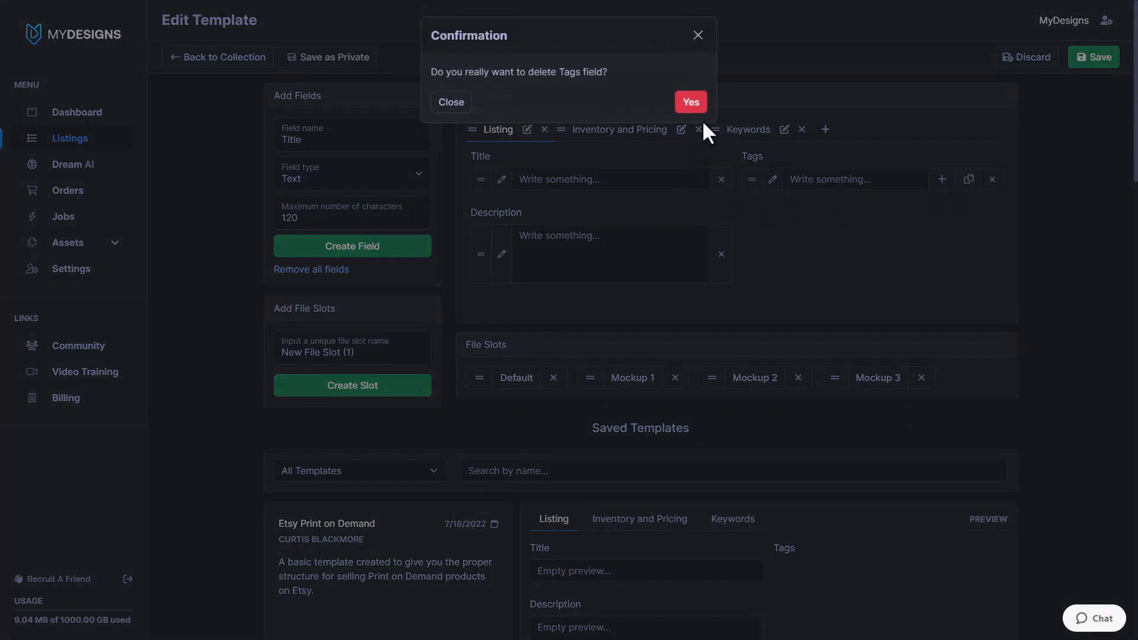
pyautogui.click(689, 102)
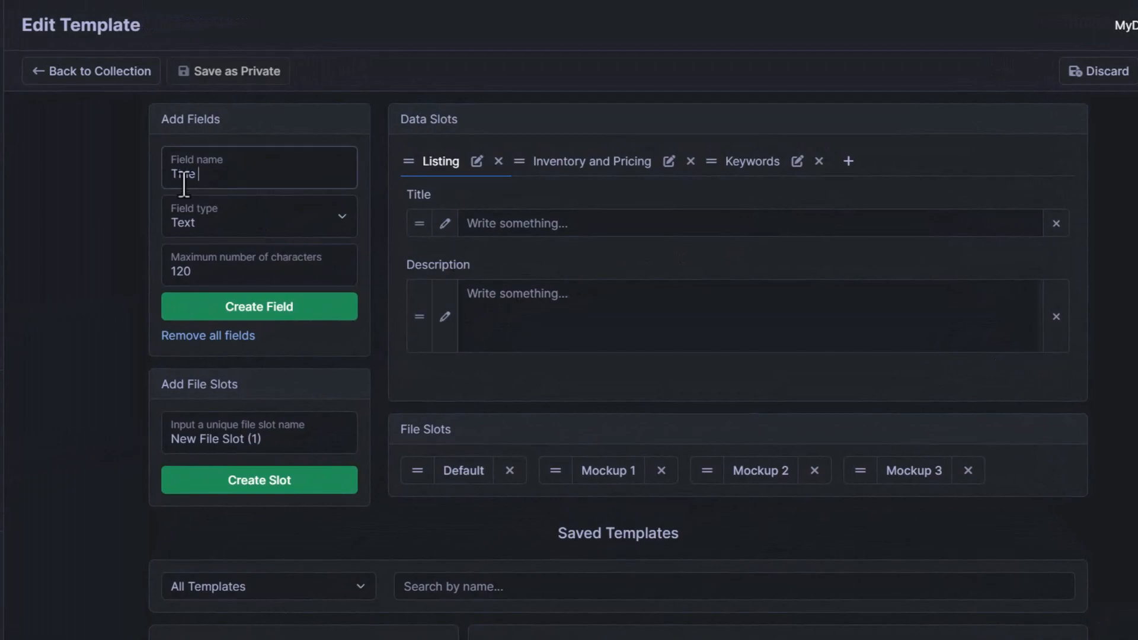
pyautogui.write('Brand')
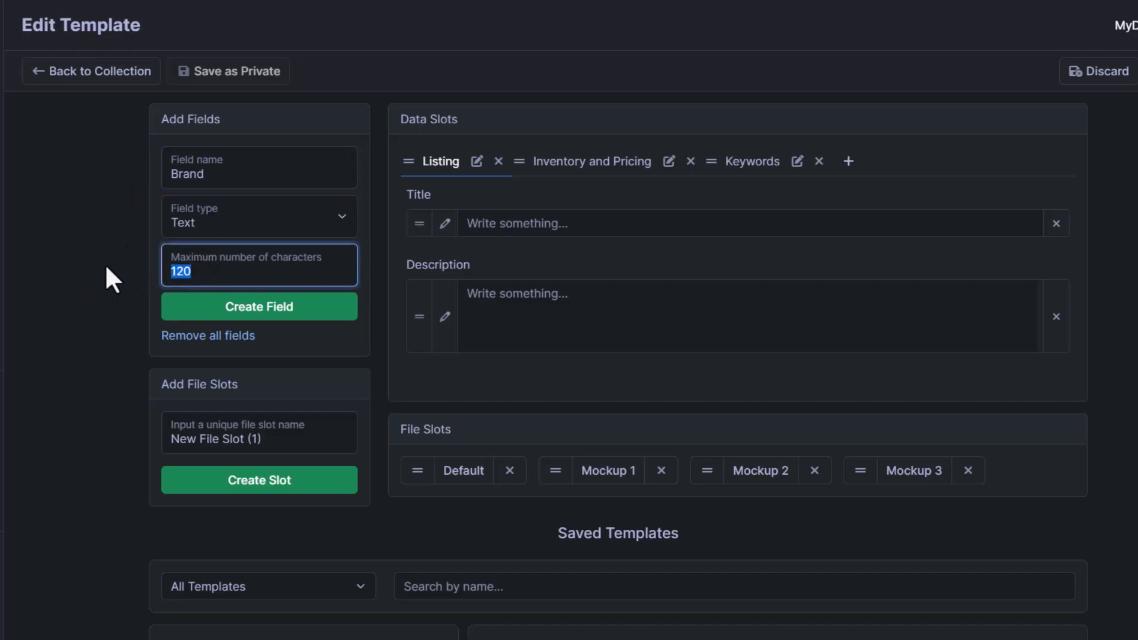
pyautogui.write('50')
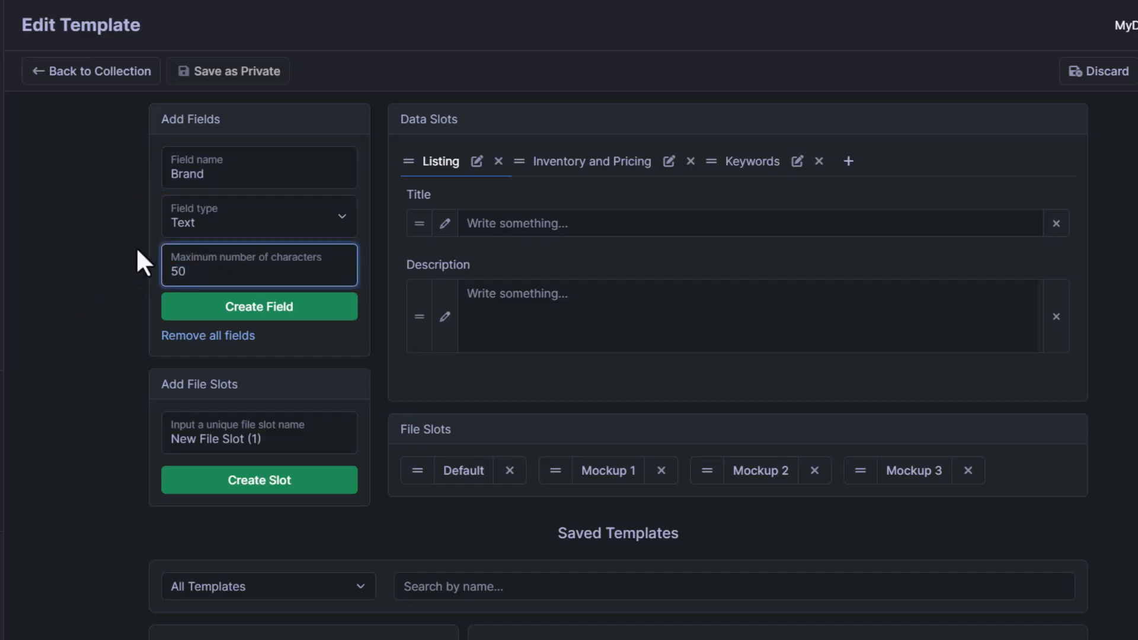
pyautogui.click(258, 216)
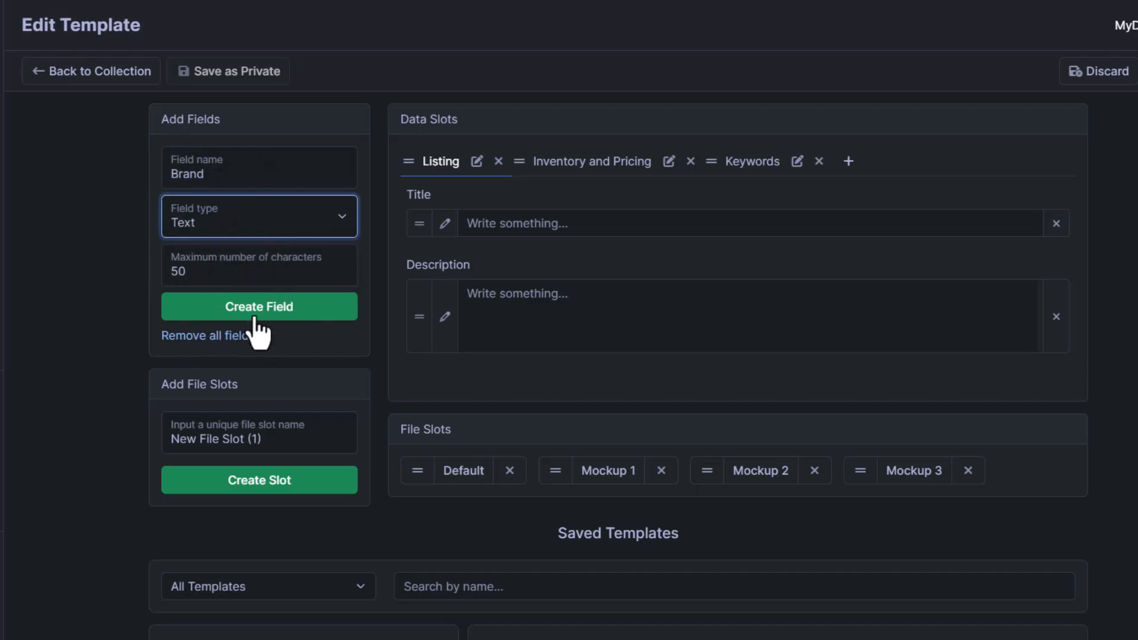
pyautogui.click(258, 306)
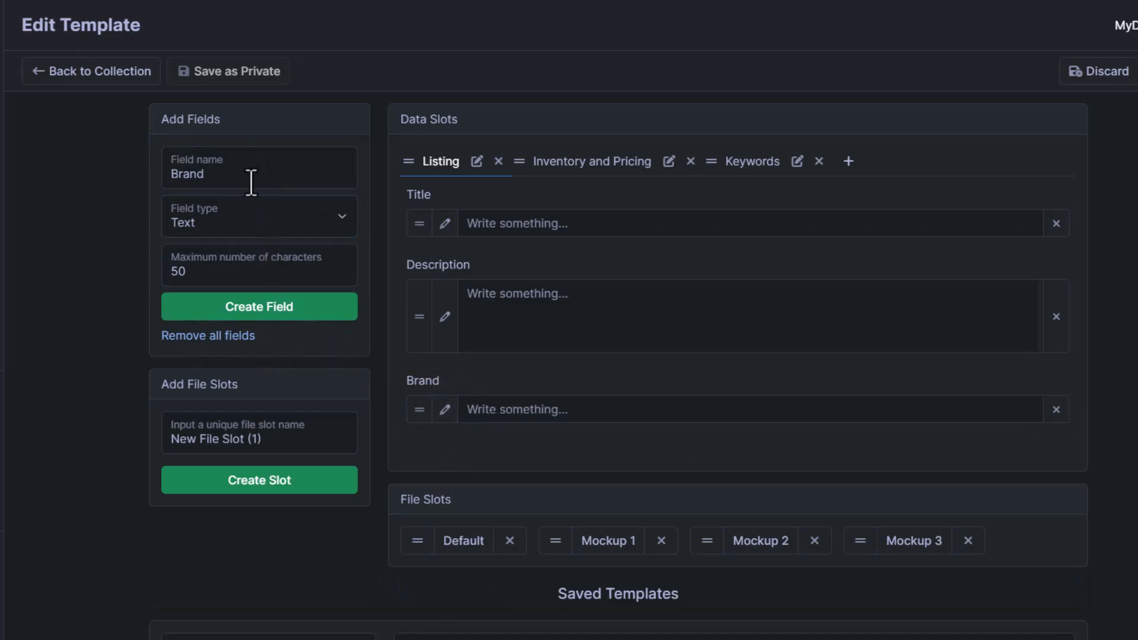
# - Create Bullet 1 and Bullet 2 text fields limited to 256 characters
pyautogui.write('Bullet 1')
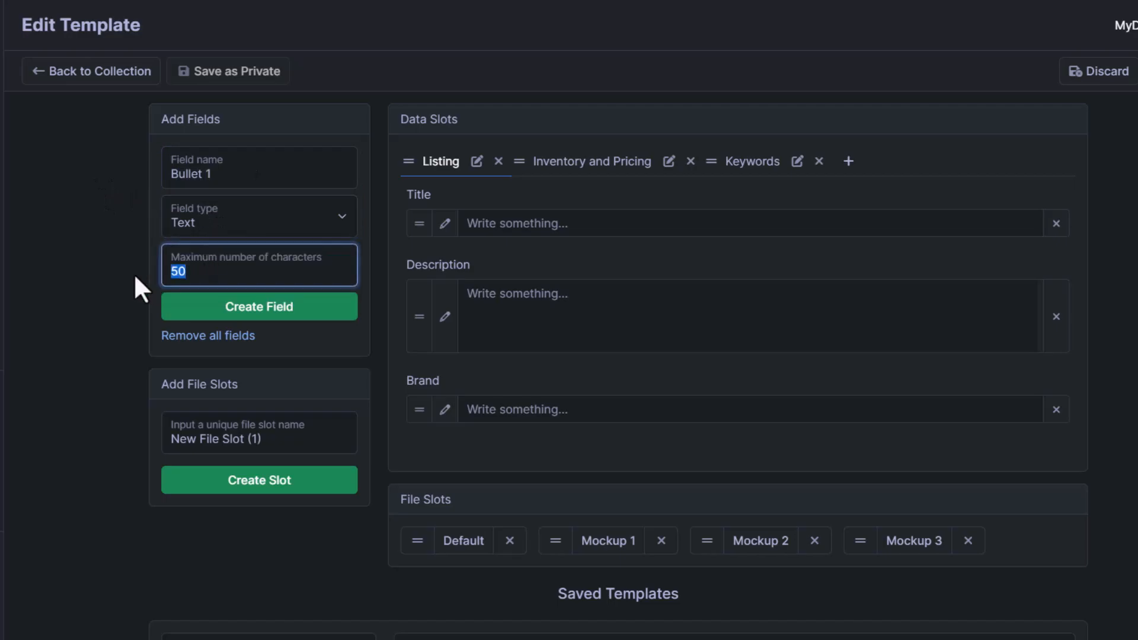
pyautogui.write('256')
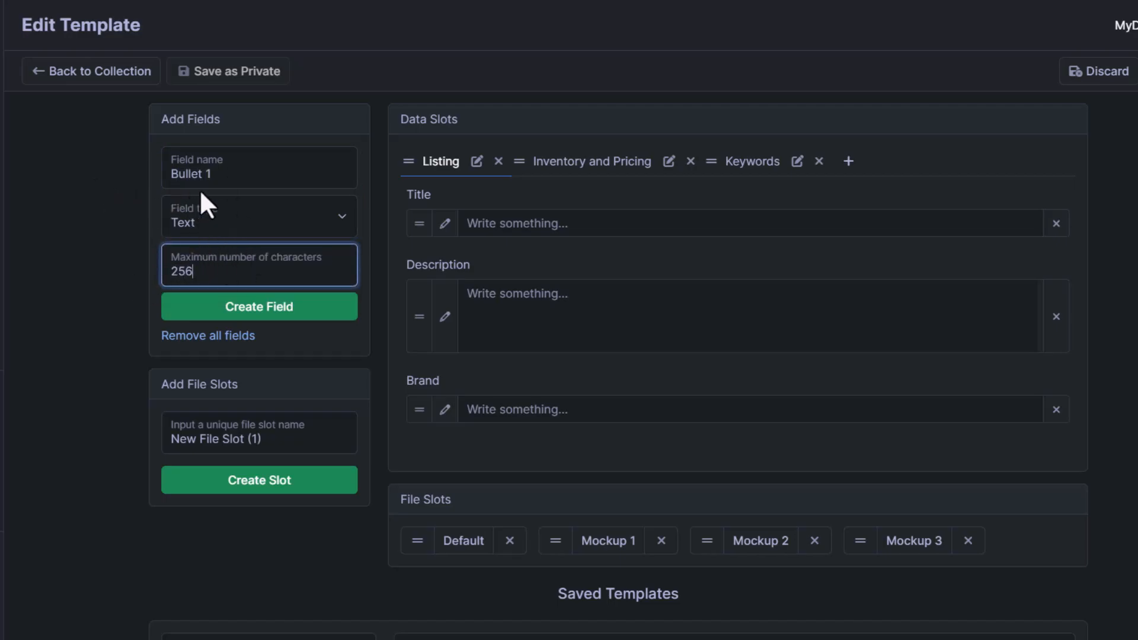
pyautogui.click(258, 306)
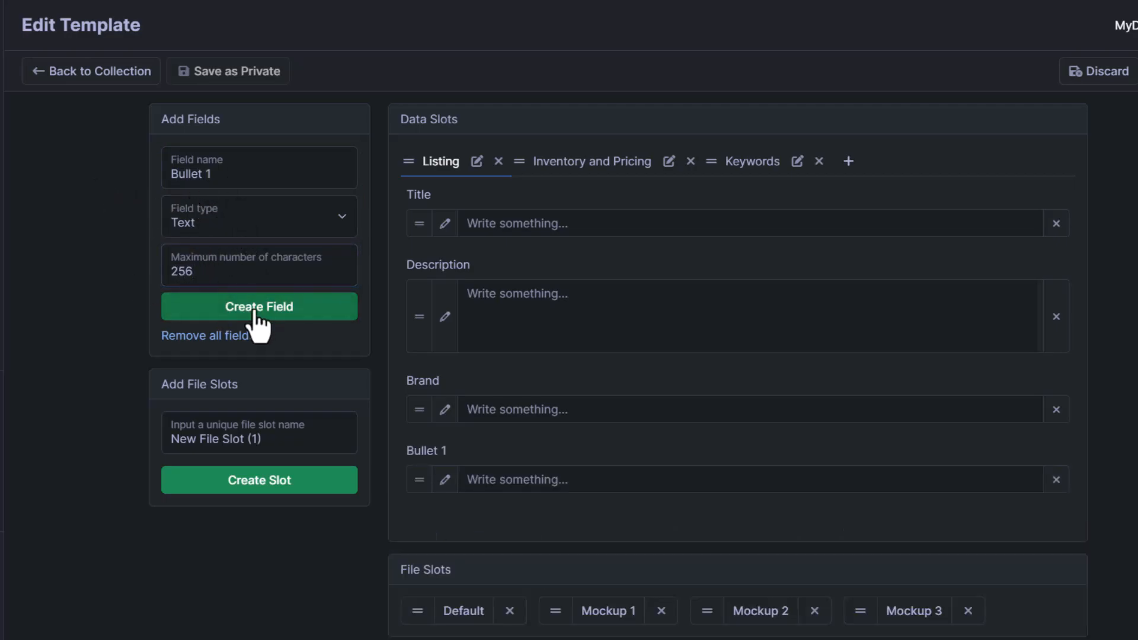
pyautogui.write('Bullet 2')
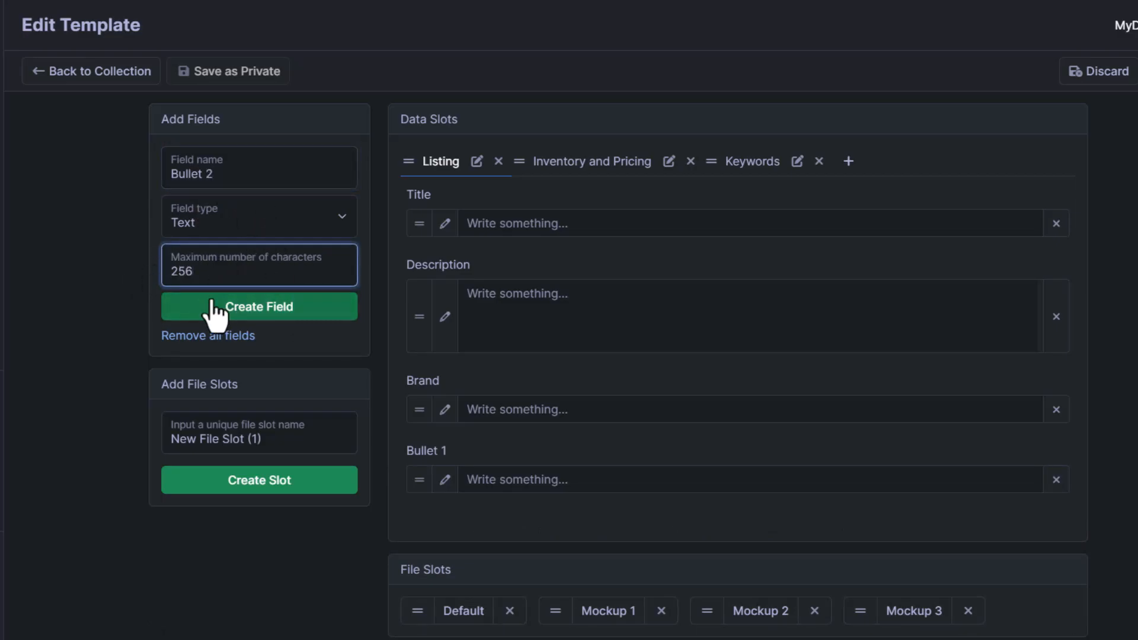
pyautogui.click(258, 306)
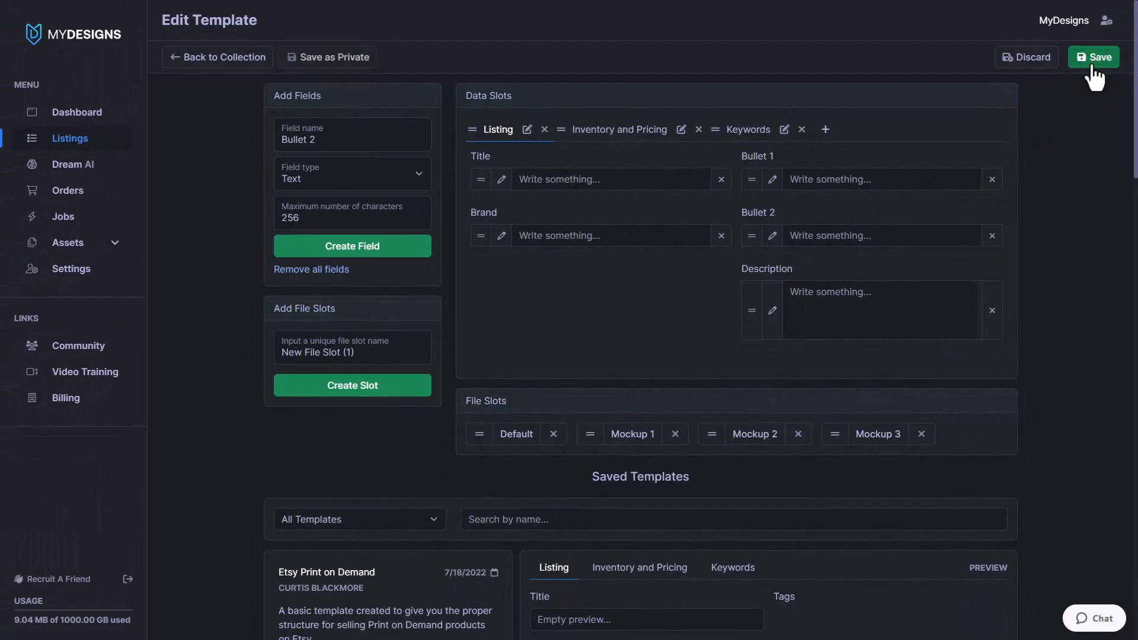
# - Save the rearranged Listing fields, bringing up the update confirmation
pyautogui.click(1093, 57)
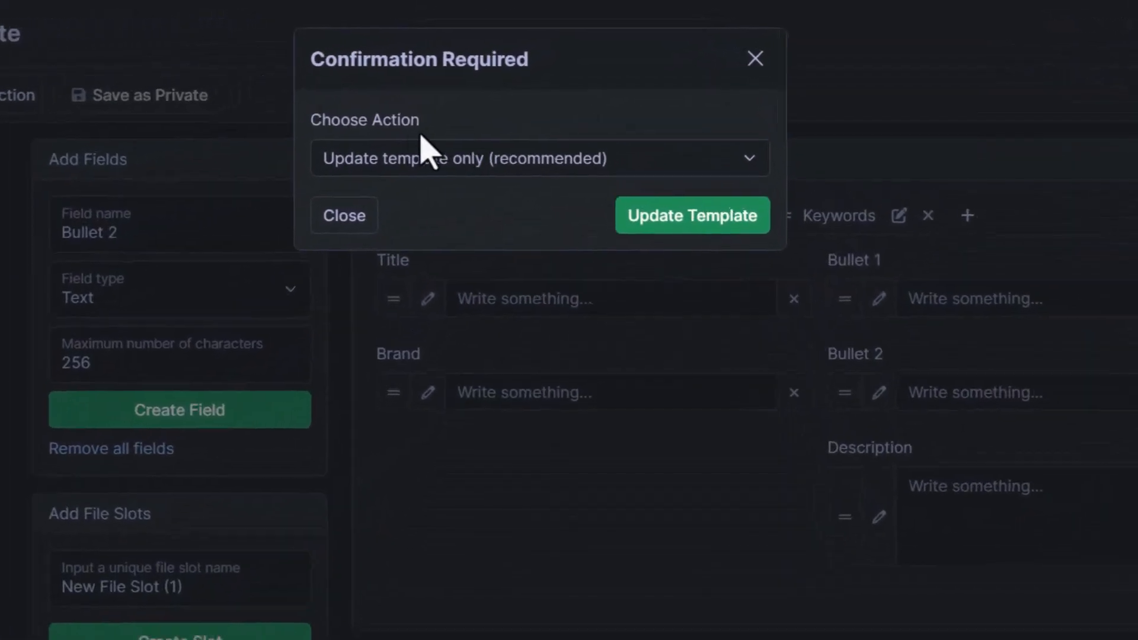
# - Show the confirmation's choices for updating the template alone or also the designs
pyautogui.click(539, 157)
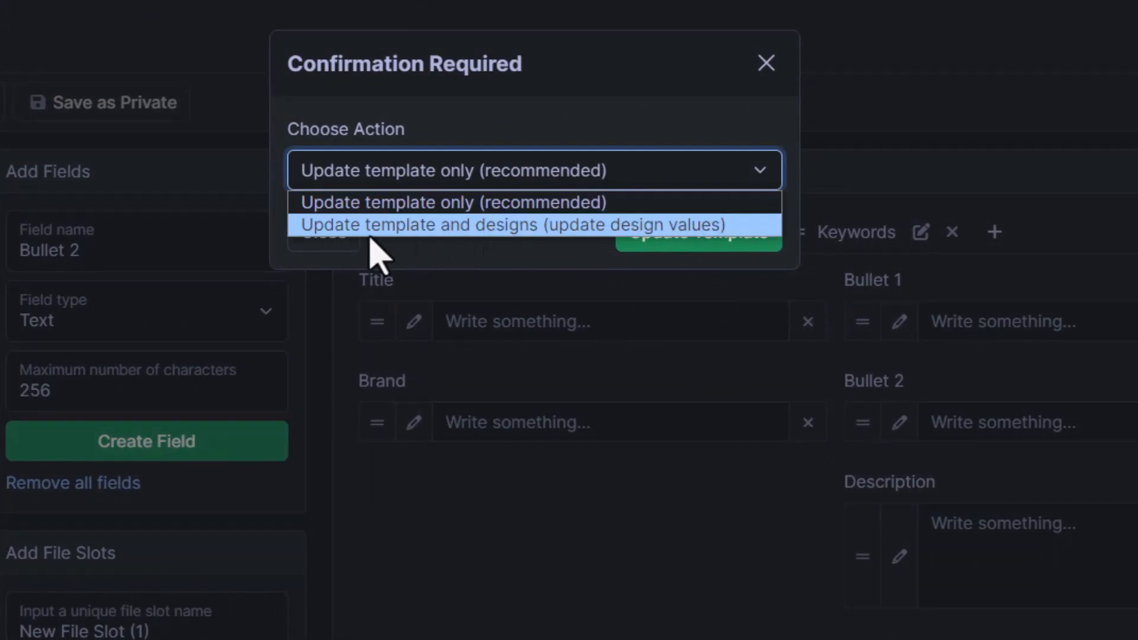
pyautogui.moveTo(598, 250)
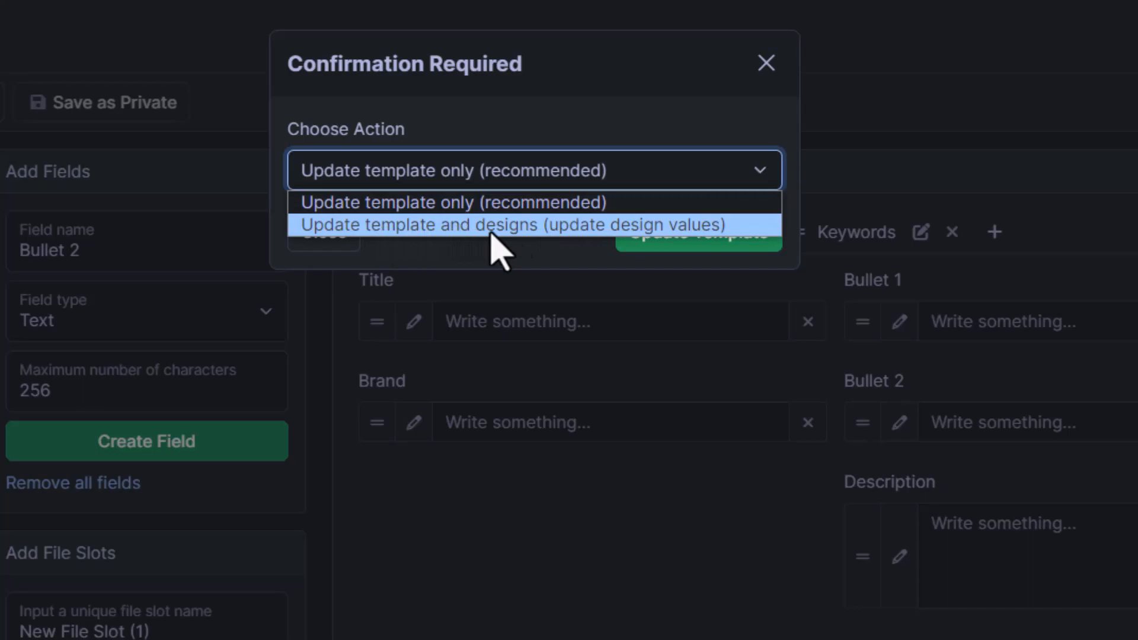
pyautogui.moveTo(625, 250)
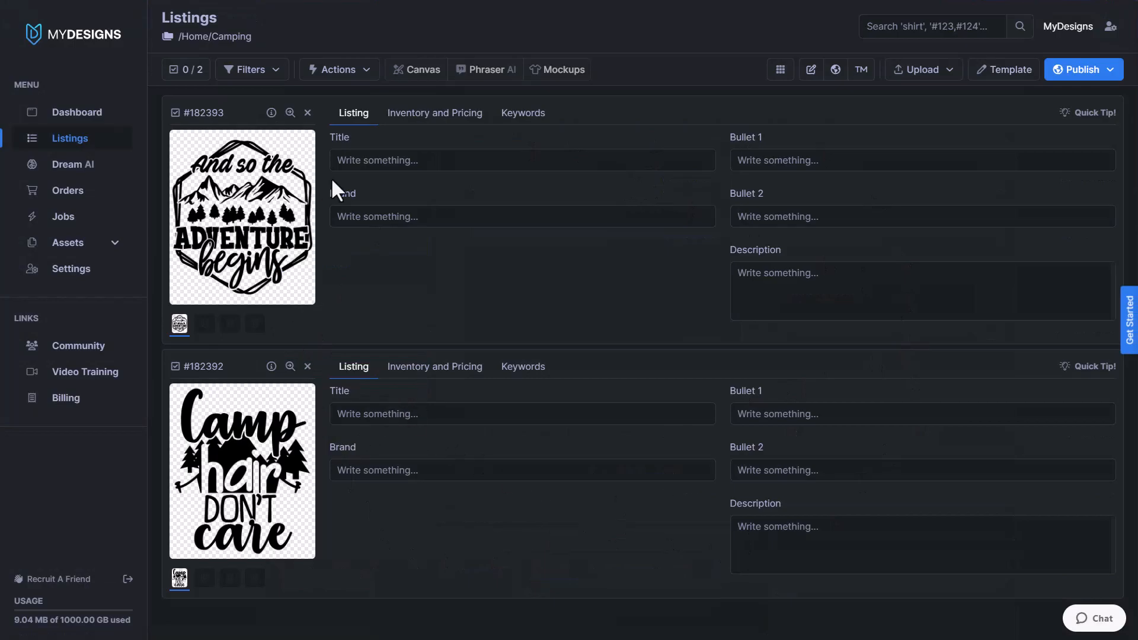
pyautogui.moveTo(392, 367)
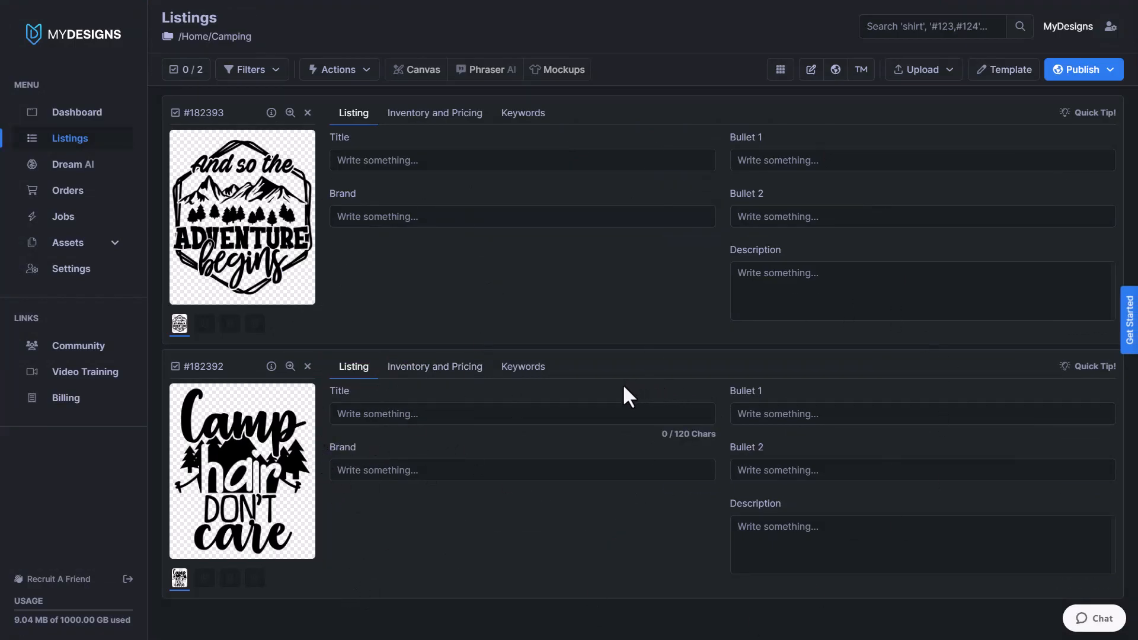
pyautogui.click(522, 160)
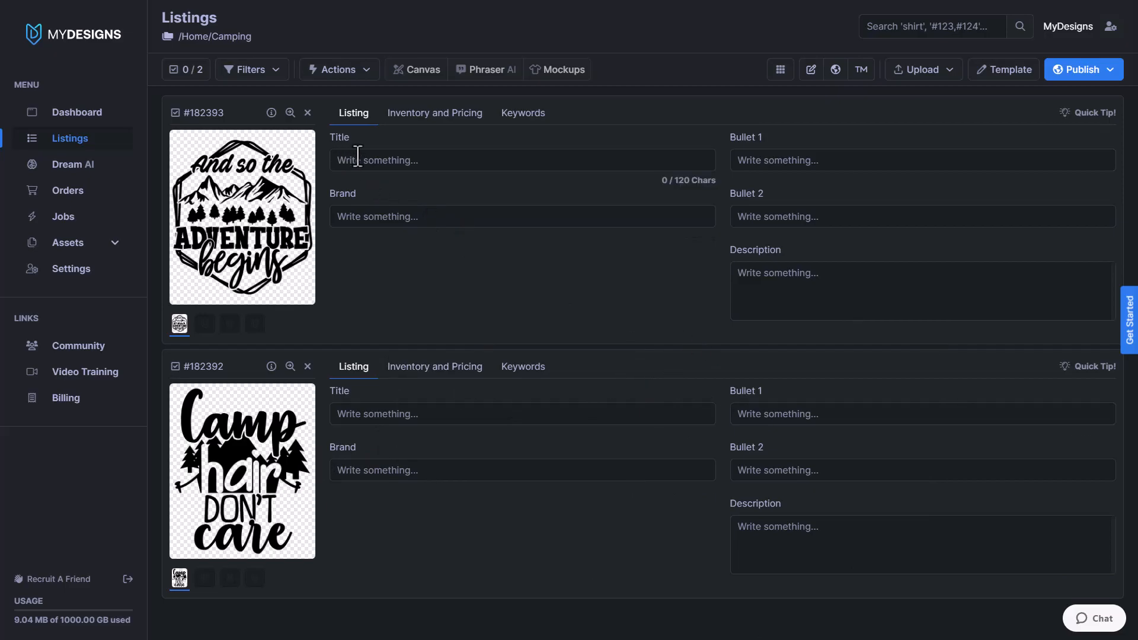
pyautogui.moveTo(393, 193)
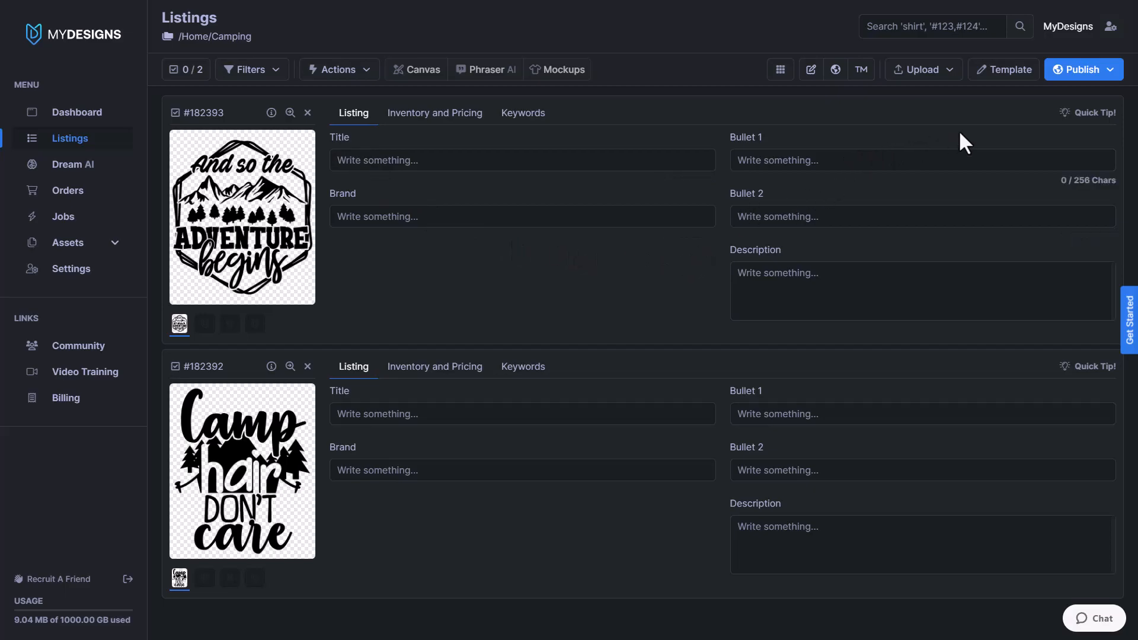
# - In the template editor, add a file slot named Mug Print File
pyautogui.click(1007, 69)
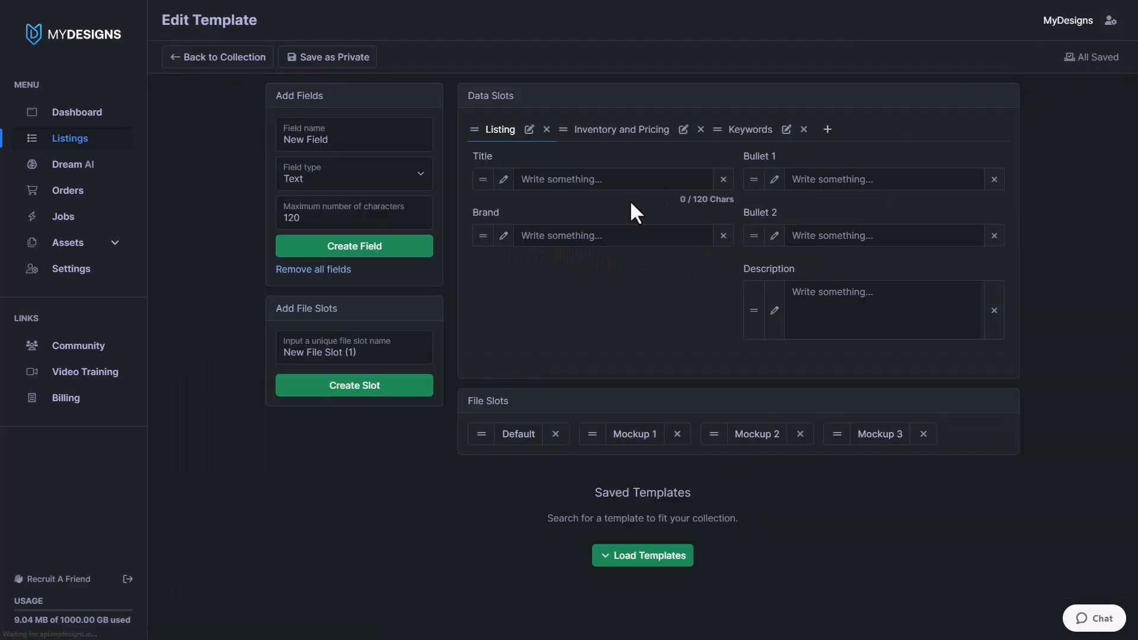
pyautogui.moveTo(461, 356)
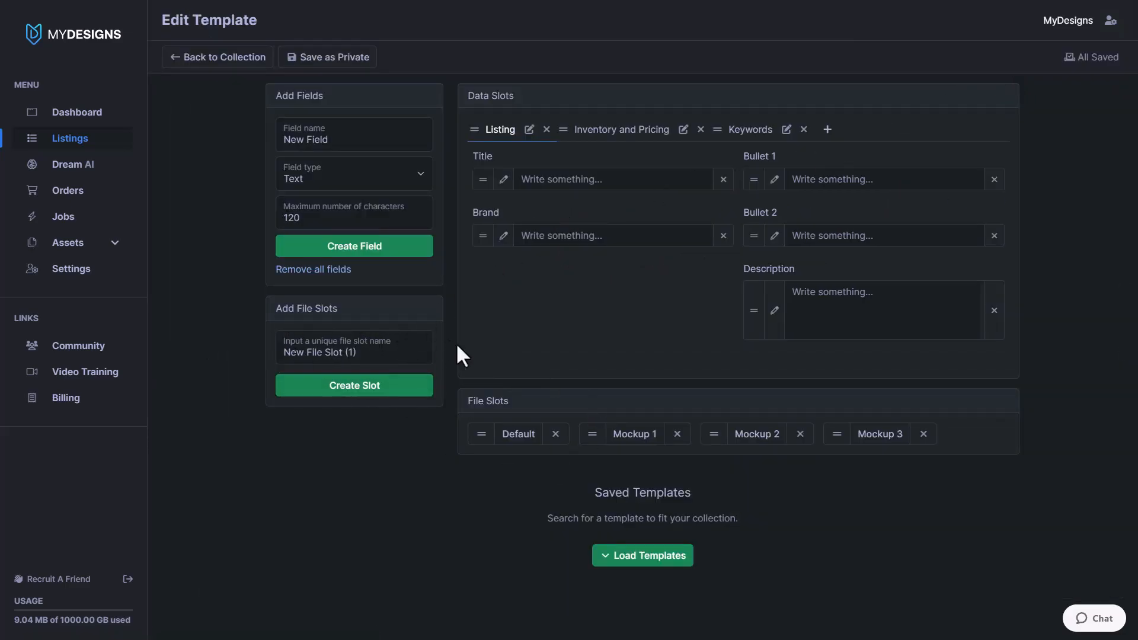
pyautogui.click(353, 347)
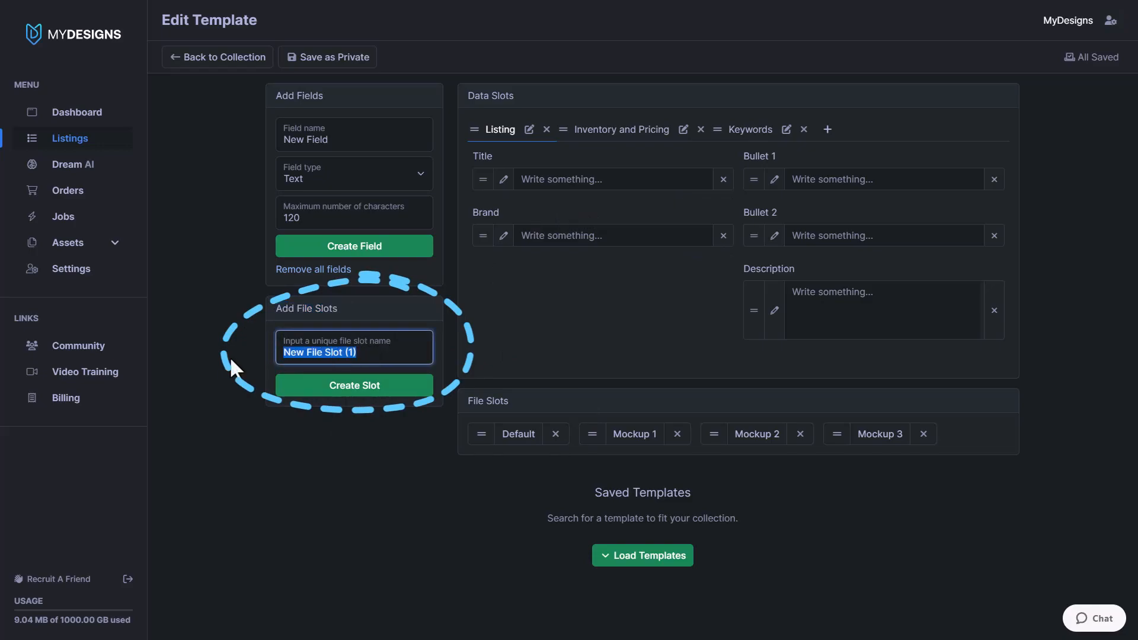
pyautogui.write('Mug')
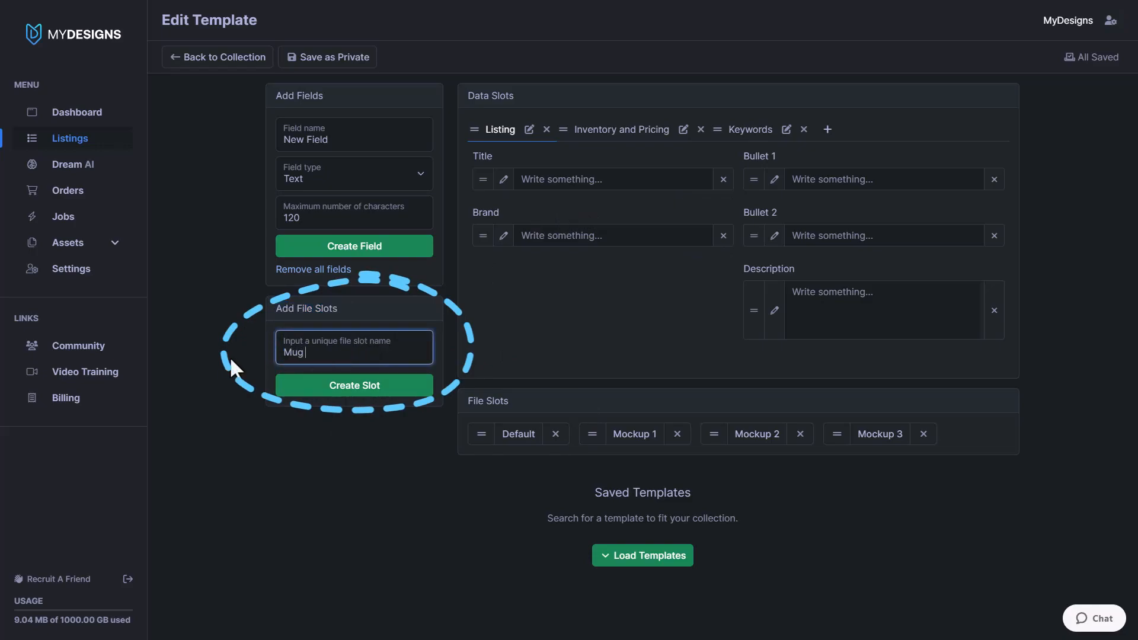
pyautogui.write('Print File')
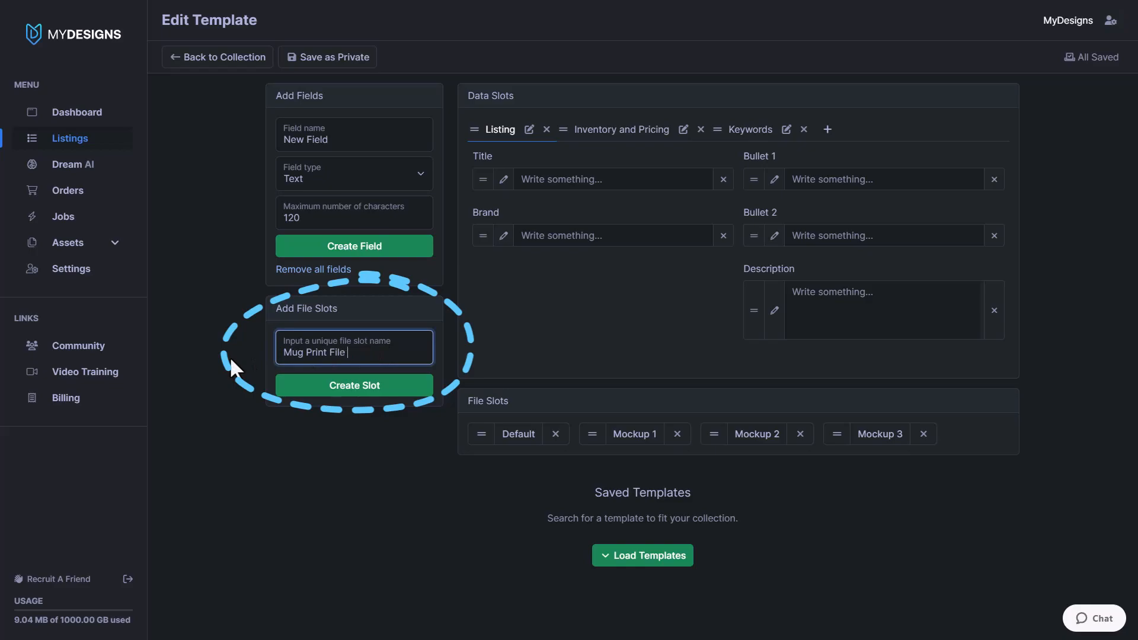
pyautogui.click(354, 385)
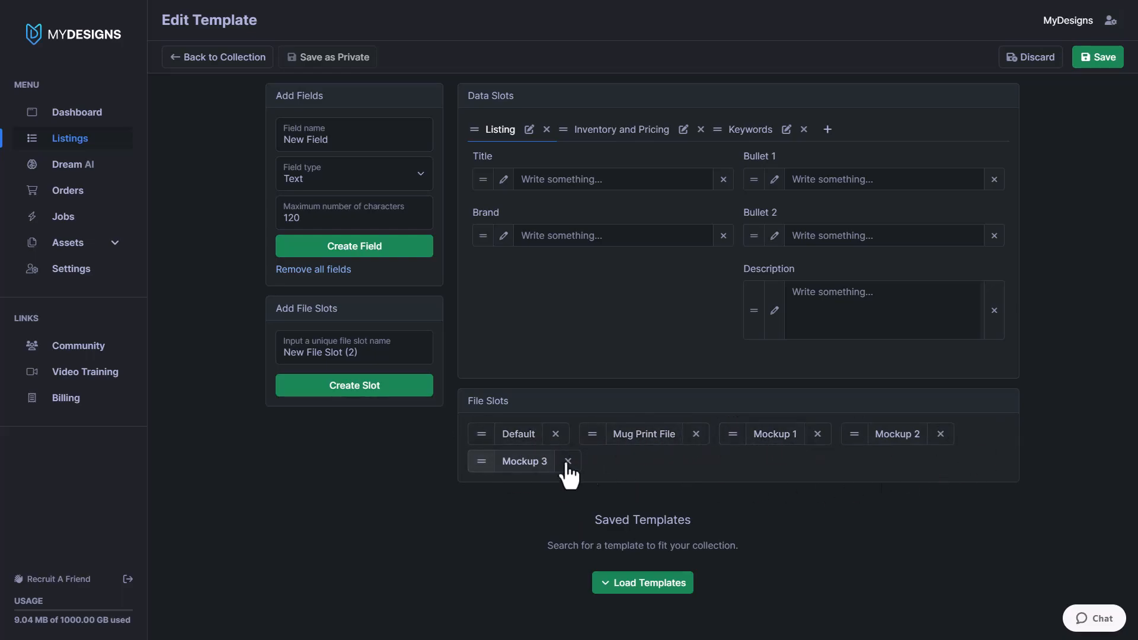
pyautogui.moveTo(798, 468)
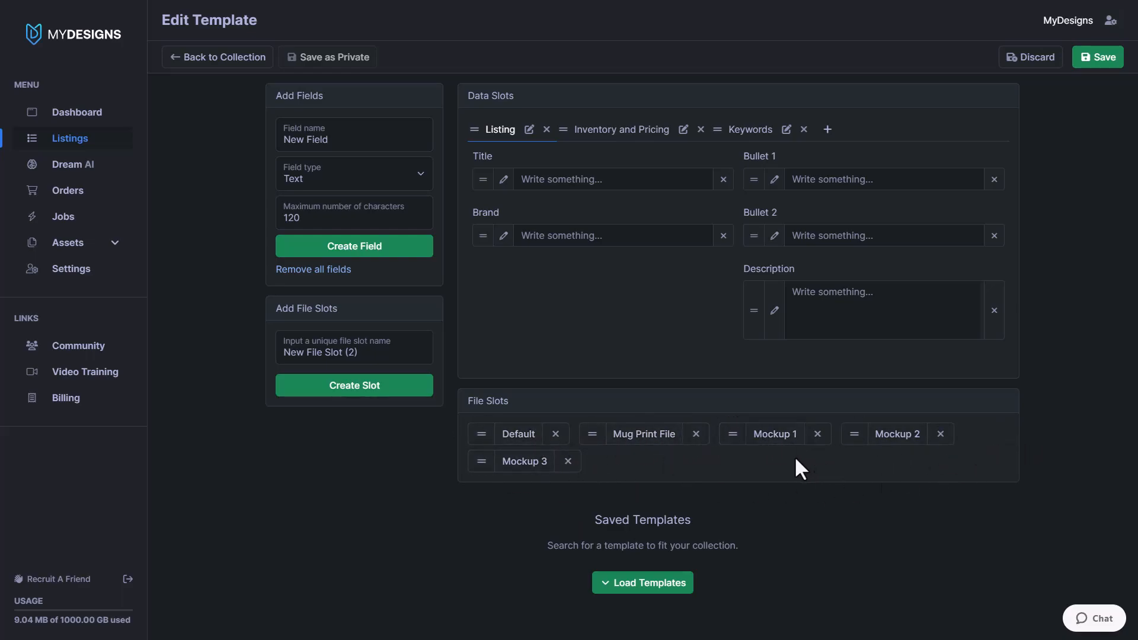
pyautogui.moveTo(813, 470)
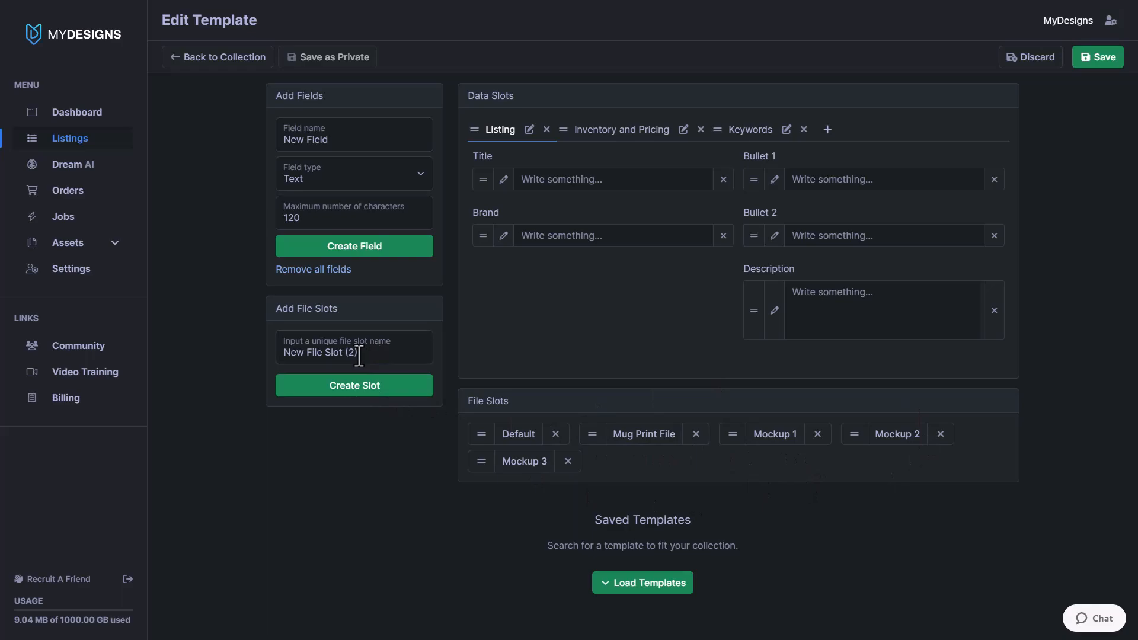
# - Add a second file slot named Tshirts Color Chart
pyautogui.doubleClick(318, 352)
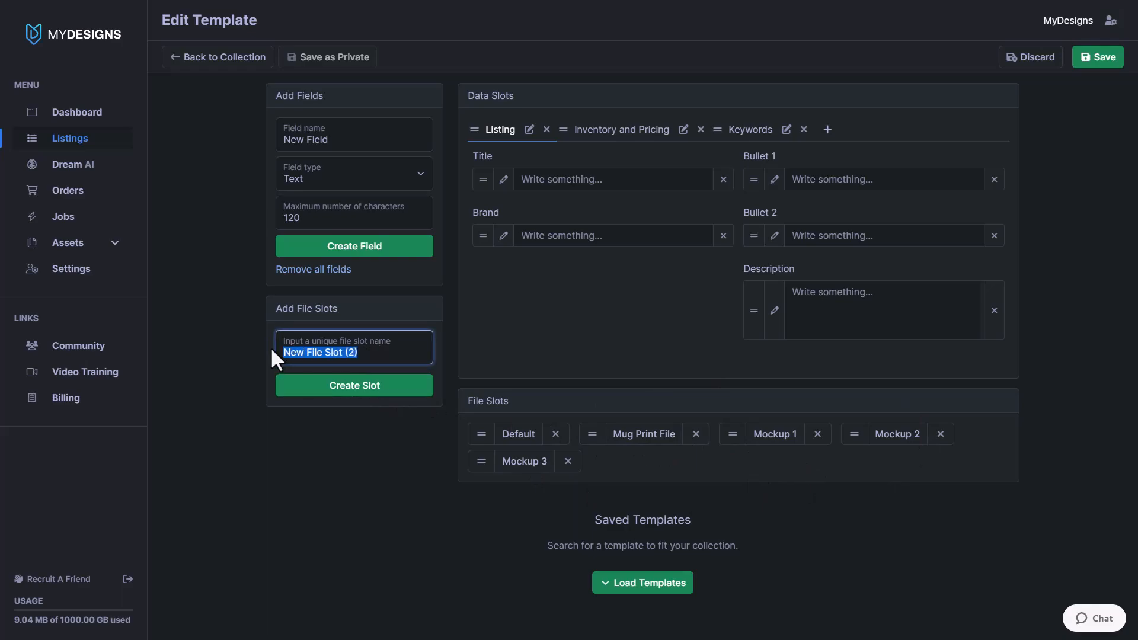
pyautogui.write('Color Char')
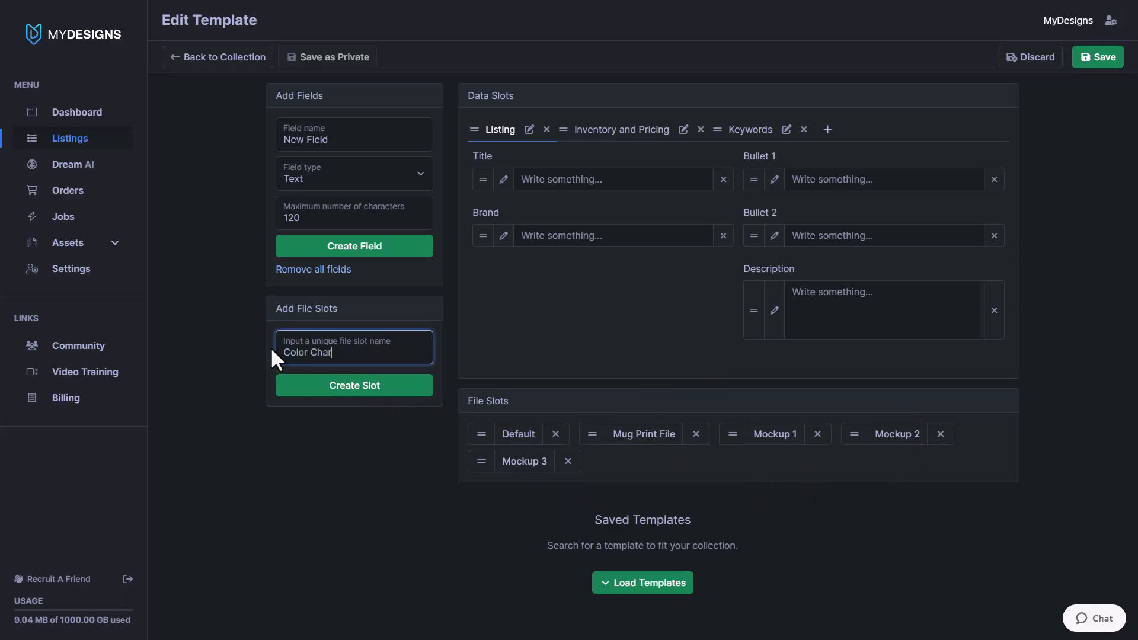
pyautogui.write('t')
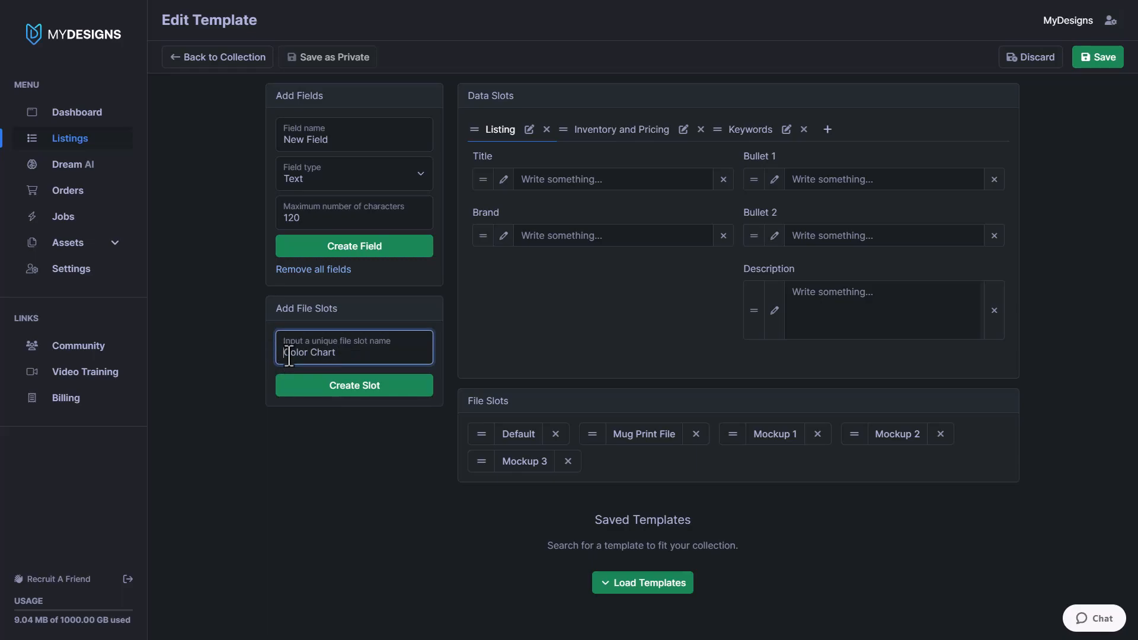
pyautogui.write('Tshirts')
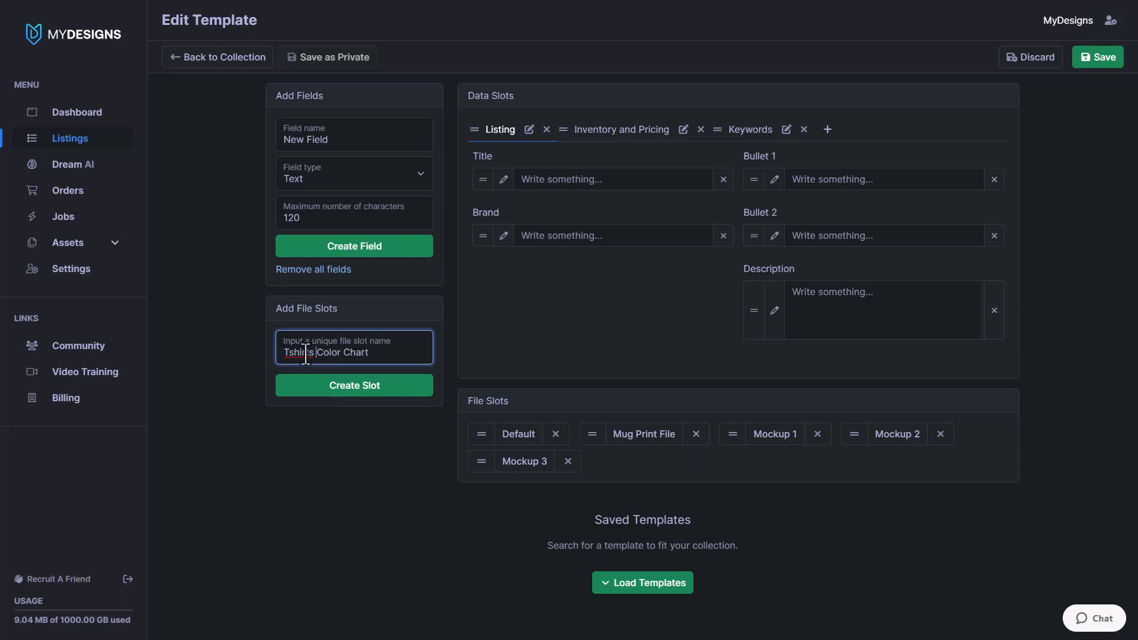
pyautogui.click(355, 384)
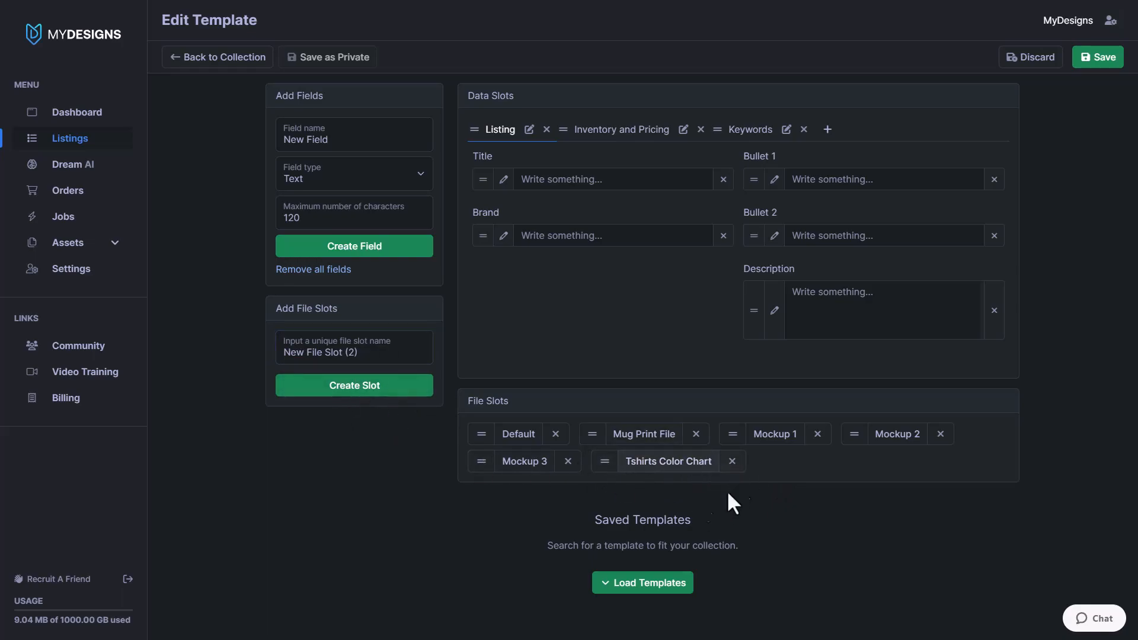
pyautogui.moveTo(668, 461)
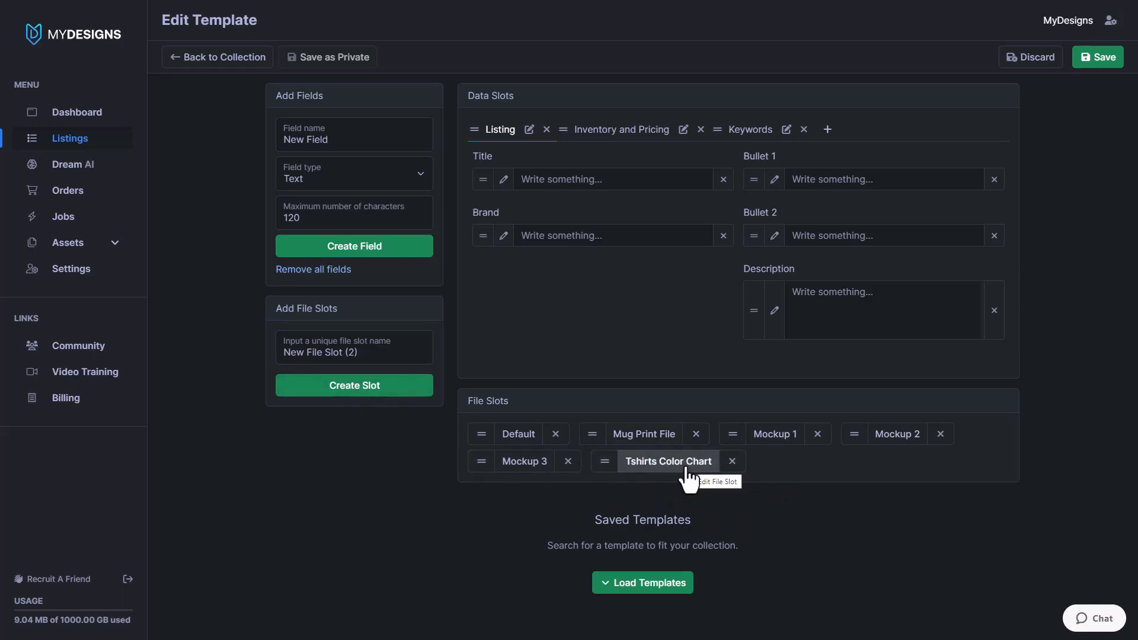
pyautogui.moveTo(669, 371)
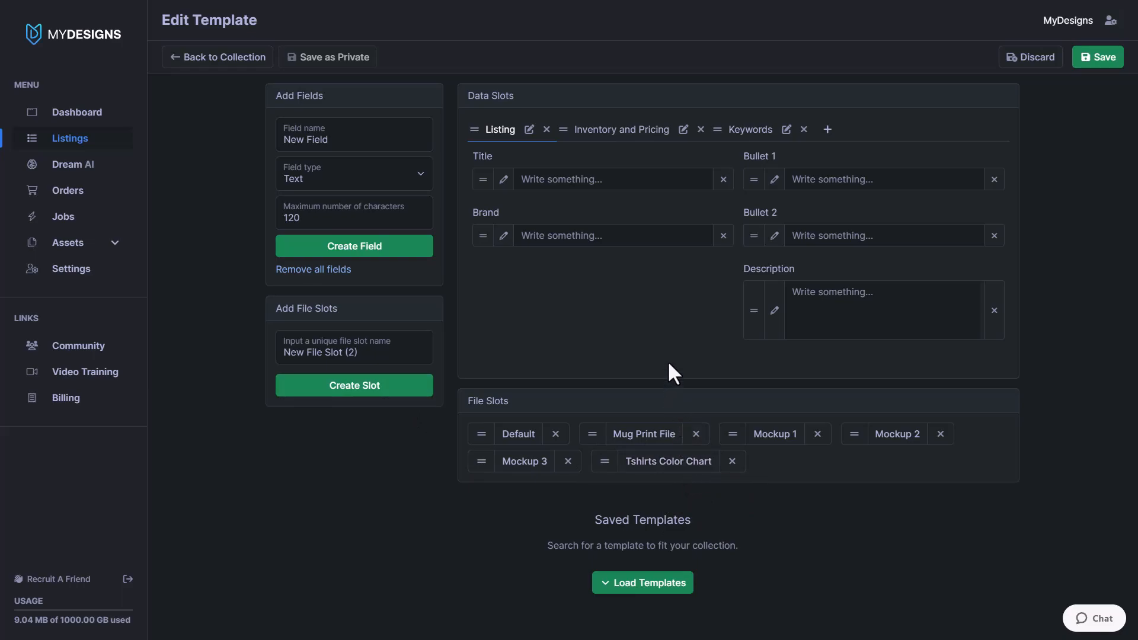
pyautogui.moveTo(645, 368)
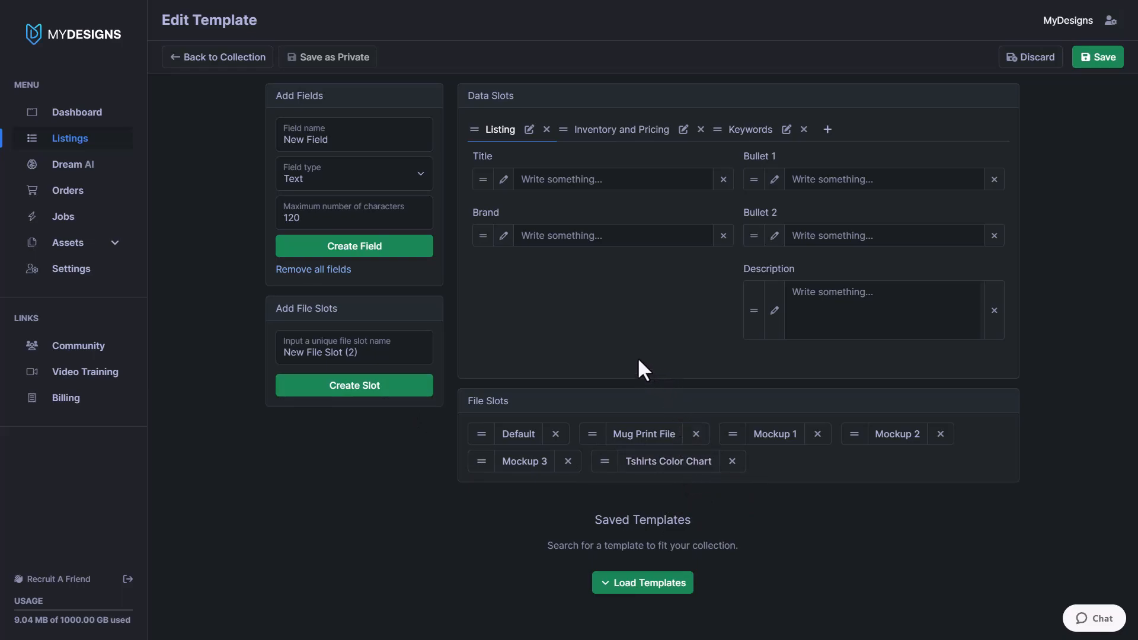
pyautogui.moveTo(806, 383)
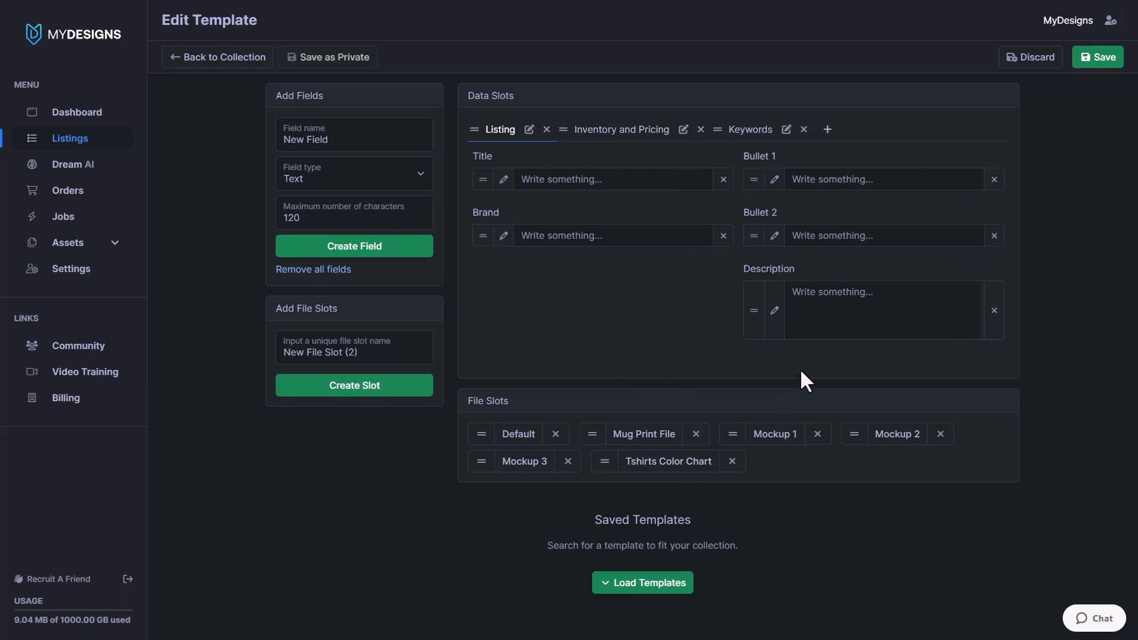
# - Write 'THIS IS A TEST DESCRIPTION' as the template's default Description text
pyautogui.click(871, 309)
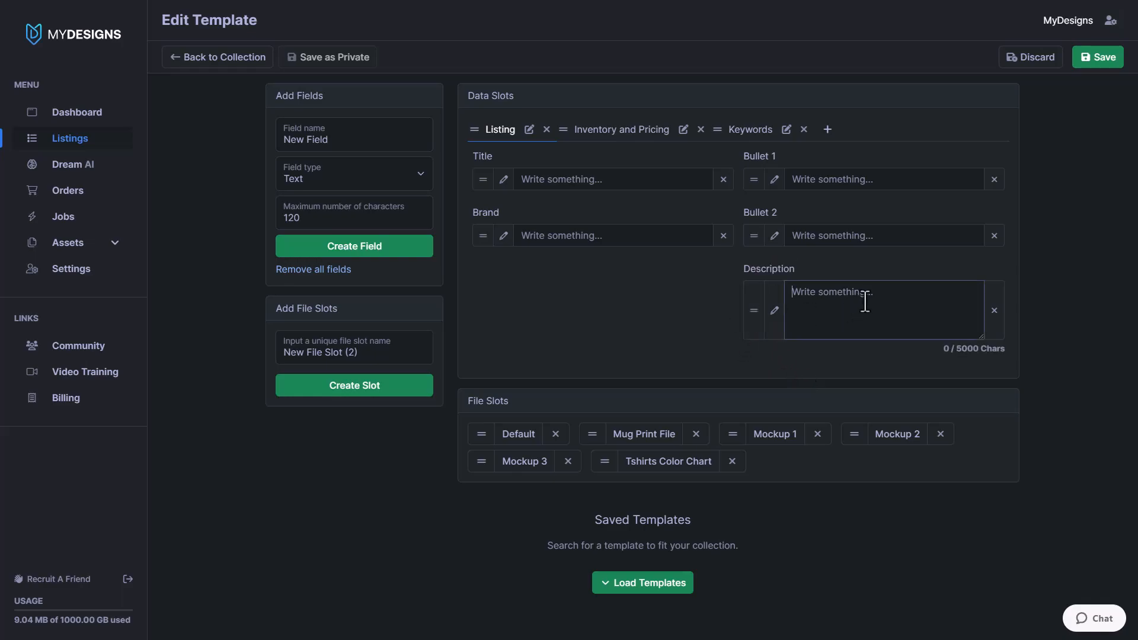
pyautogui.click(882, 309)
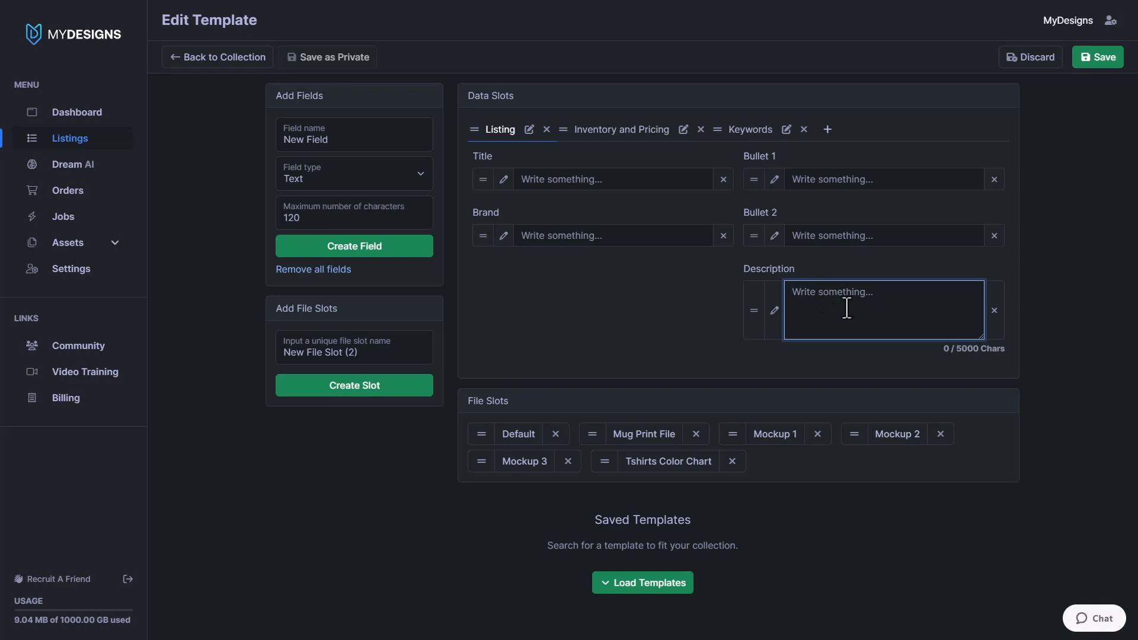
pyautogui.write('THIS')
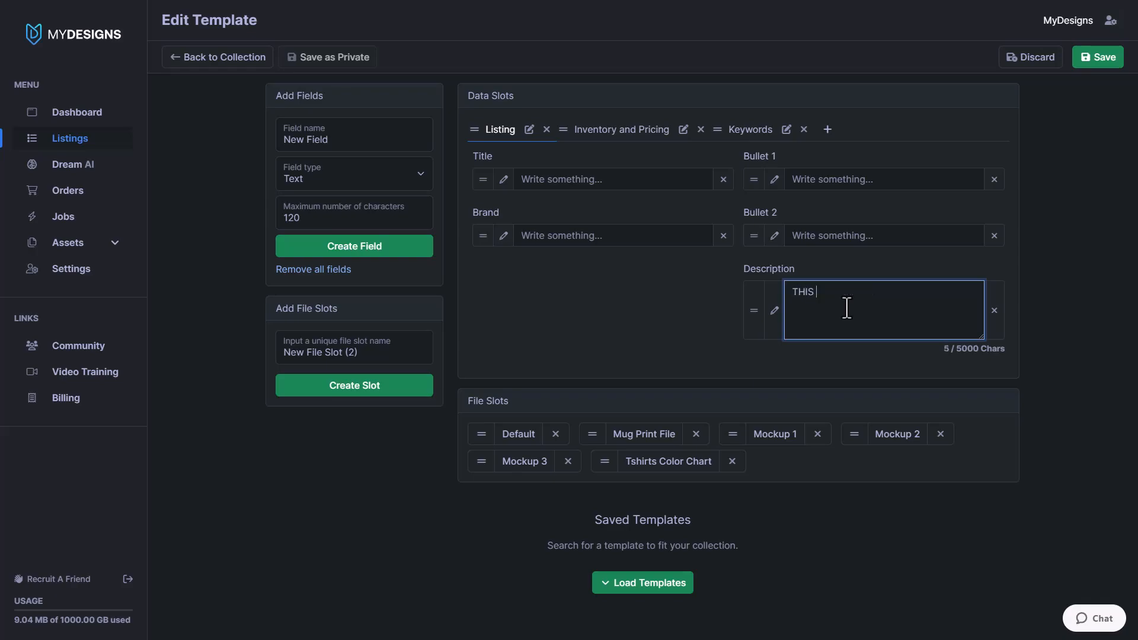
pyautogui.write('IS A TEST D')
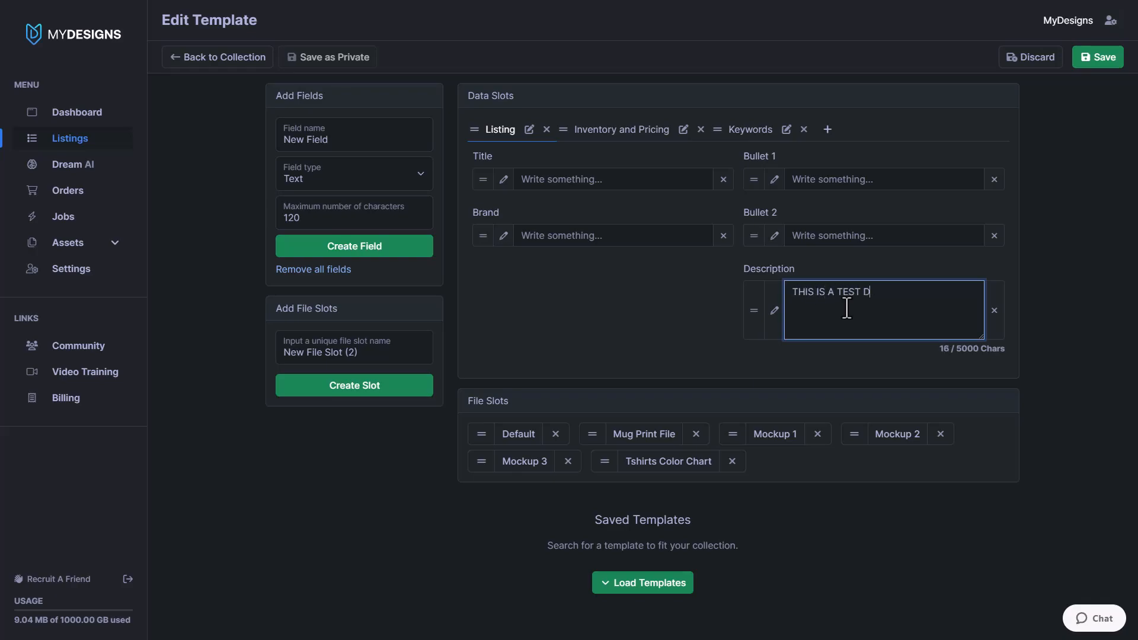
pyautogui.write('ESCRI')
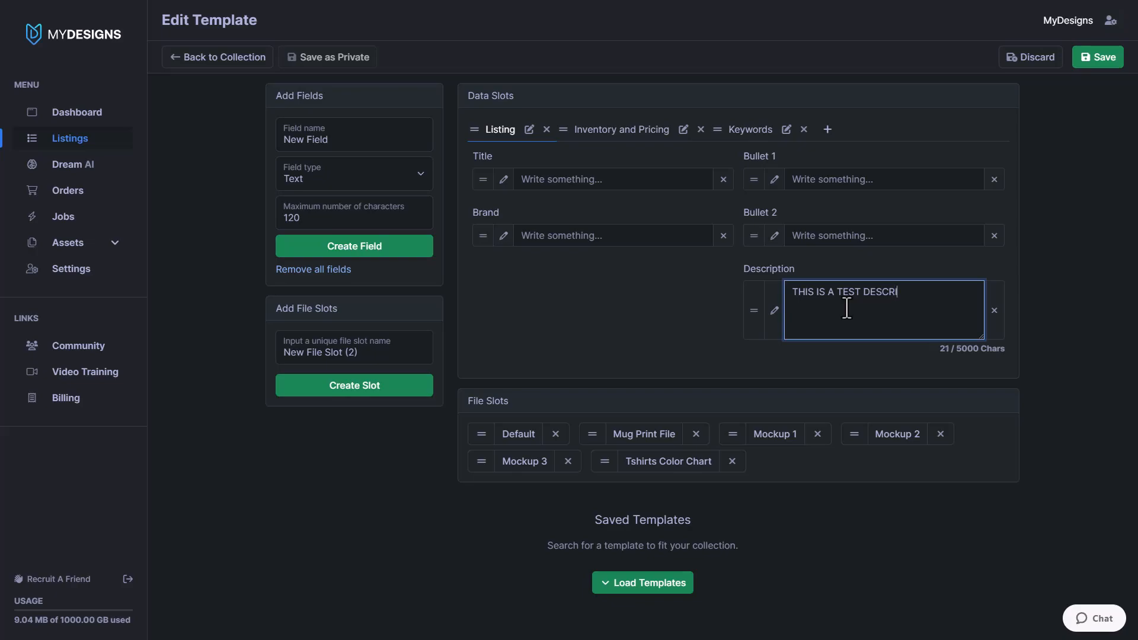
pyautogui.write('PTION')
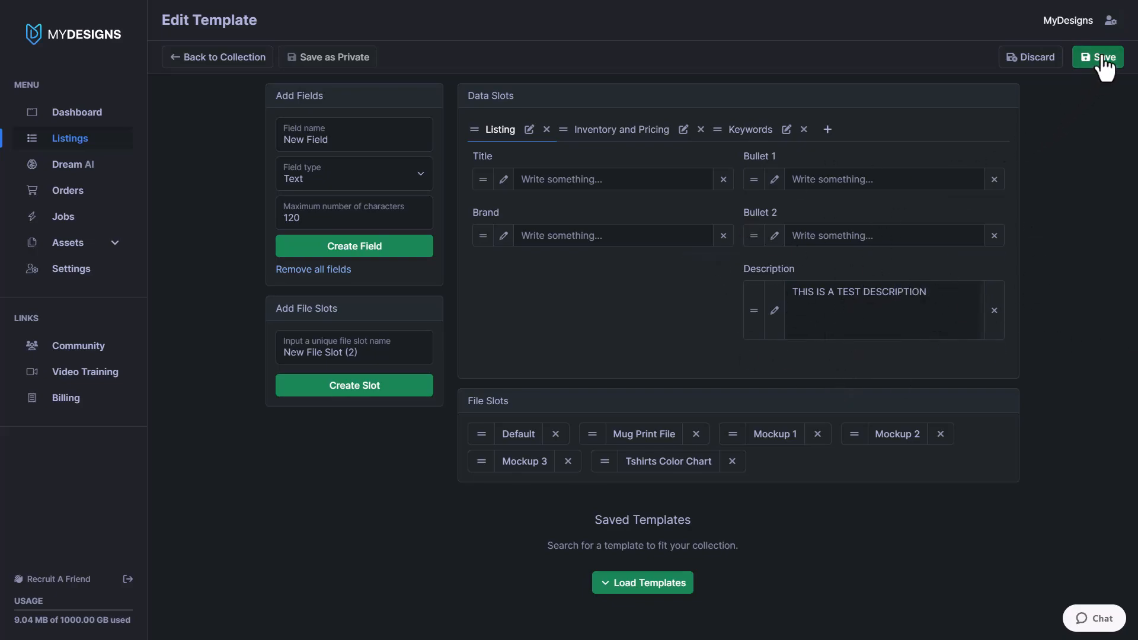
# - Save with 'Update template only' and confirm both Camping designs' descriptions stay empty
pyautogui.click(1098, 57)
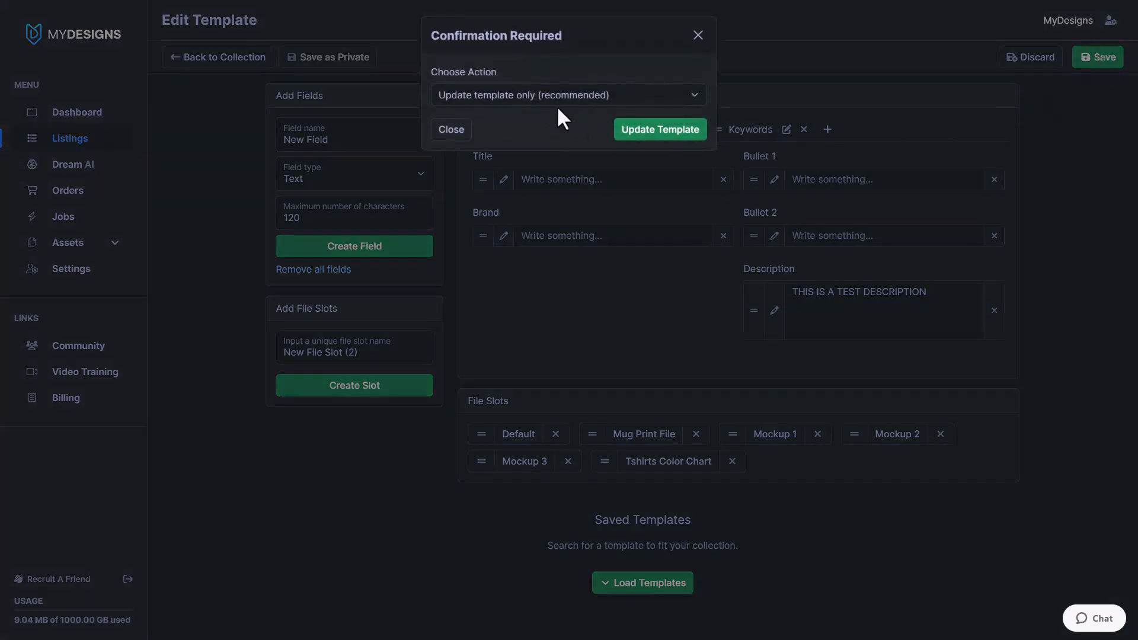
pyautogui.click(658, 129)
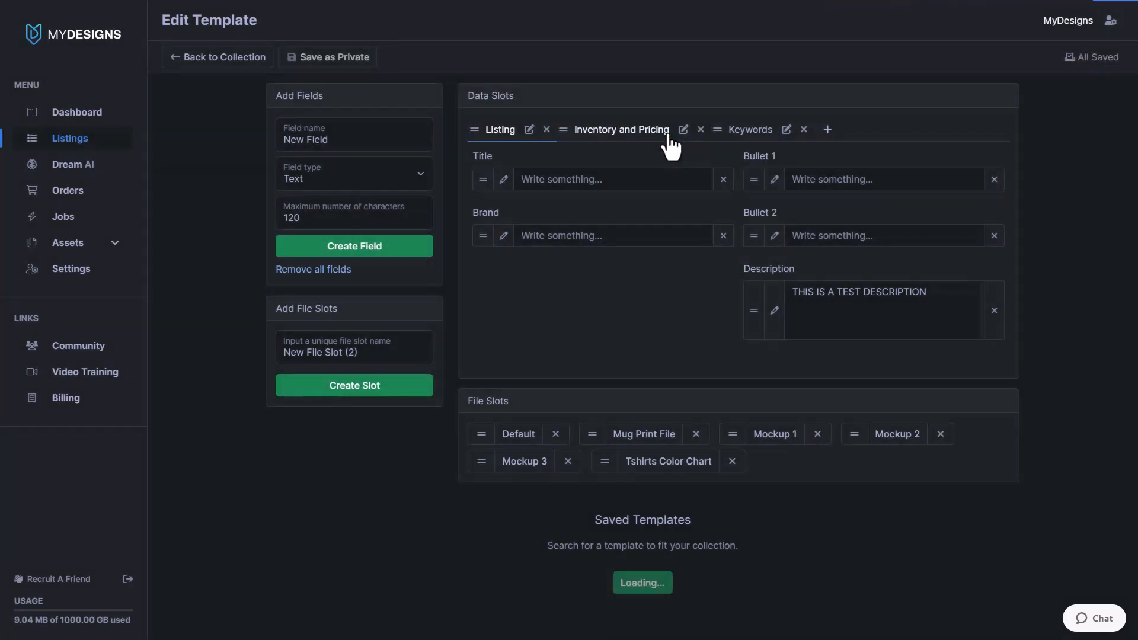
pyautogui.click(217, 57)
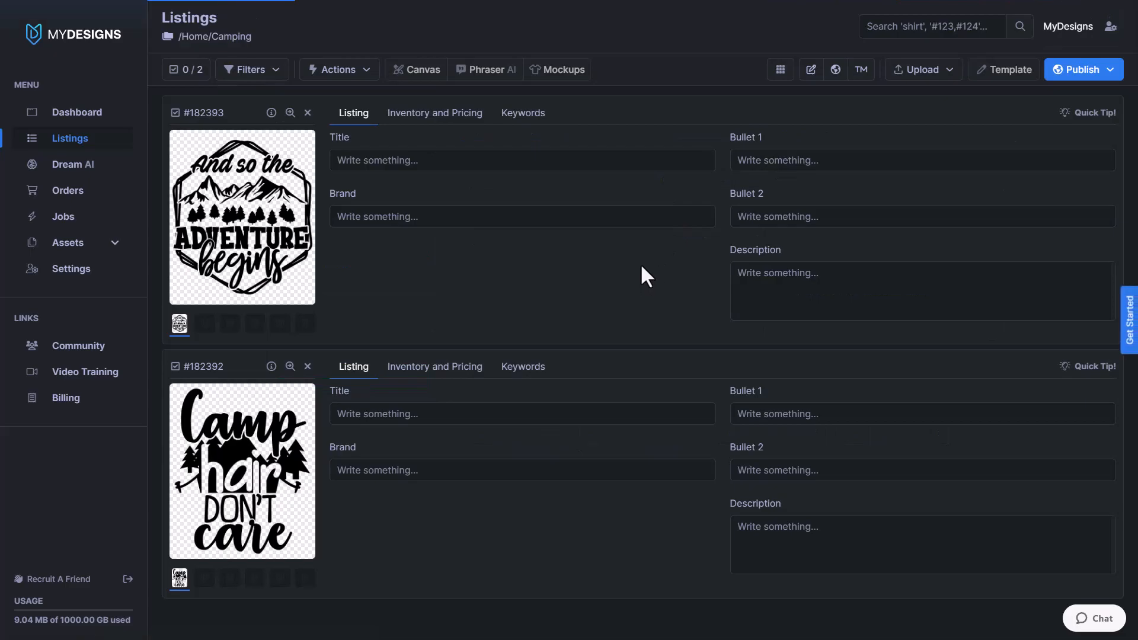
pyautogui.moveTo(645, 127)
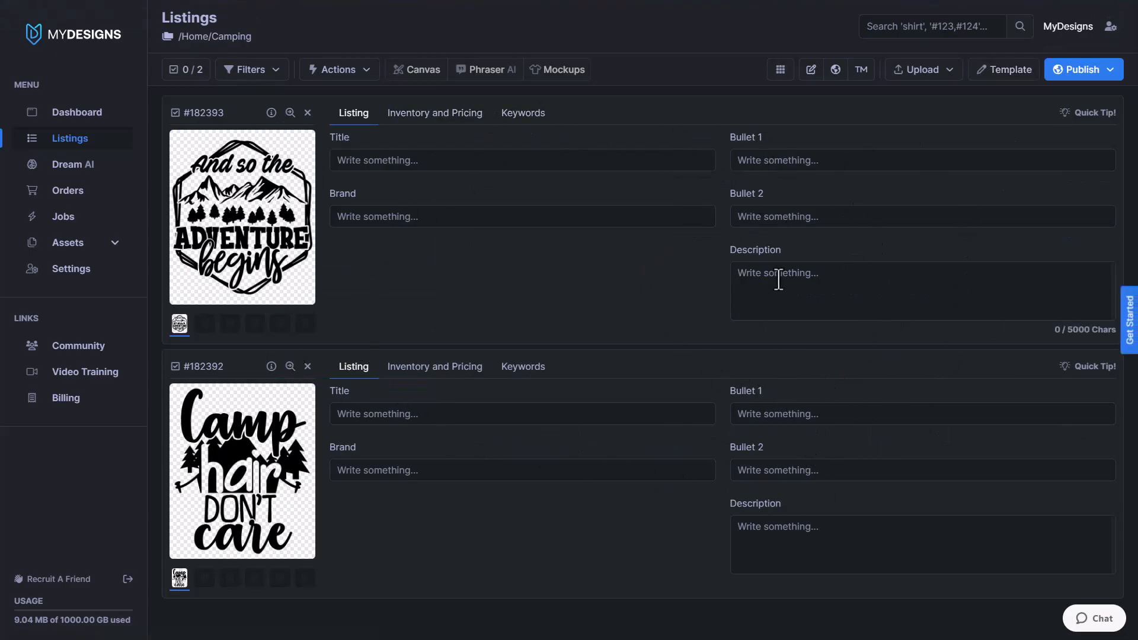
pyautogui.click(922, 290)
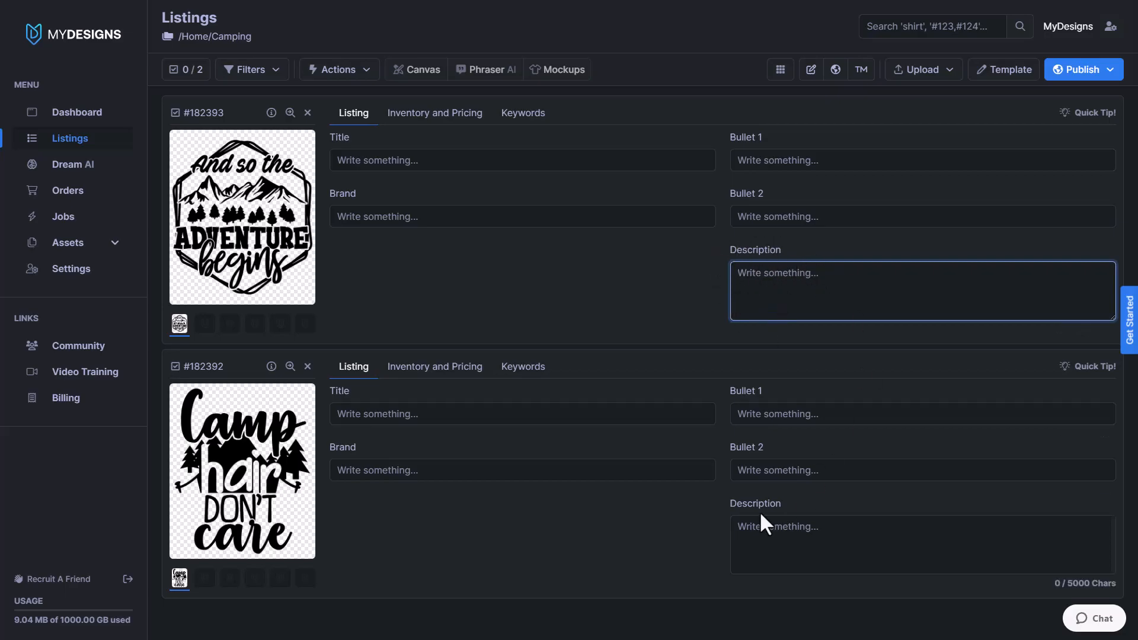
pyautogui.click(922, 544)
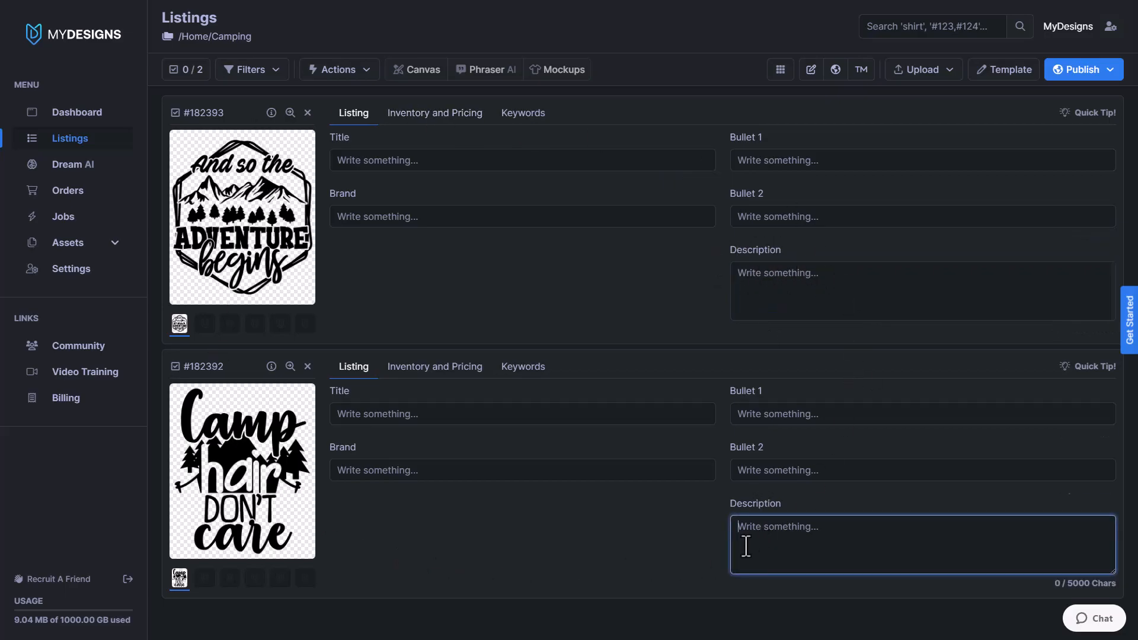
pyautogui.moveTo(825, 534)
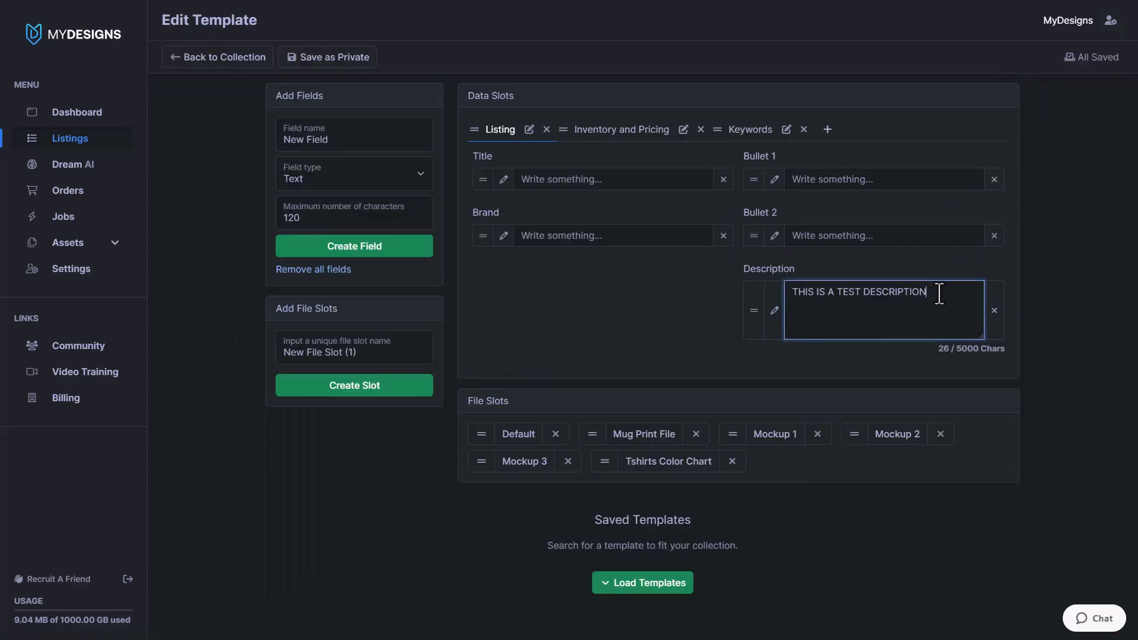
# - Save with 'Update template and designs' so both Camping designs get the test description
pyautogui.click(1095, 57)
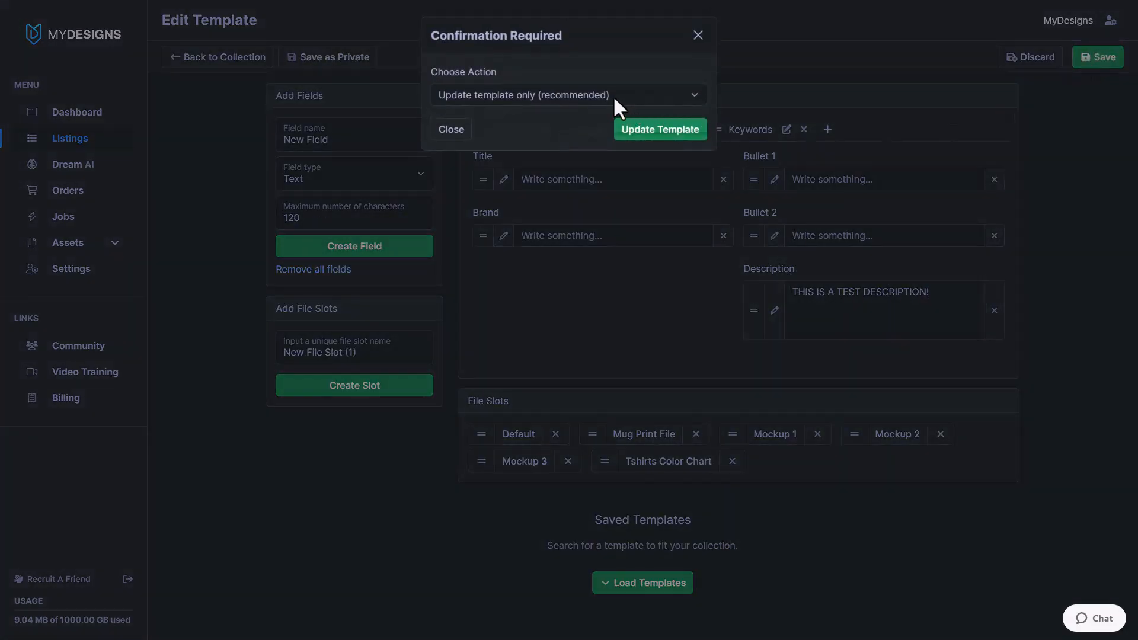
pyautogui.click(567, 95)
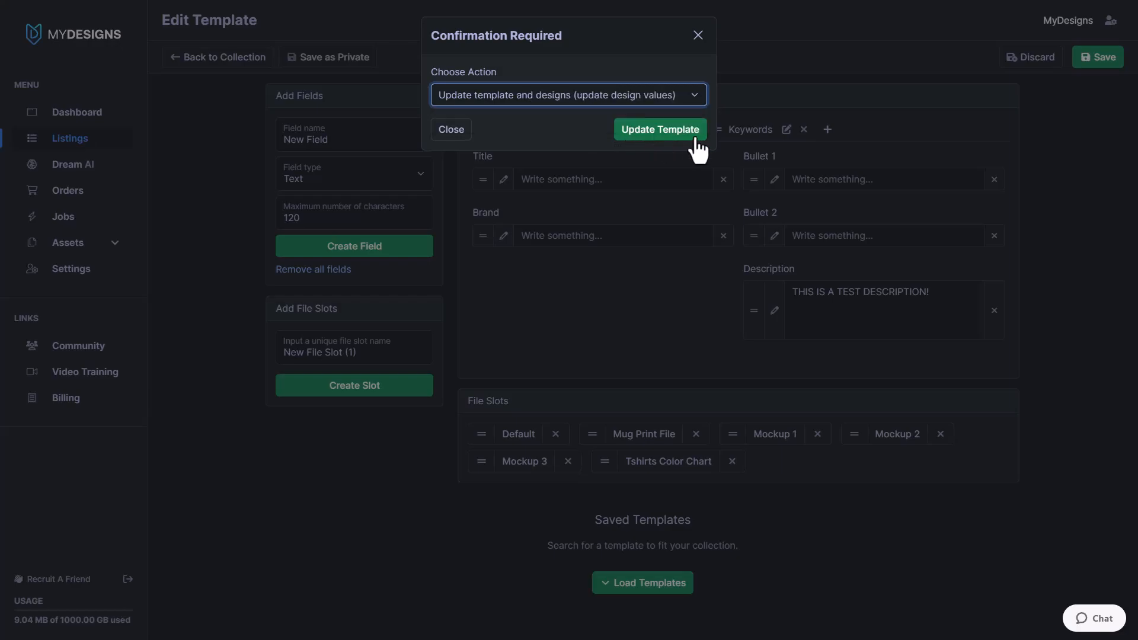
pyautogui.click(659, 129)
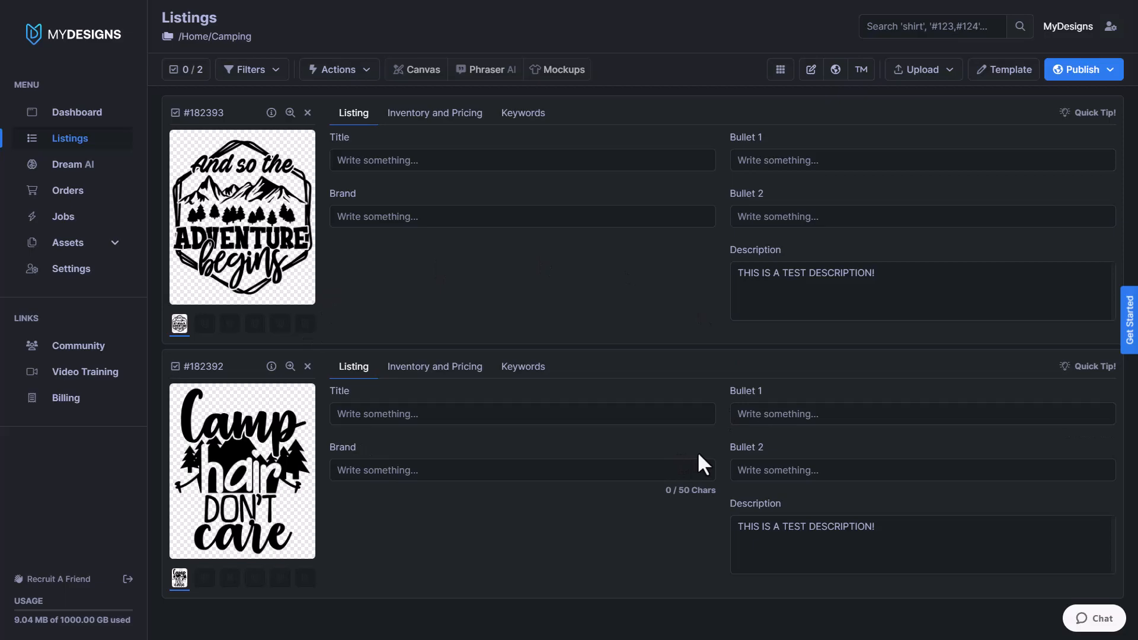
pyautogui.moveTo(694, 464)
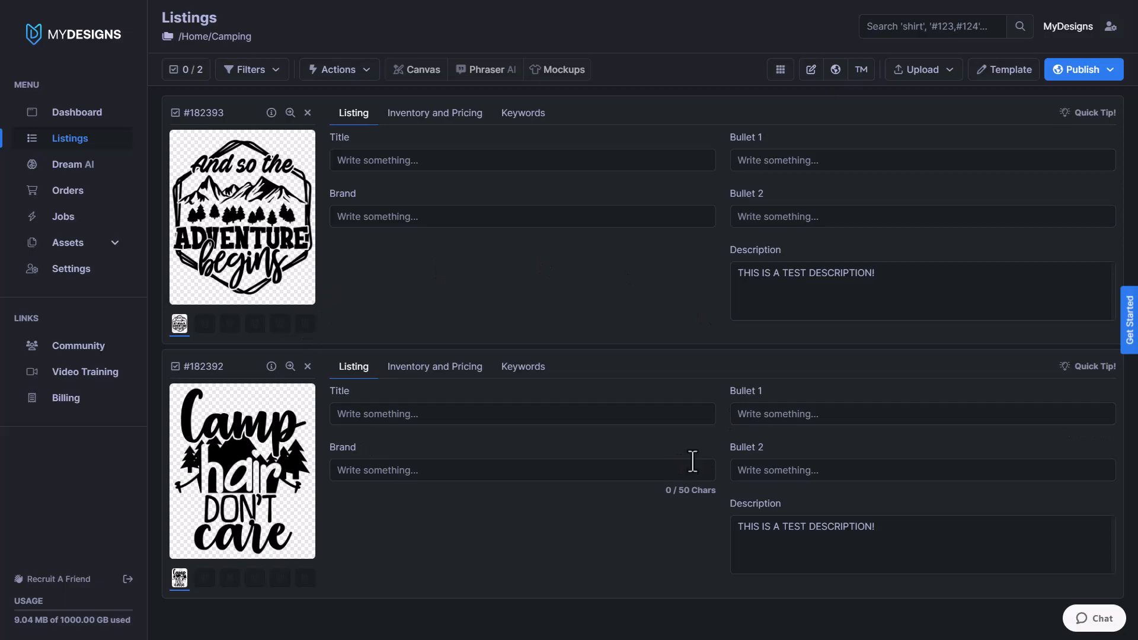
pyautogui.moveTo(699, 464)
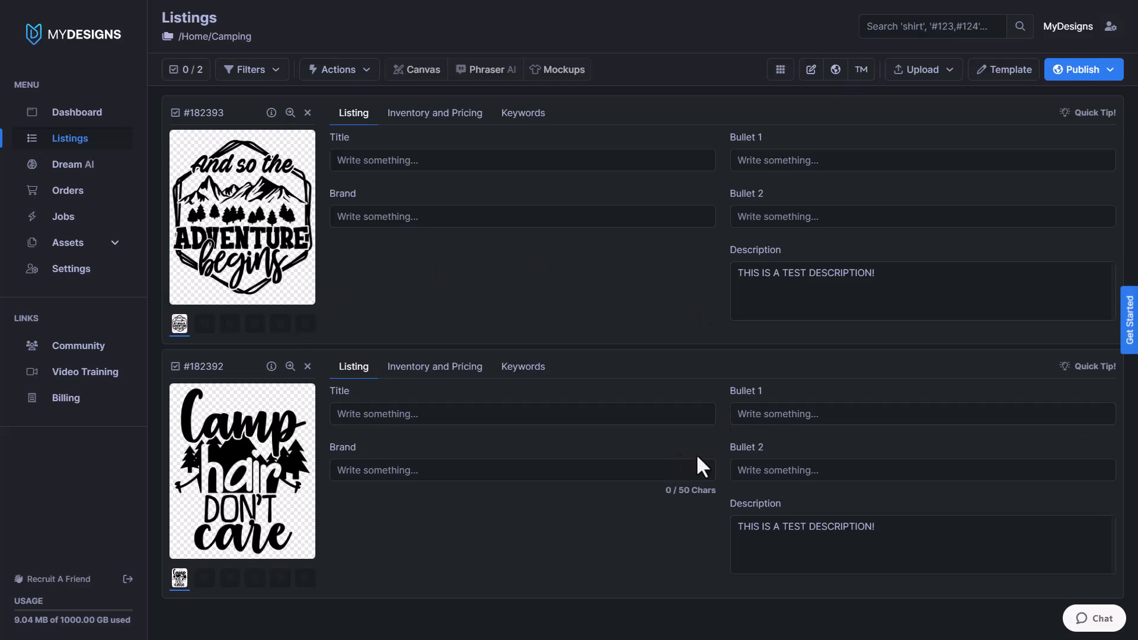
pyautogui.click(889, 290)
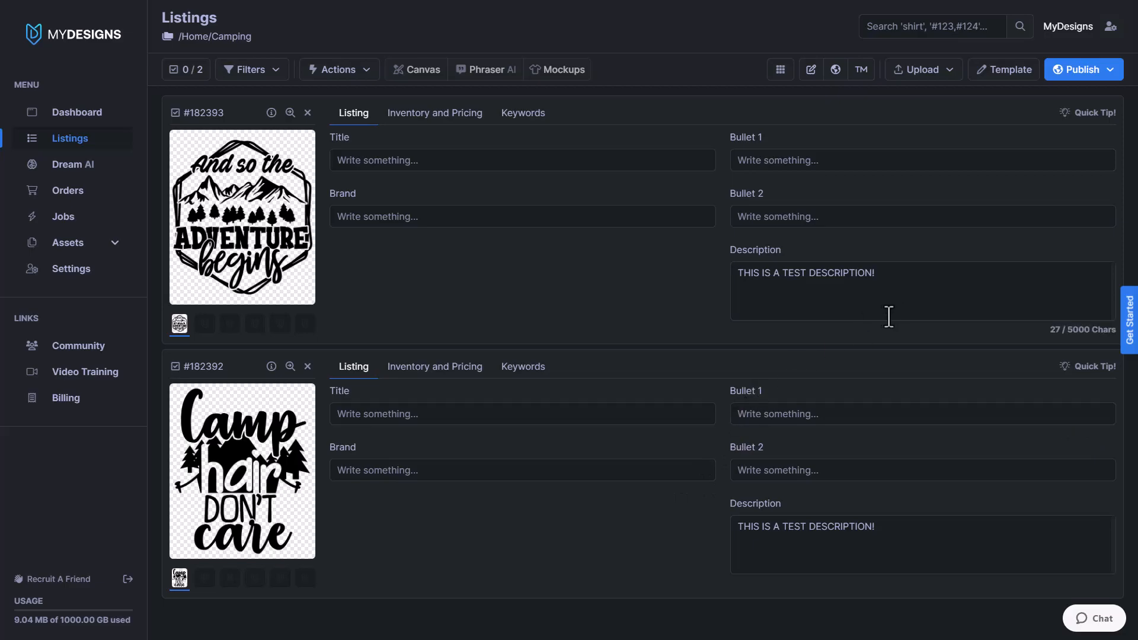
pyautogui.moveTo(887, 273)
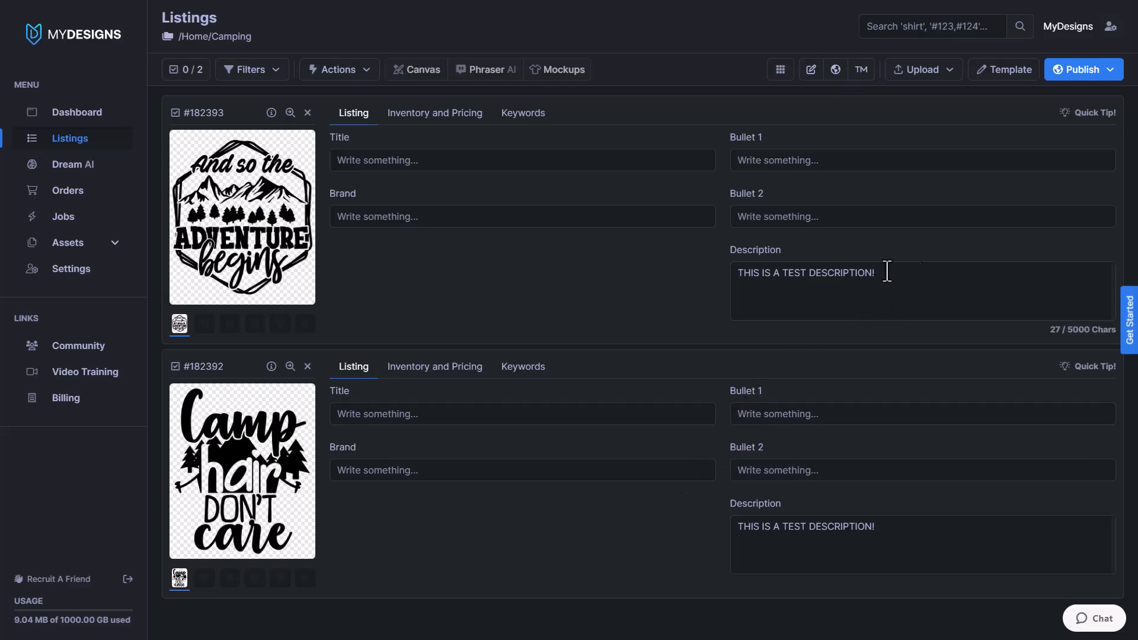
pyautogui.click(1009, 69)
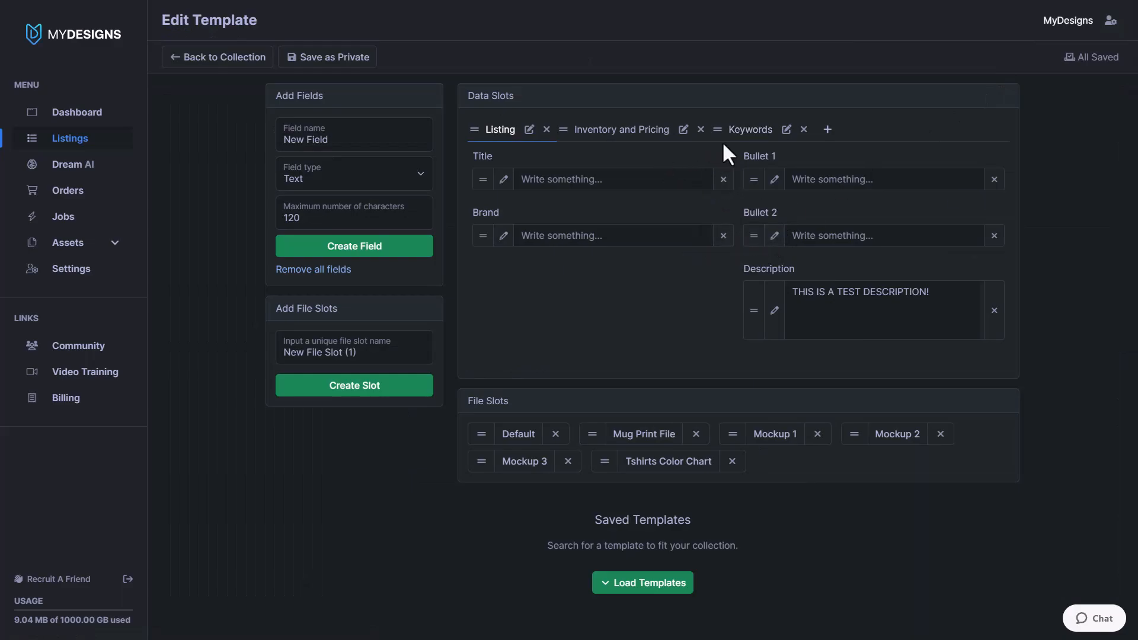
# - Enter the primary keyword variable into the template's Title field, checking the field name in Keywords
pyautogui.click(611, 178)
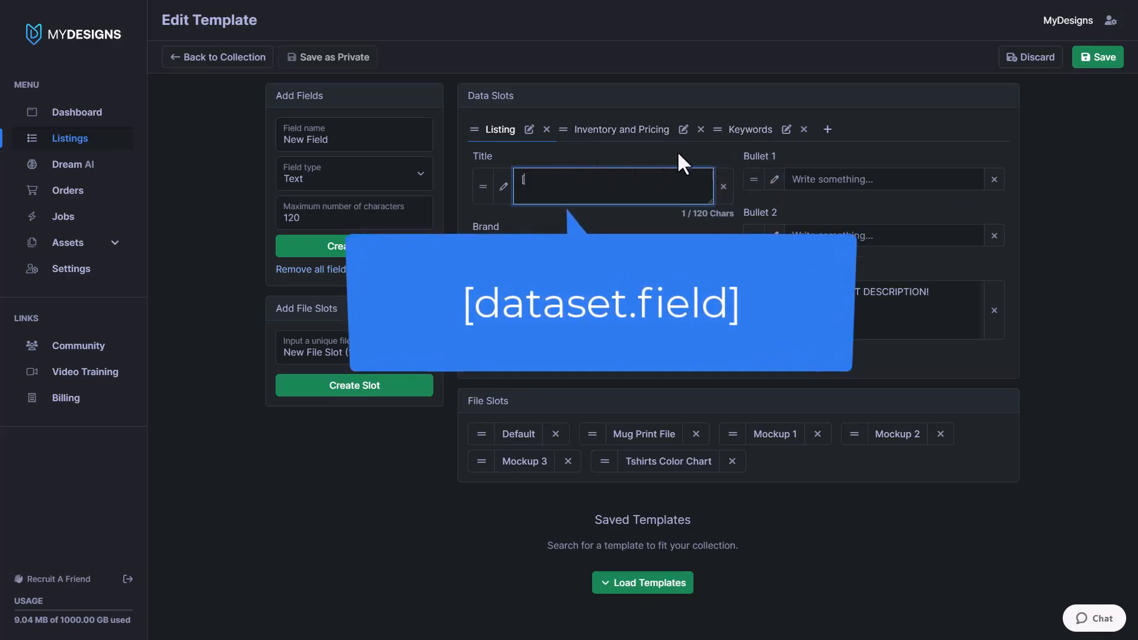
pyautogui.write('[keywords')
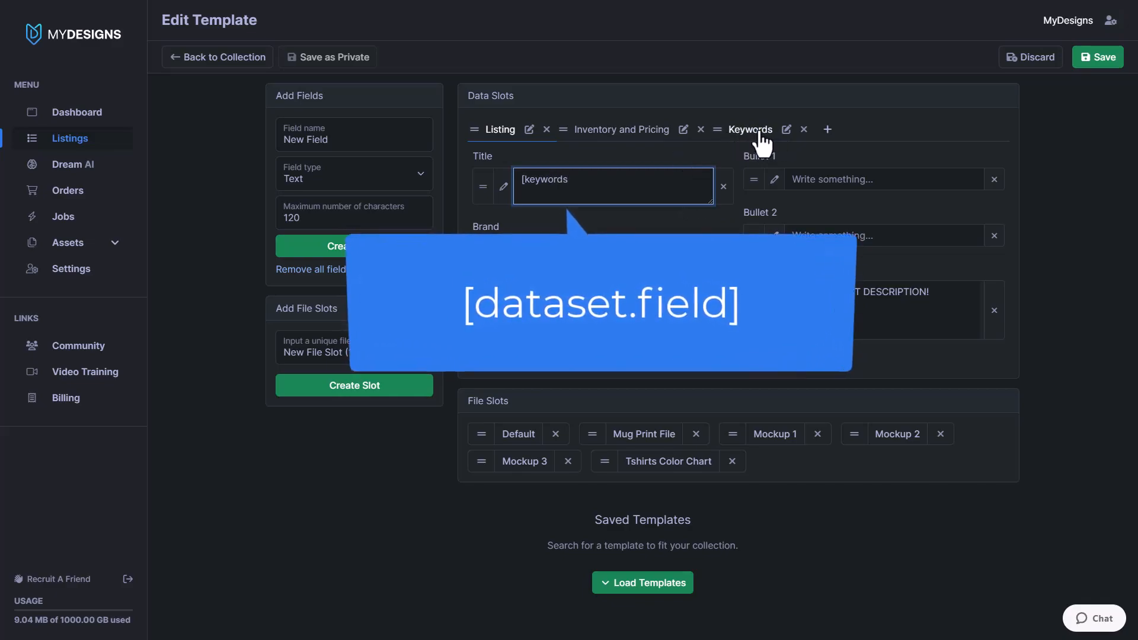
pyautogui.click(749, 129)
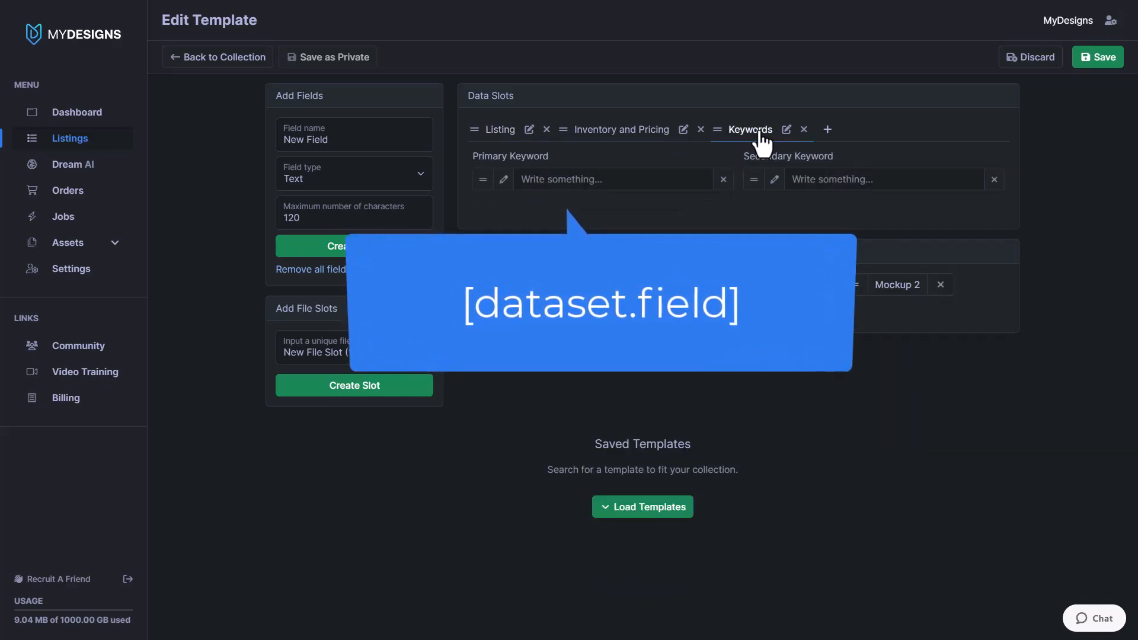
pyautogui.doubleClick(509, 157)
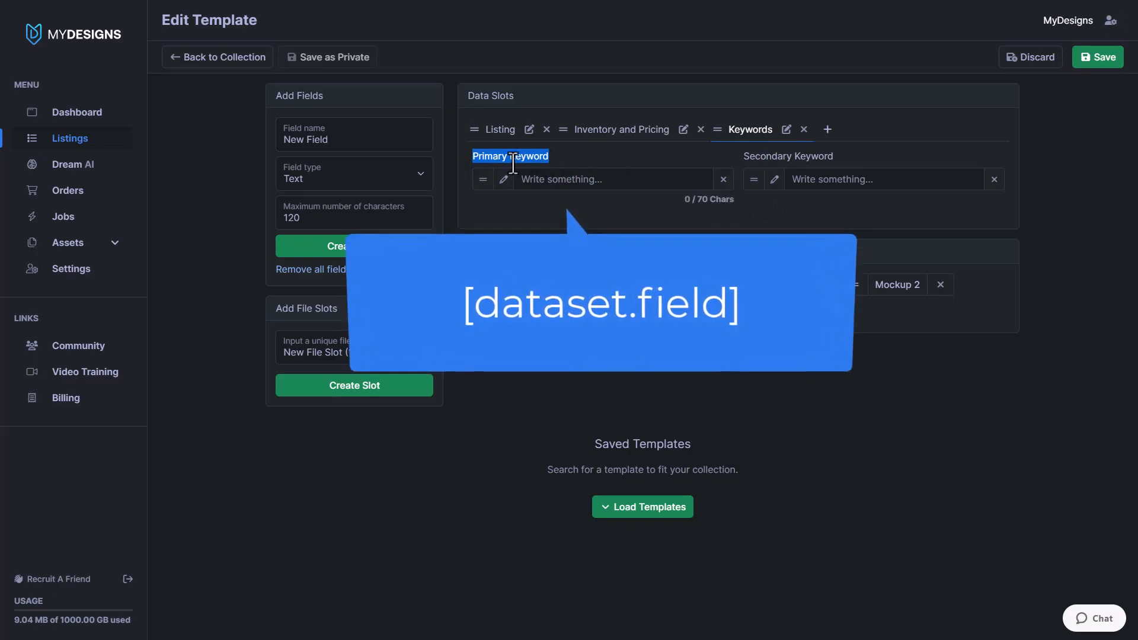
pyautogui.click(500, 129)
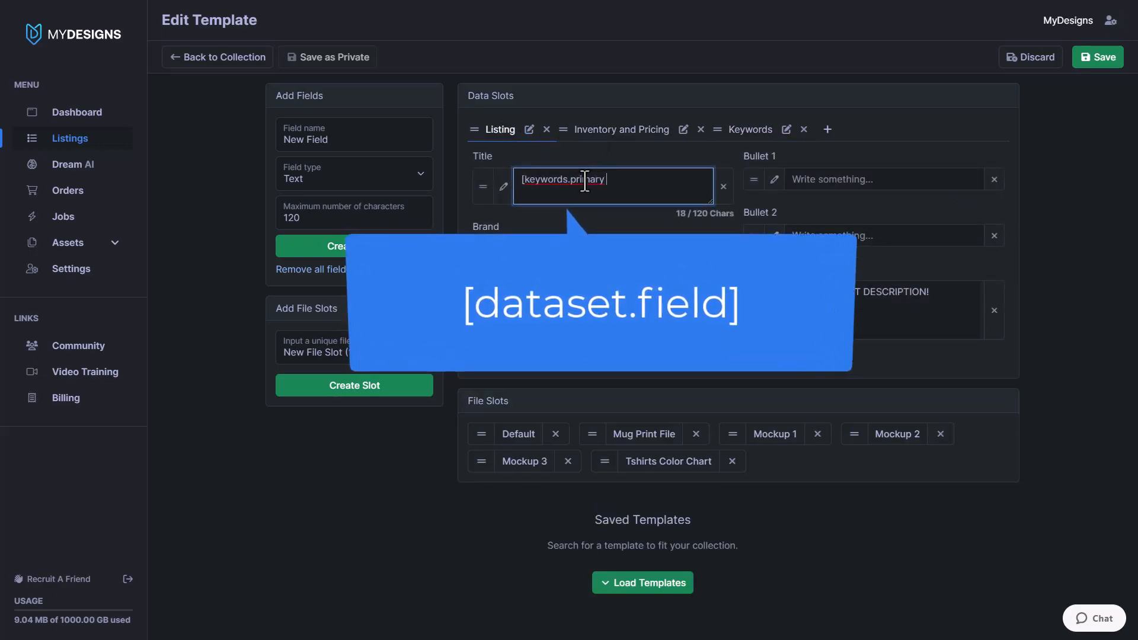
pyautogui.write('keyword]')
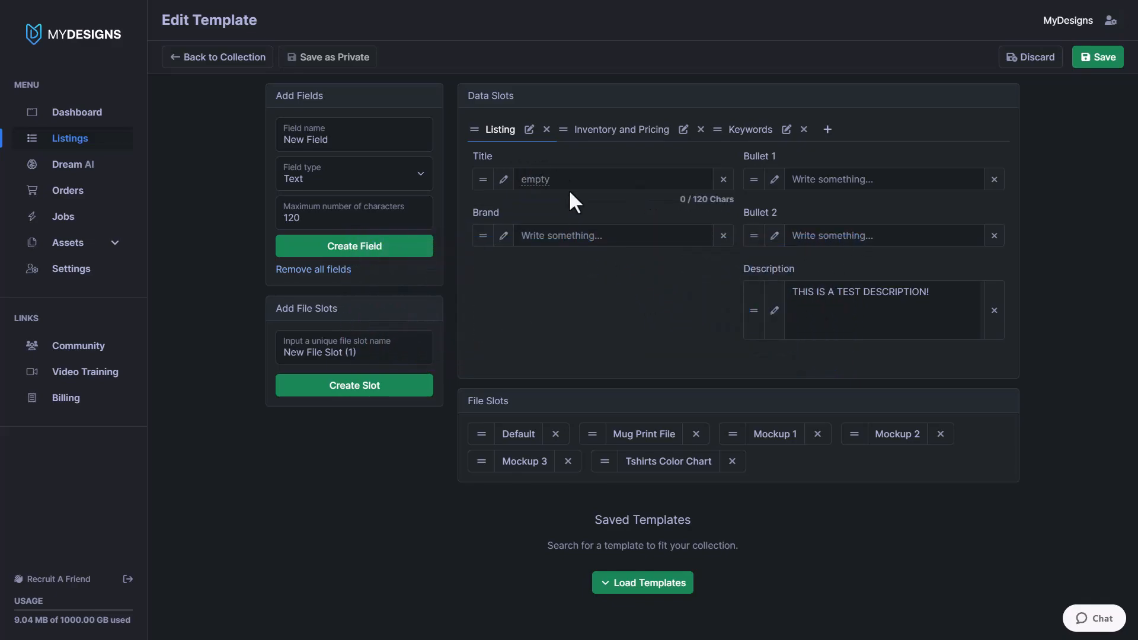
pyautogui.click(609, 235)
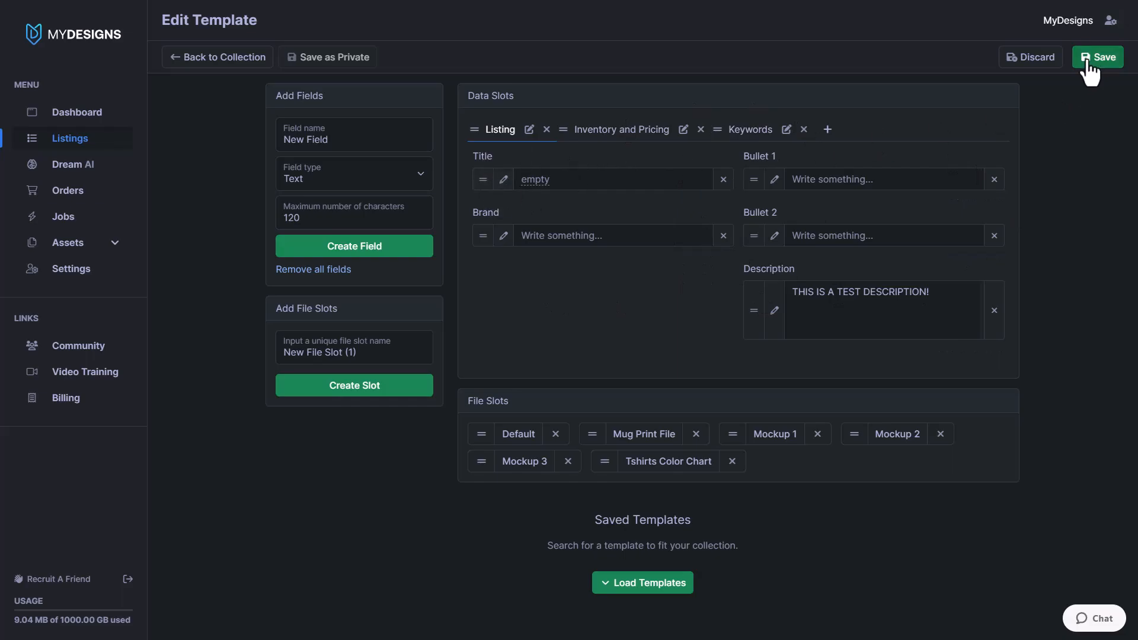
# - Save the template choosing 'Update template and designs (update design values)'
pyautogui.click(1098, 57)
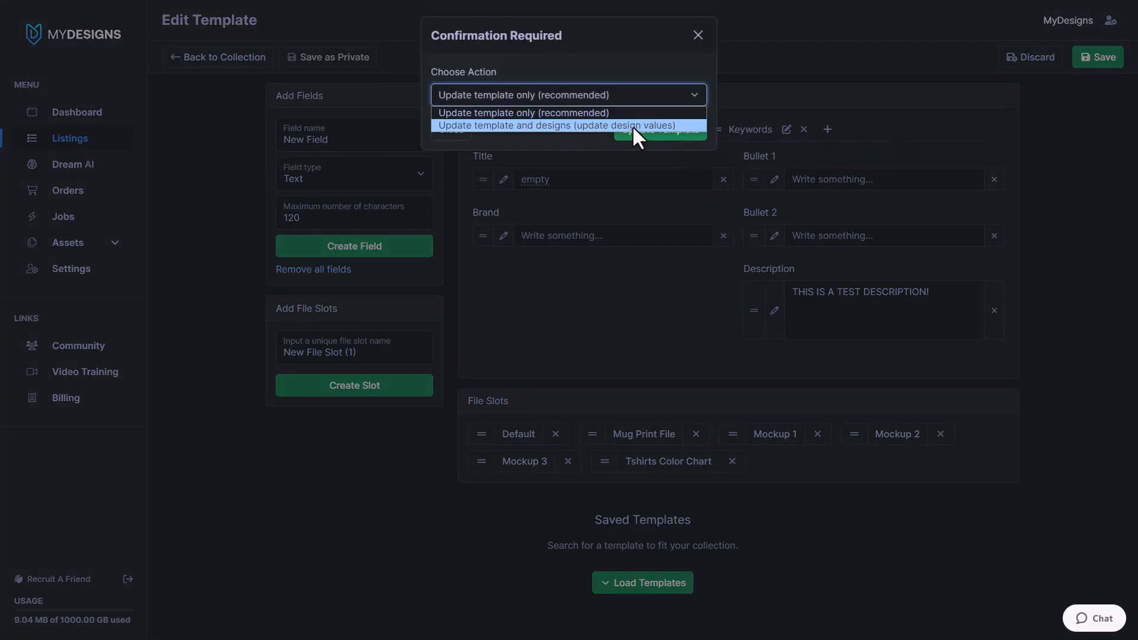
pyautogui.click(557, 124)
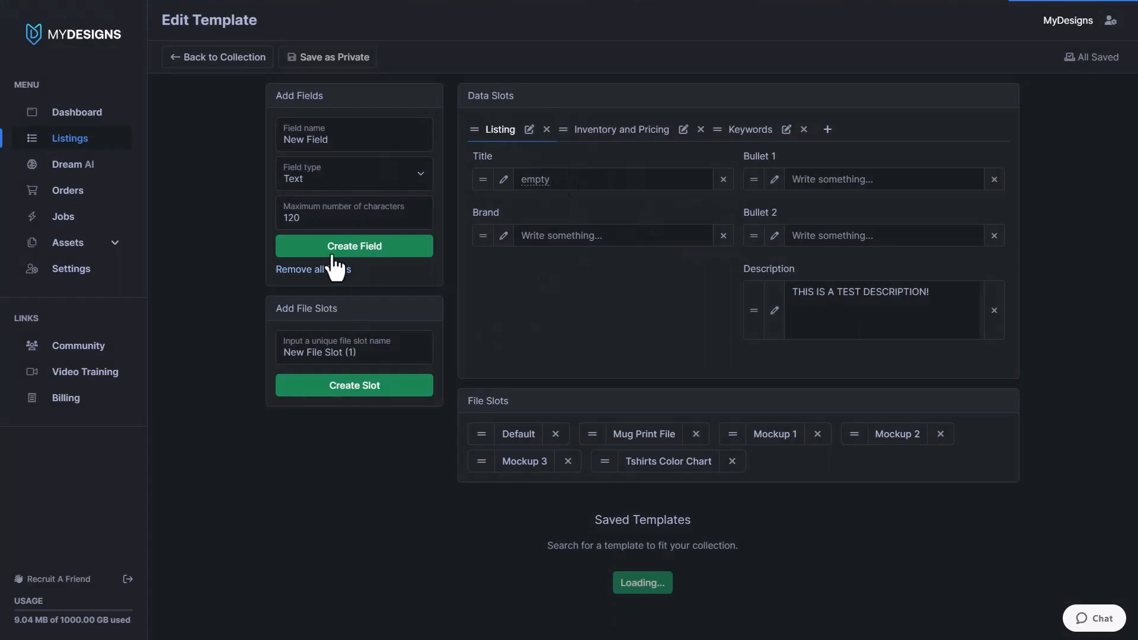
# - Go back to the Camping collection and select both listings (2/2)
pyautogui.click(217, 57)
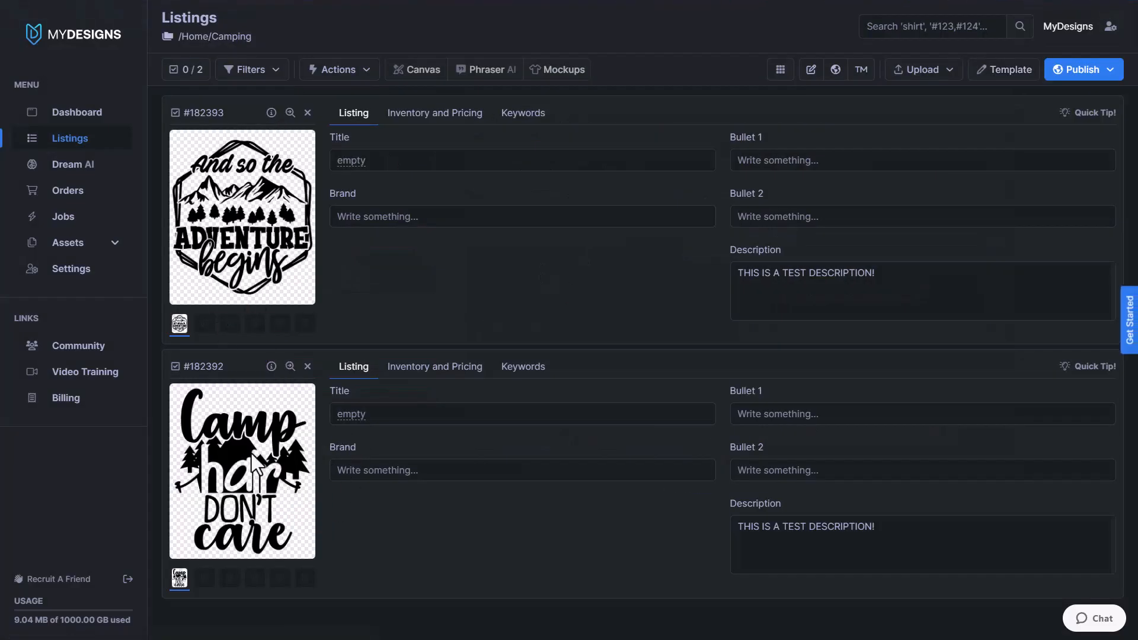
pyautogui.click(522, 160)
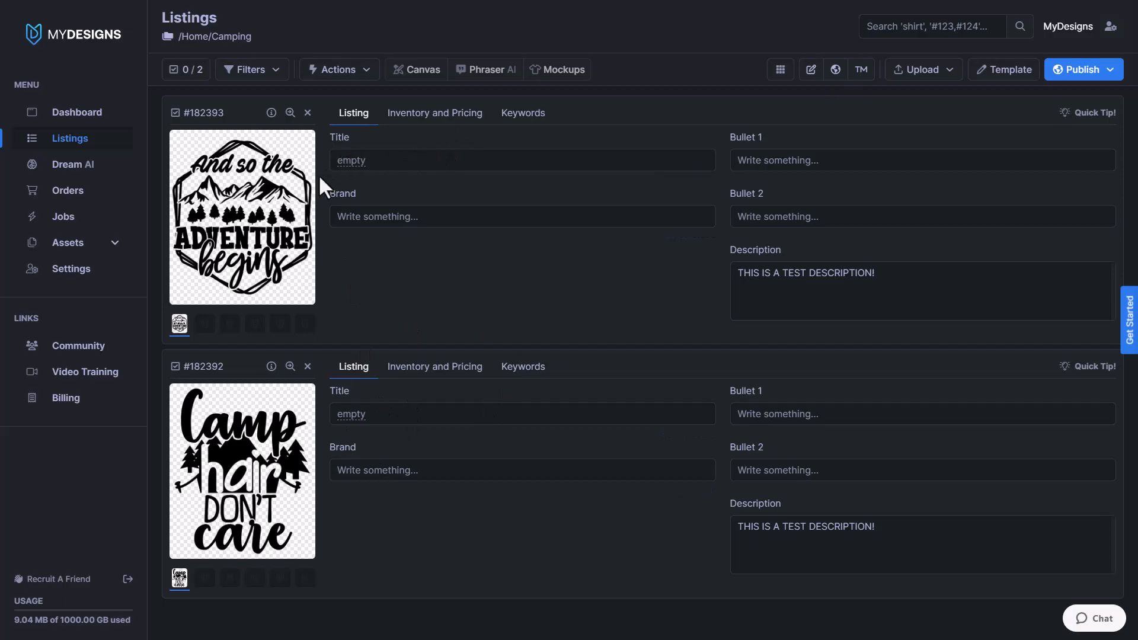
pyautogui.moveTo(304, 269)
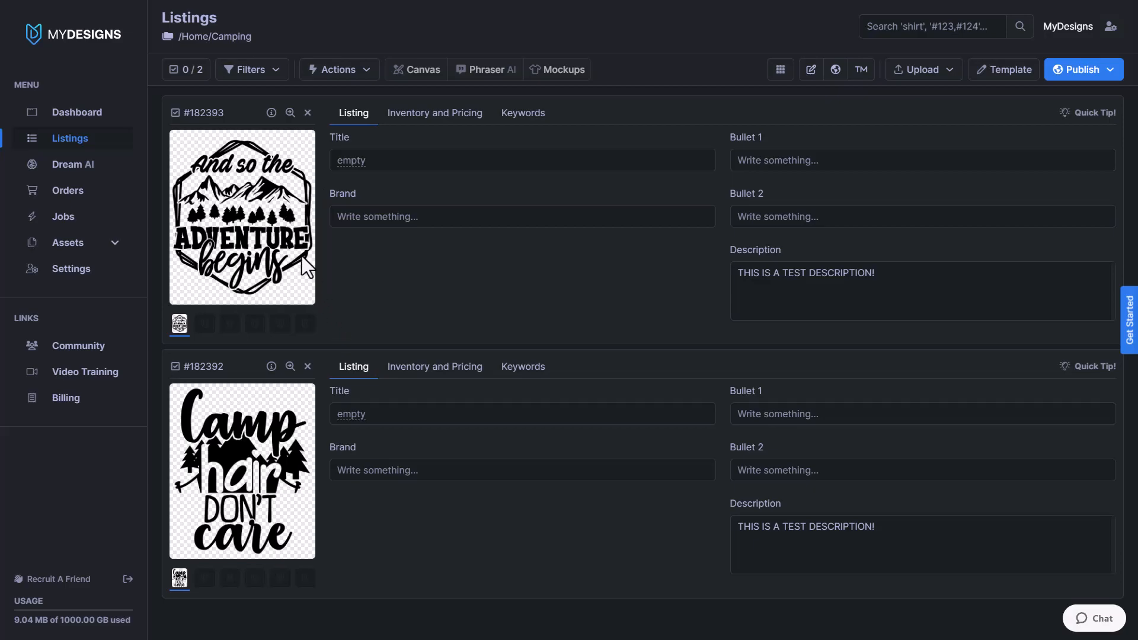
pyautogui.click(186, 68)
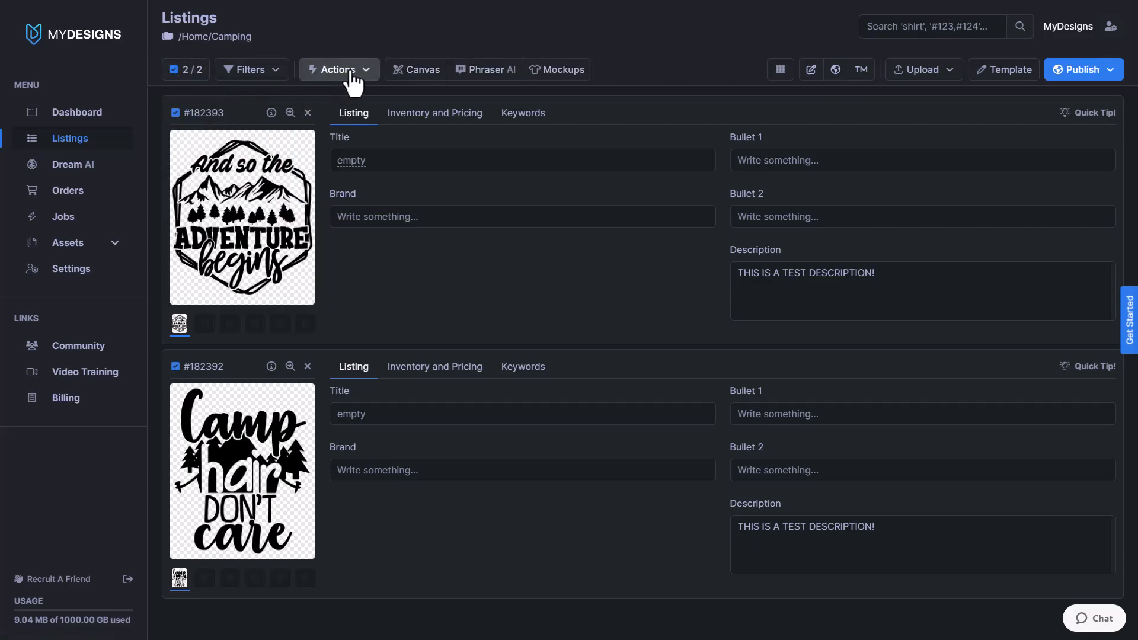
# - Set up a bulk edit on Primary Keyword, action Add to front, inserting a variable from App File Name
pyautogui.click(334, 69)
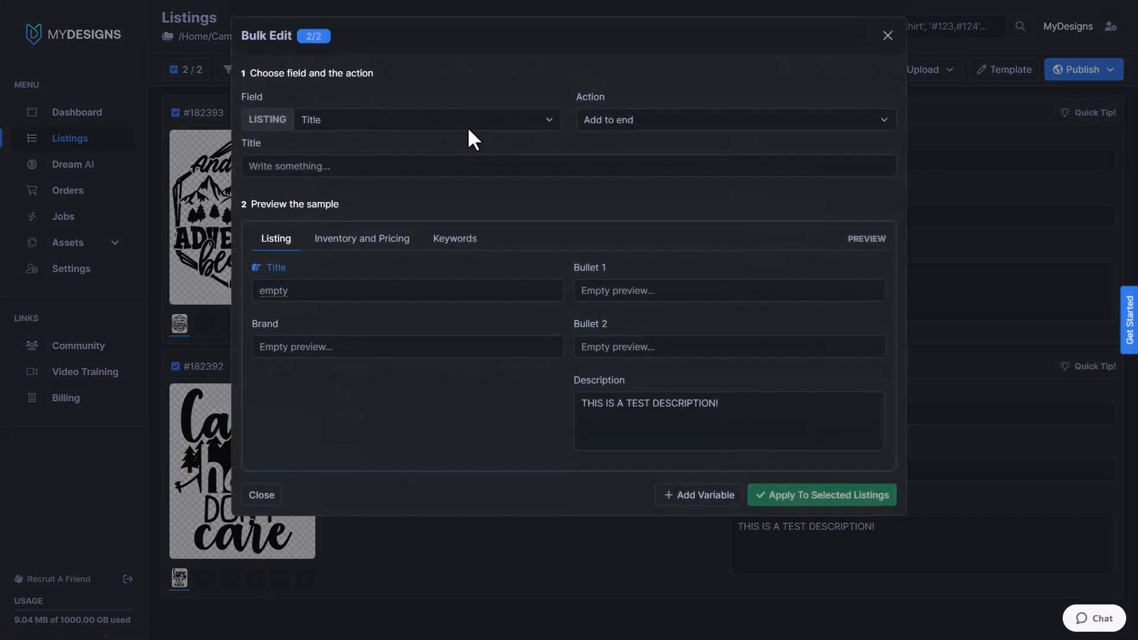
pyautogui.click(426, 120)
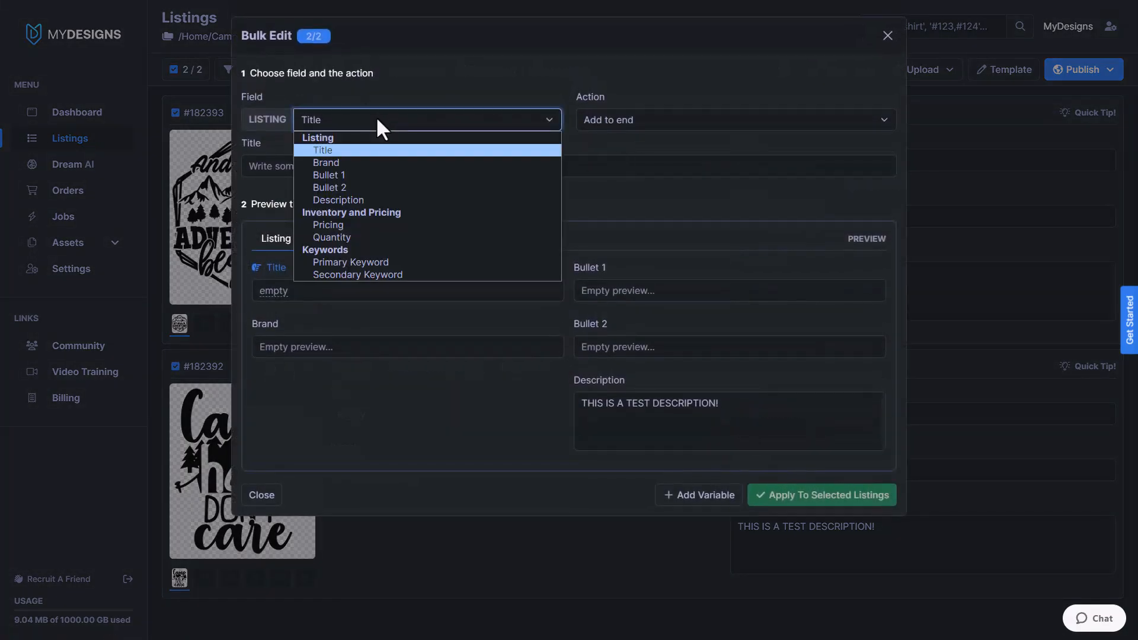
pyautogui.moveTo(351, 262)
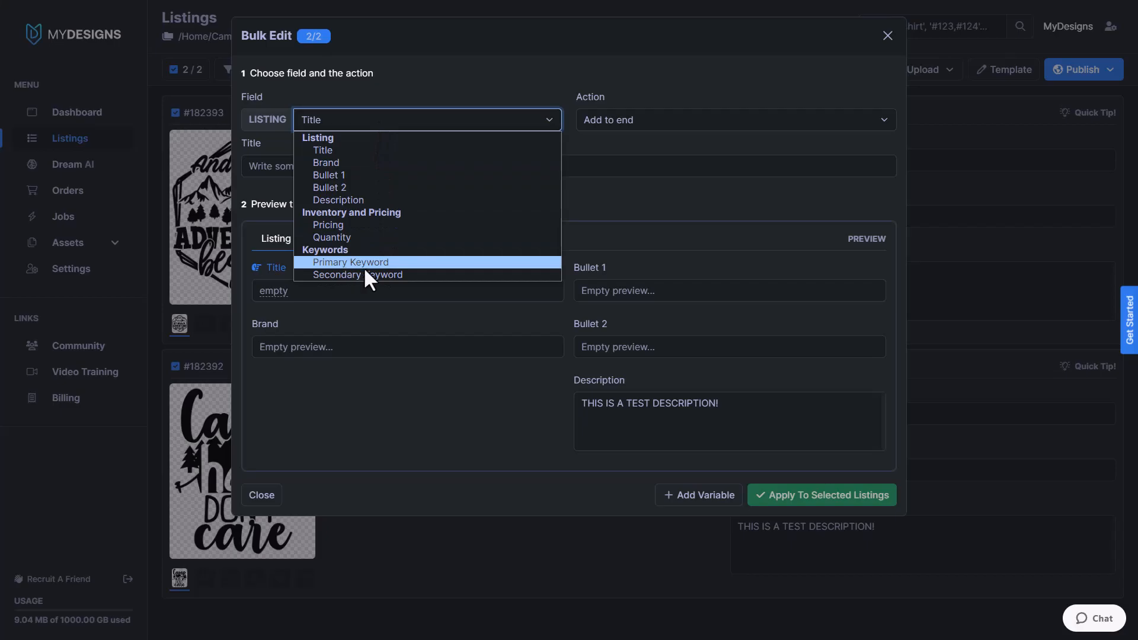
pyautogui.click(349, 262)
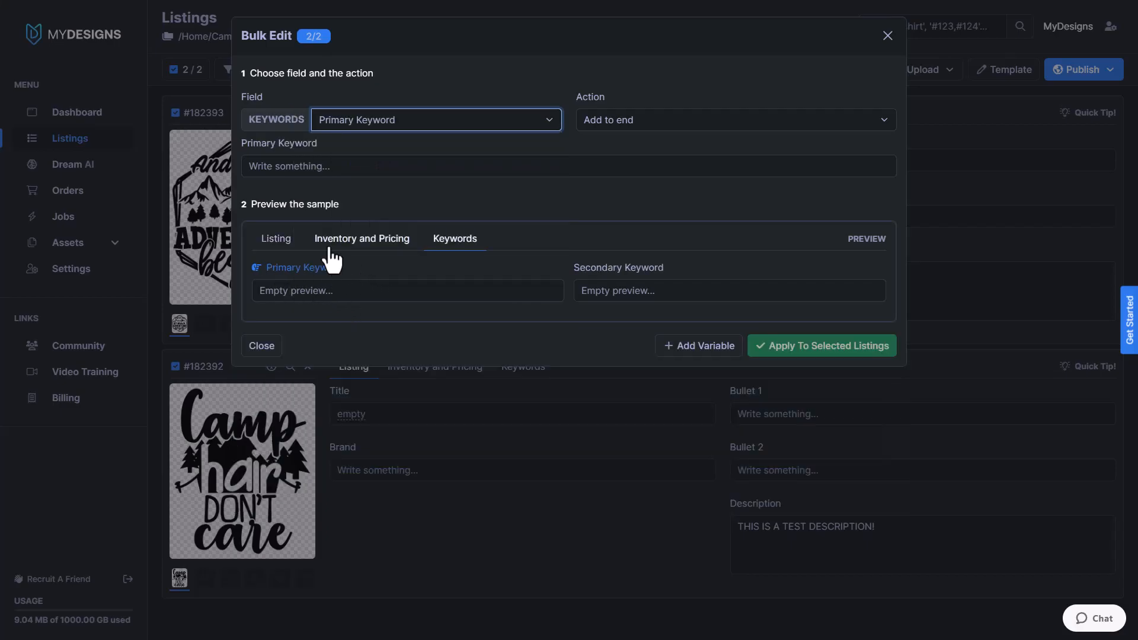
pyautogui.click(732, 120)
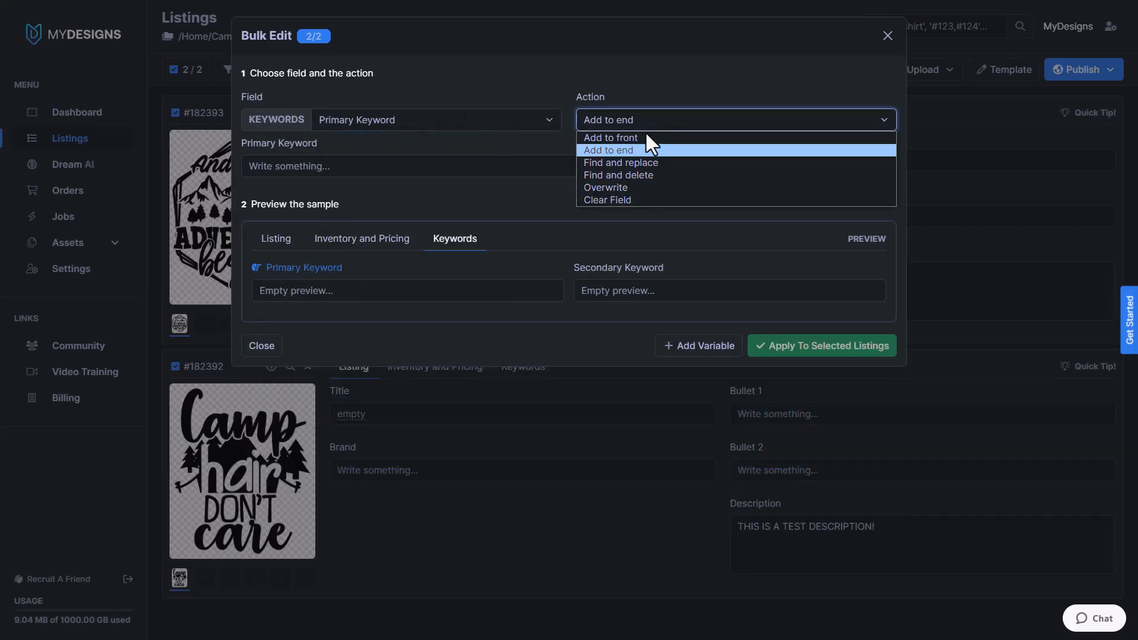
pyautogui.click(610, 138)
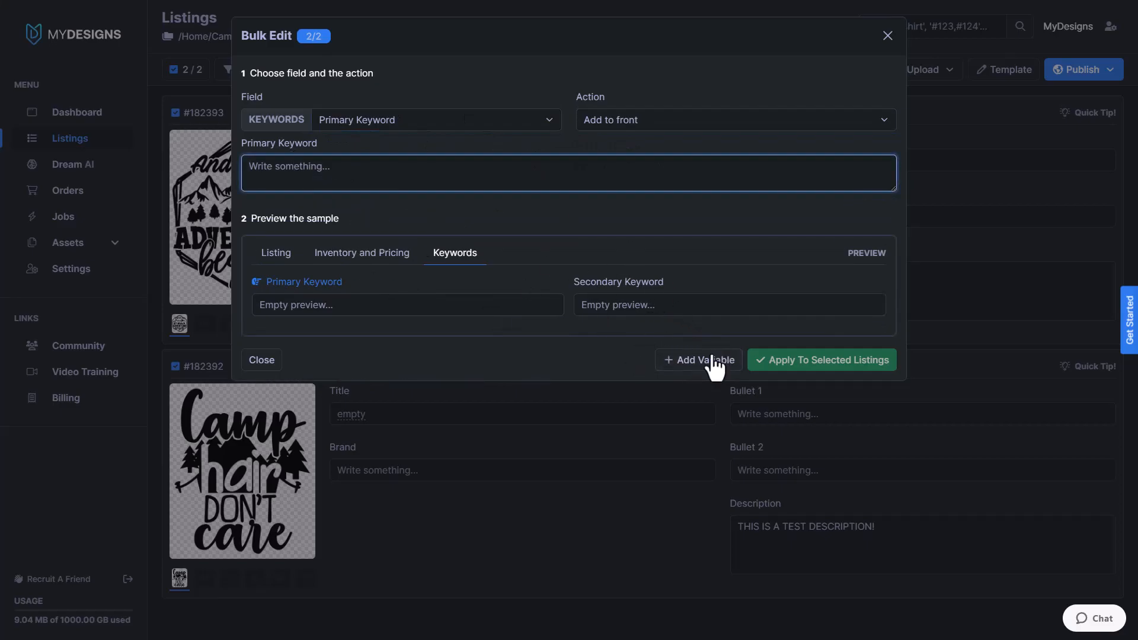
pyautogui.click(697, 359)
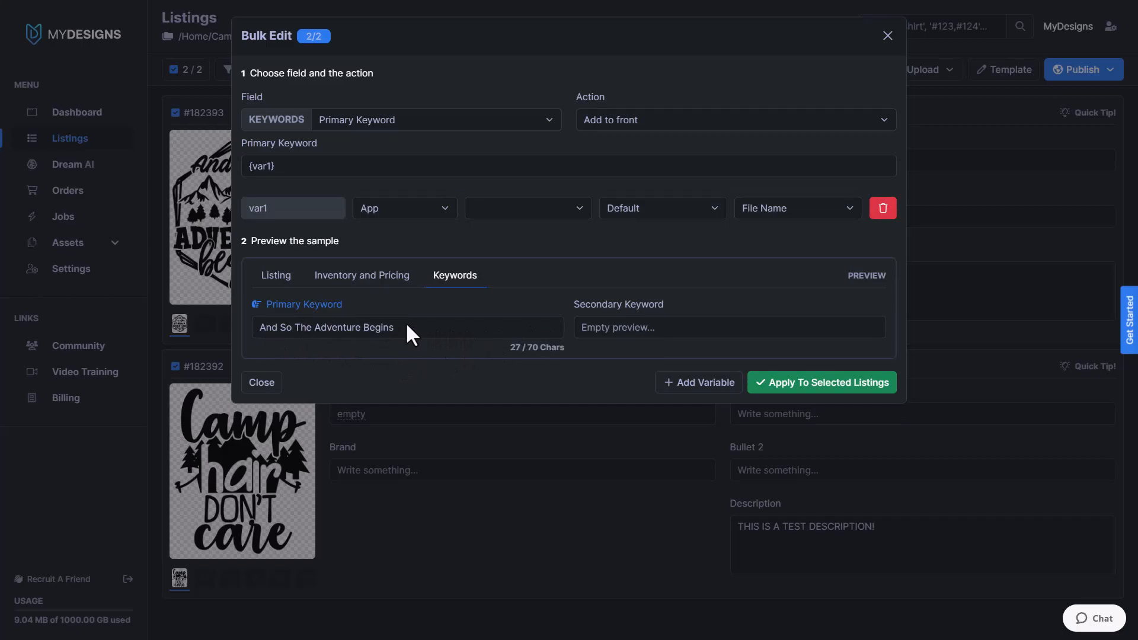
pyautogui.moveTo(423, 338)
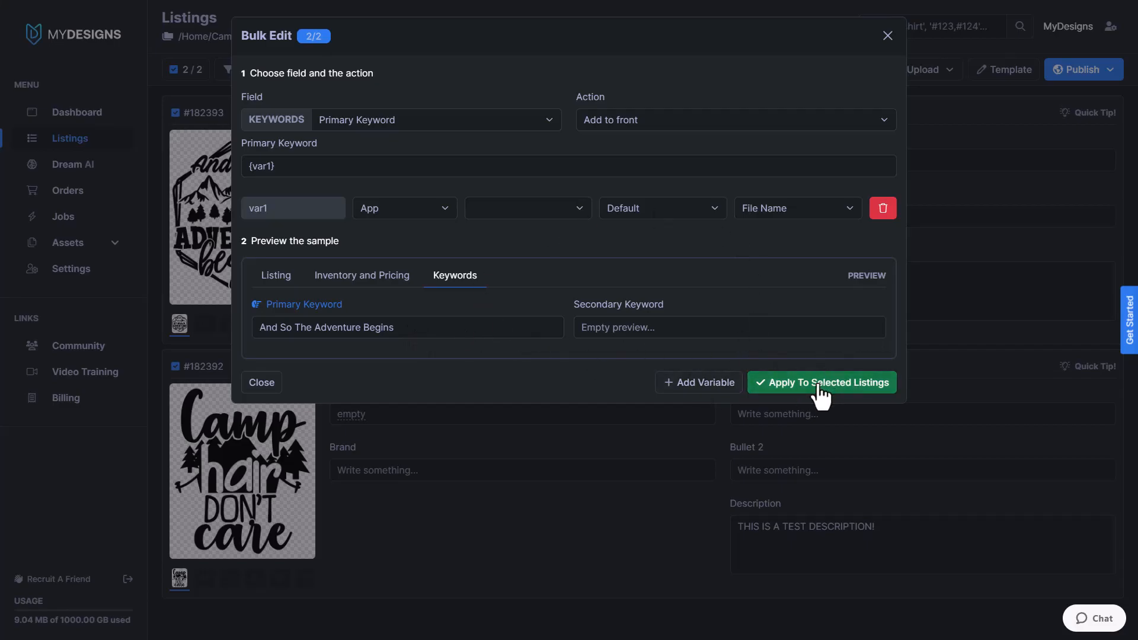
# - Apply the bulk edit to the 2 selected listings and confirm the update
pyautogui.click(821, 382)
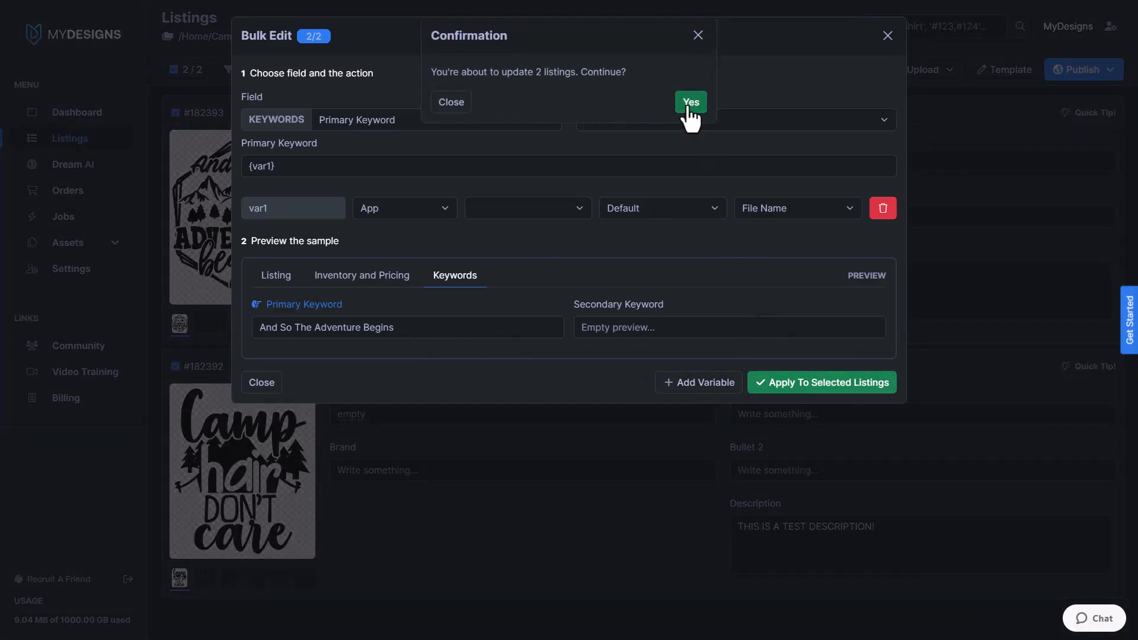
pyautogui.click(690, 102)
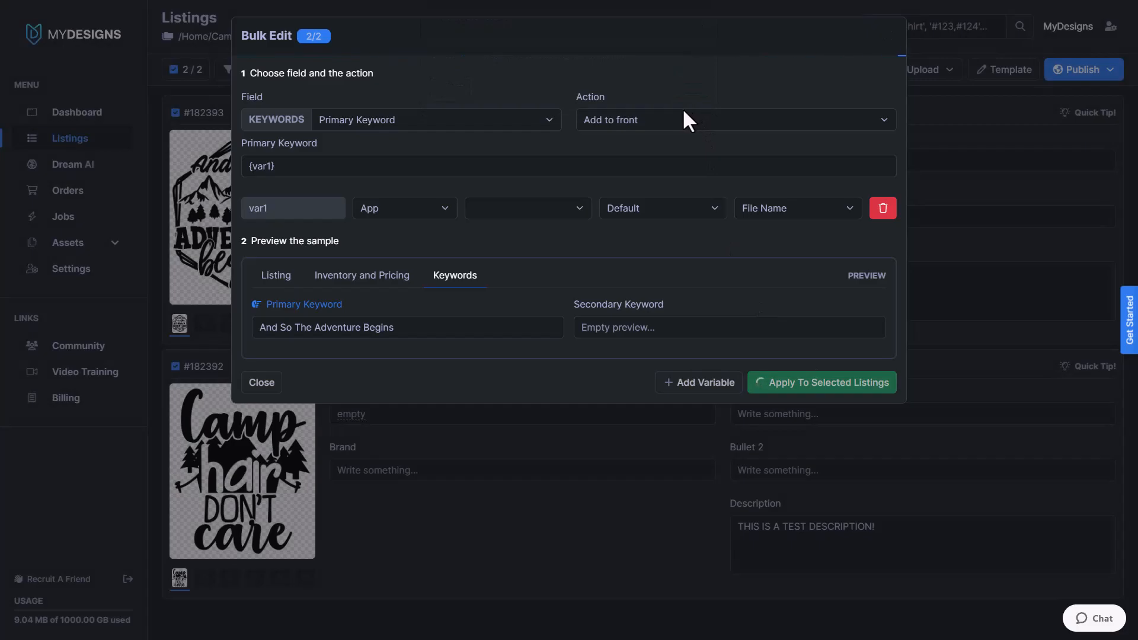
pyautogui.click(261, 383)
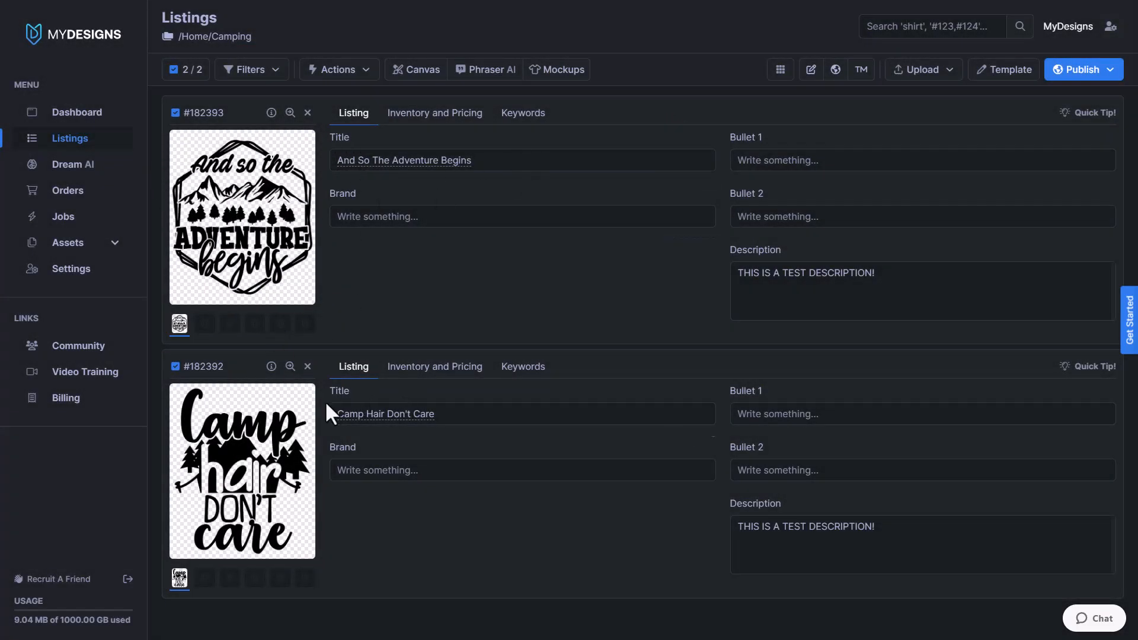
# - Check the Keywords tab shows design names as Primary Keywords, then return to Listing details
pyautogui.click(522, 113)
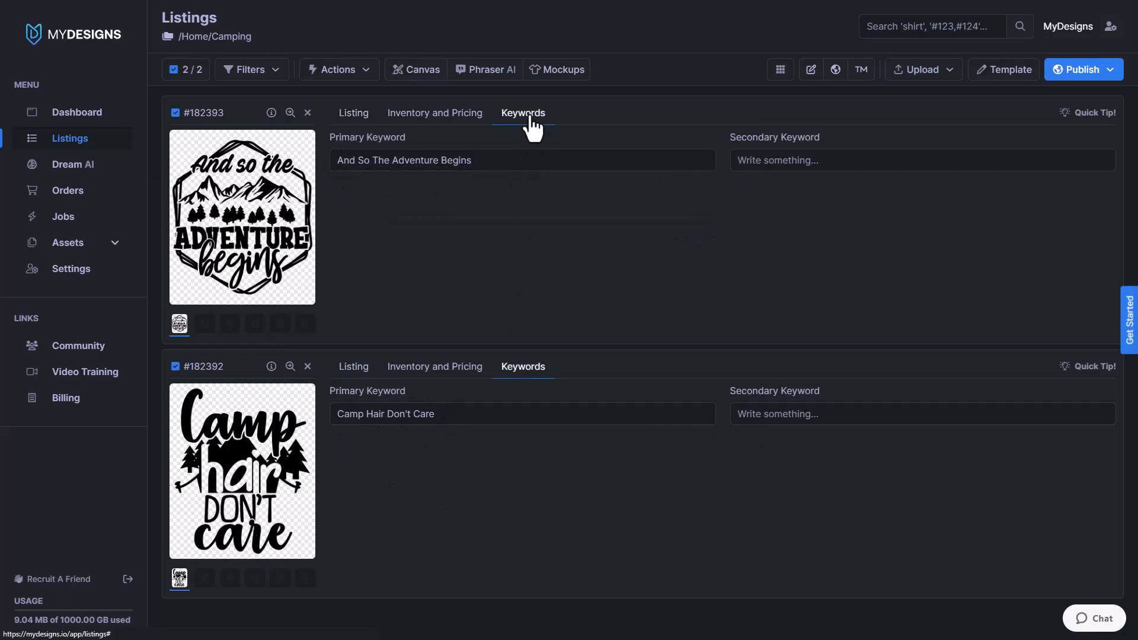
pyautogui.click(522, 160)
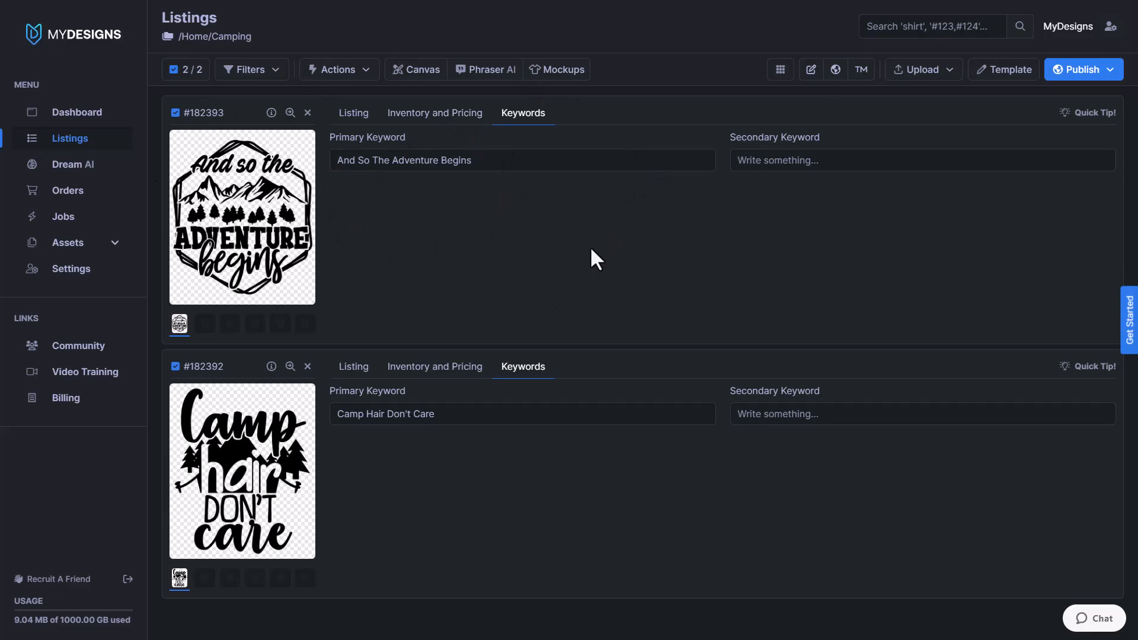
pyautogui.moveTo(550, 237)
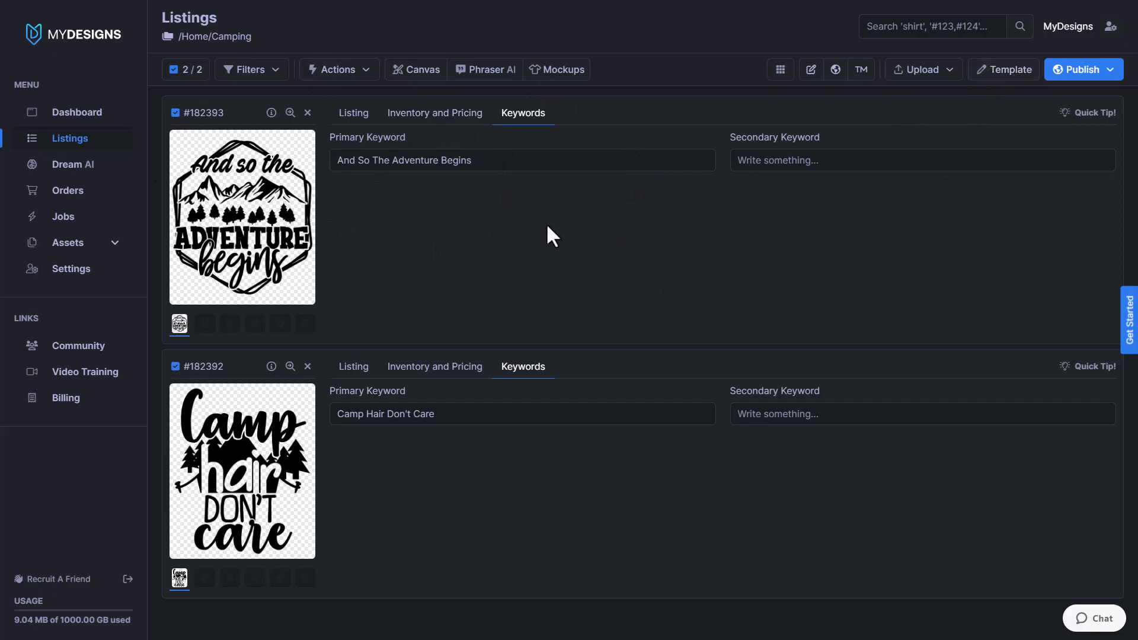
pyautogui.moveTo(473, 205)
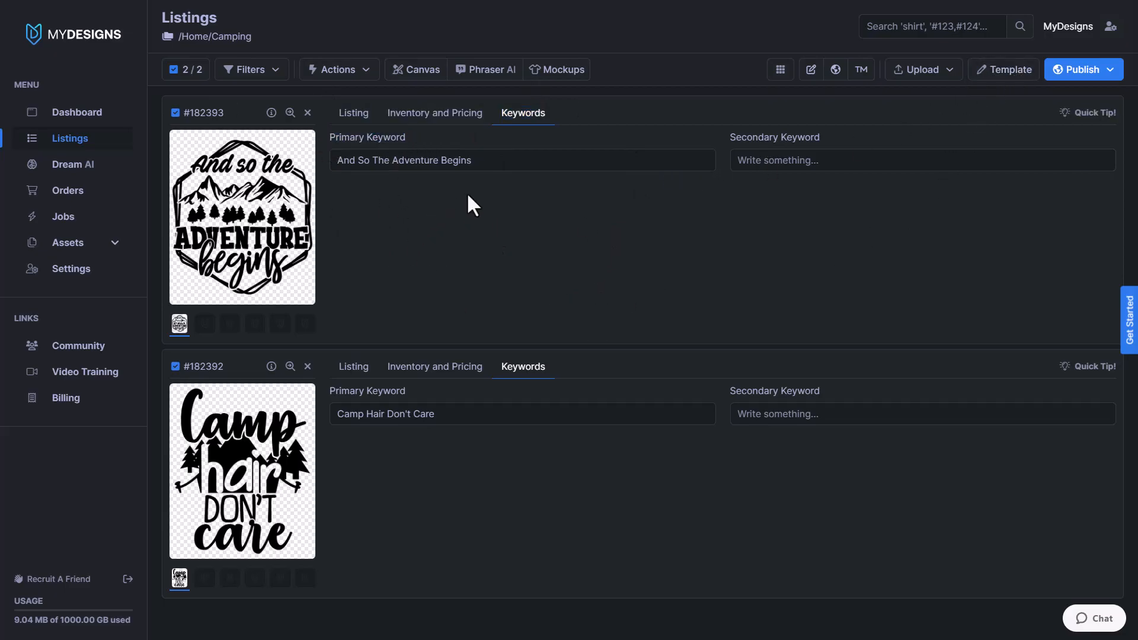
pyautogui.moveTo(353, 114)
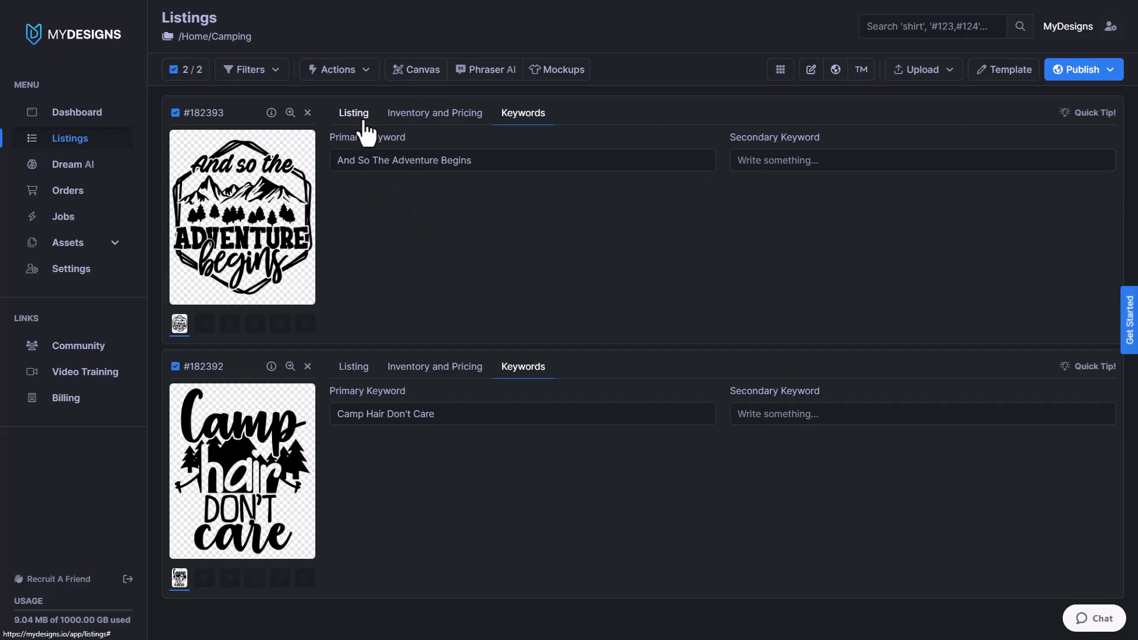
pyautogui.click(353, 113)
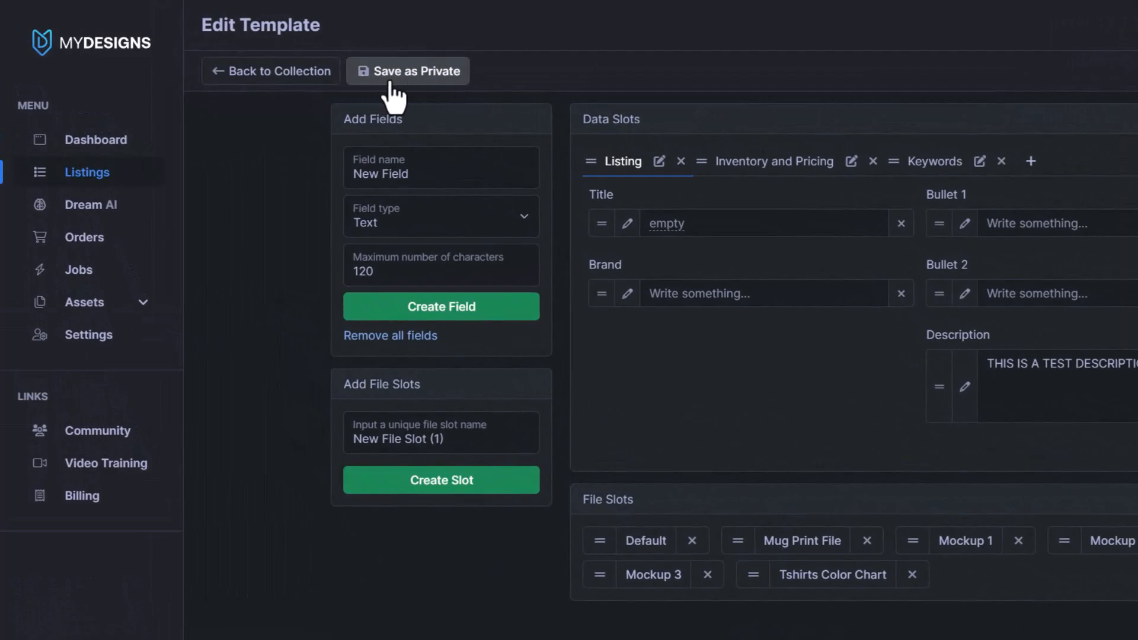
# - Save the template as a private copy named MERCH BY AMAZON with a short description
pyautogui.click(406, 70)
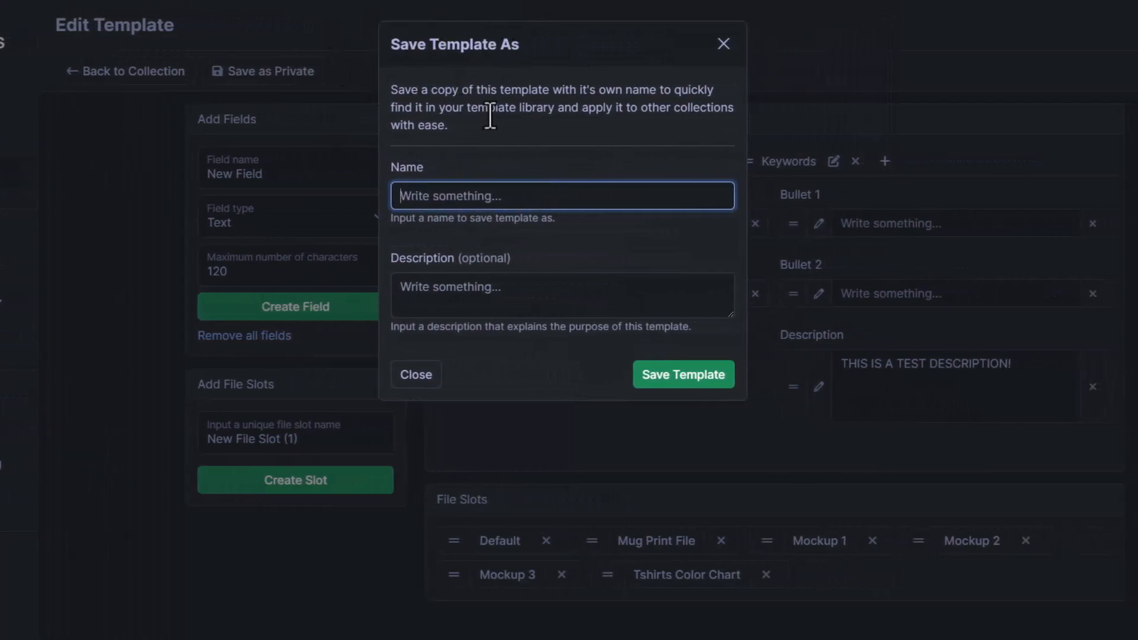
pyautogui.moveTo(555, 134)
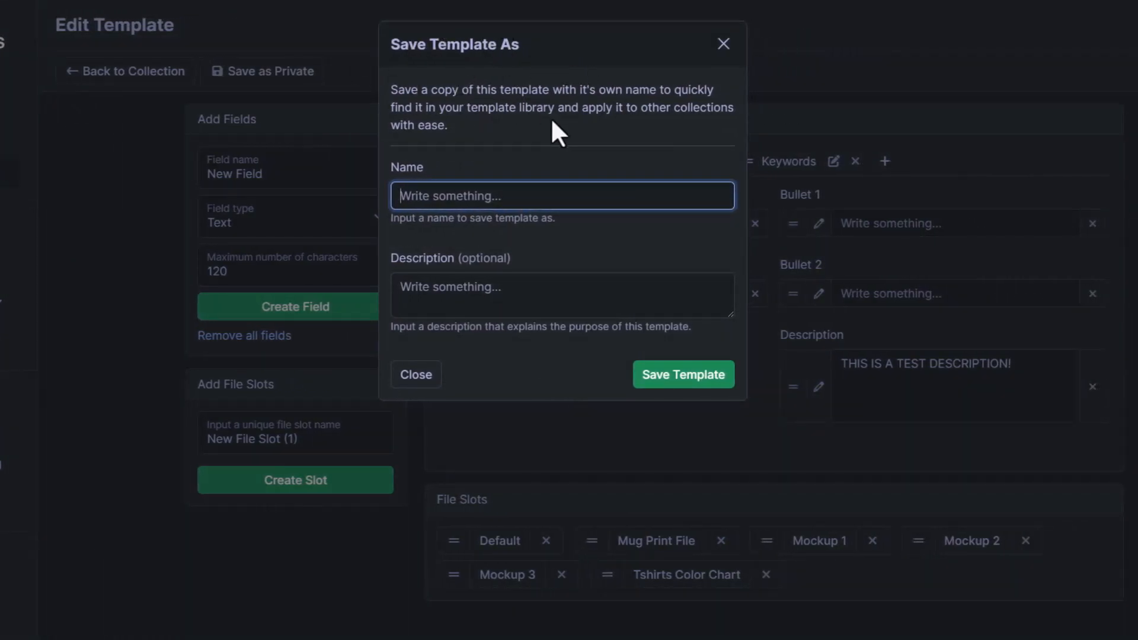
pyautogui.write('MERCH BY AMAZON')
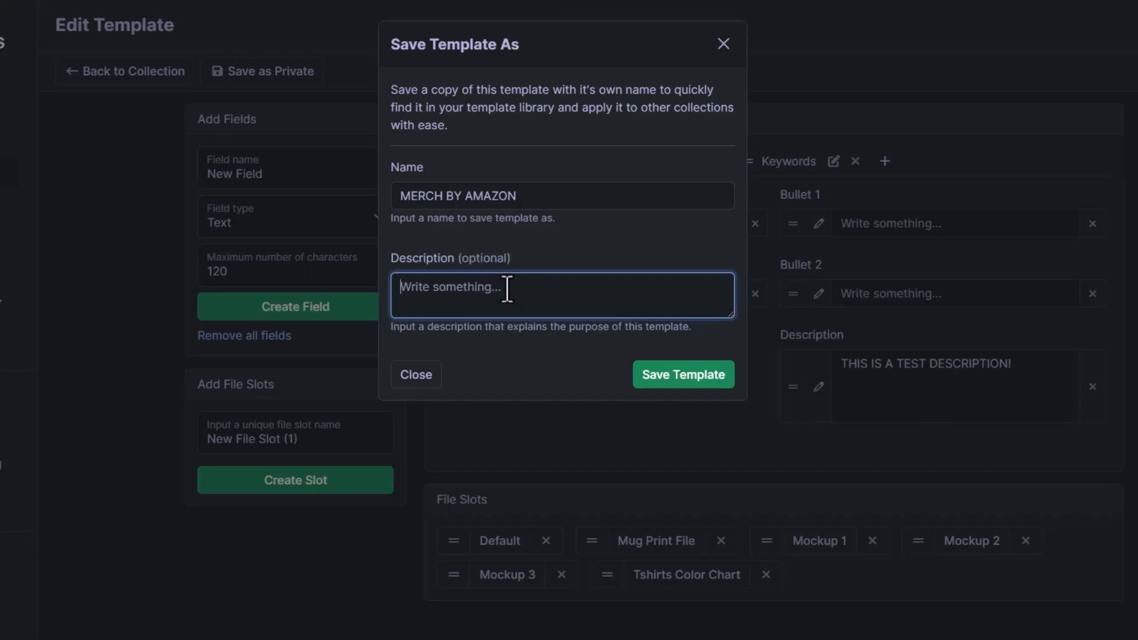
pyautogui.write('This is for m')
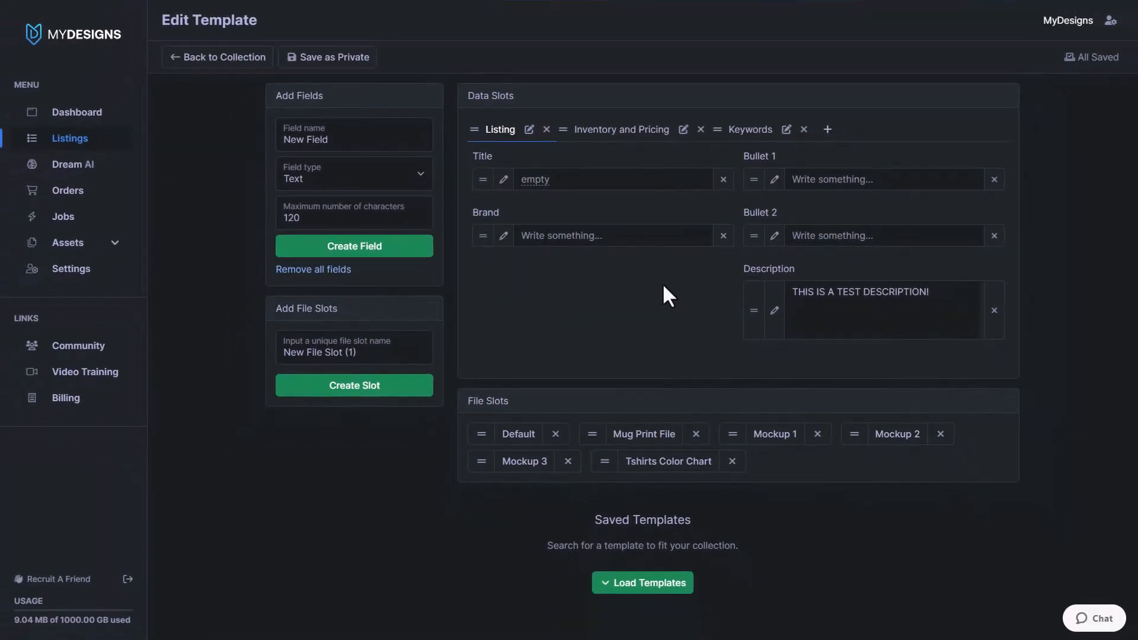
# - Load the Saved Templates list showing MERCH BY AMAZON with its description
pyautogui.click(641, 582)
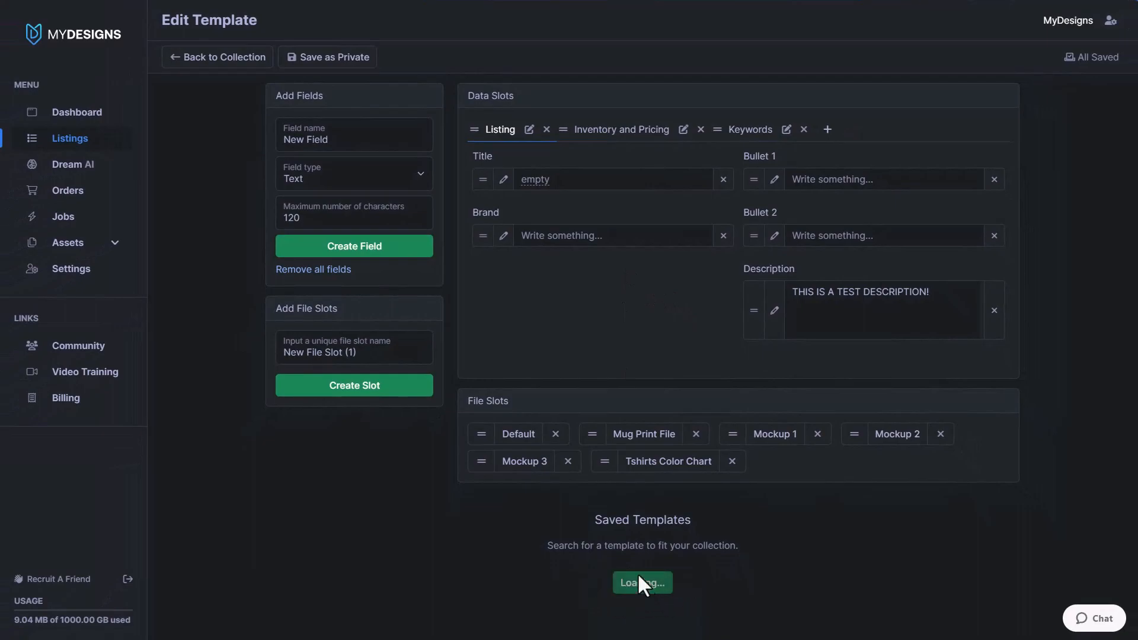
pyautogui.click(641, 582)
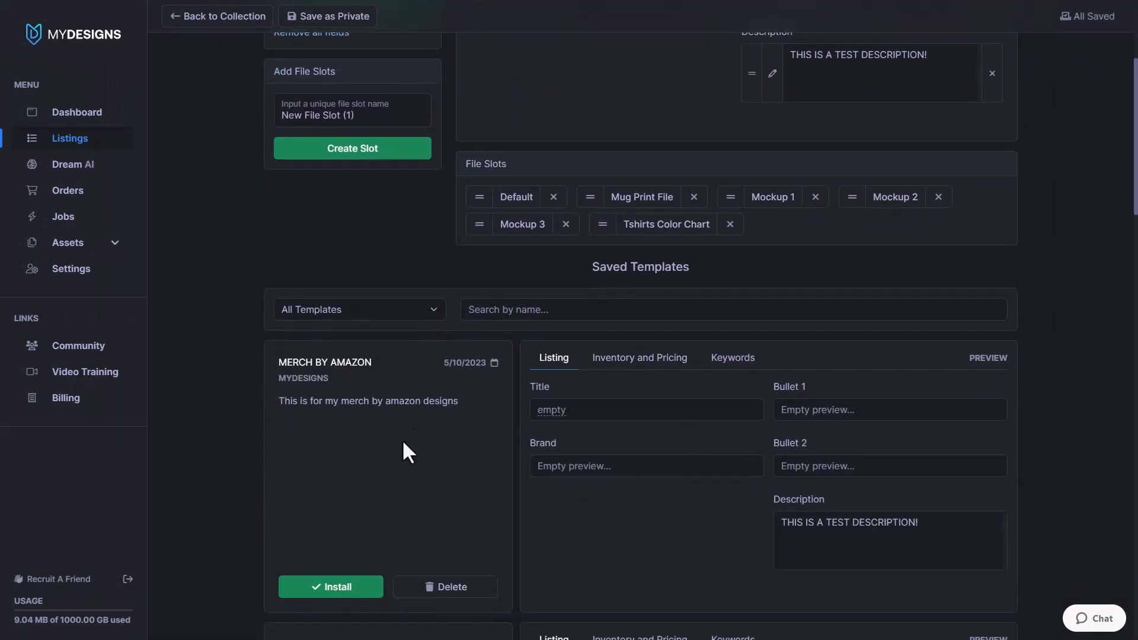
pyautogui.moveTo(399, 370)
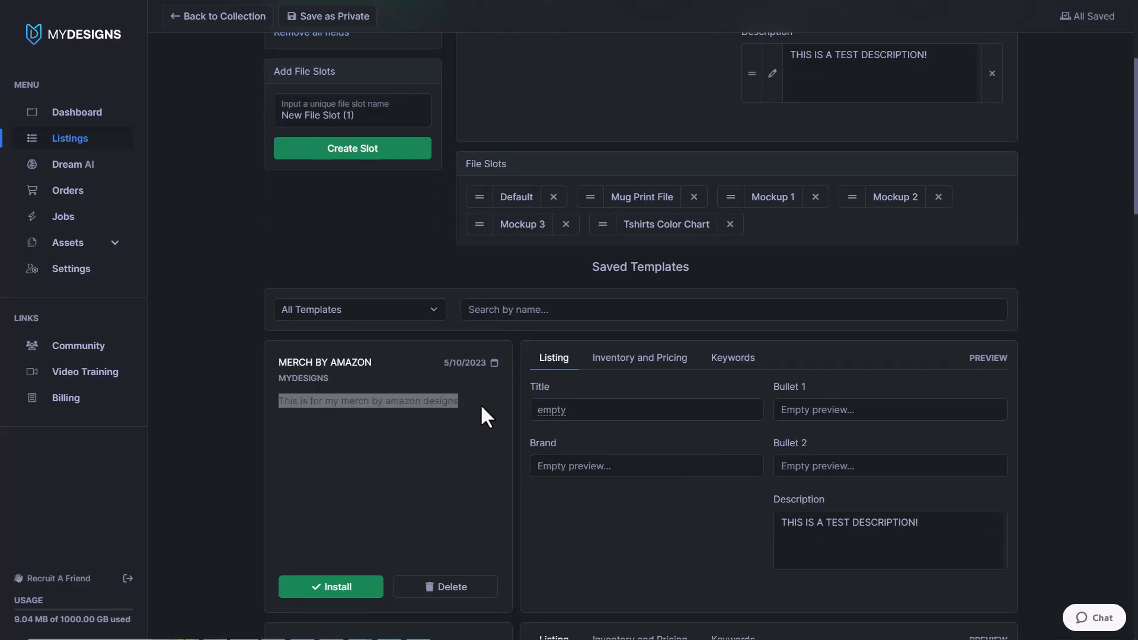
pyautogui.moveTo(462, 464)
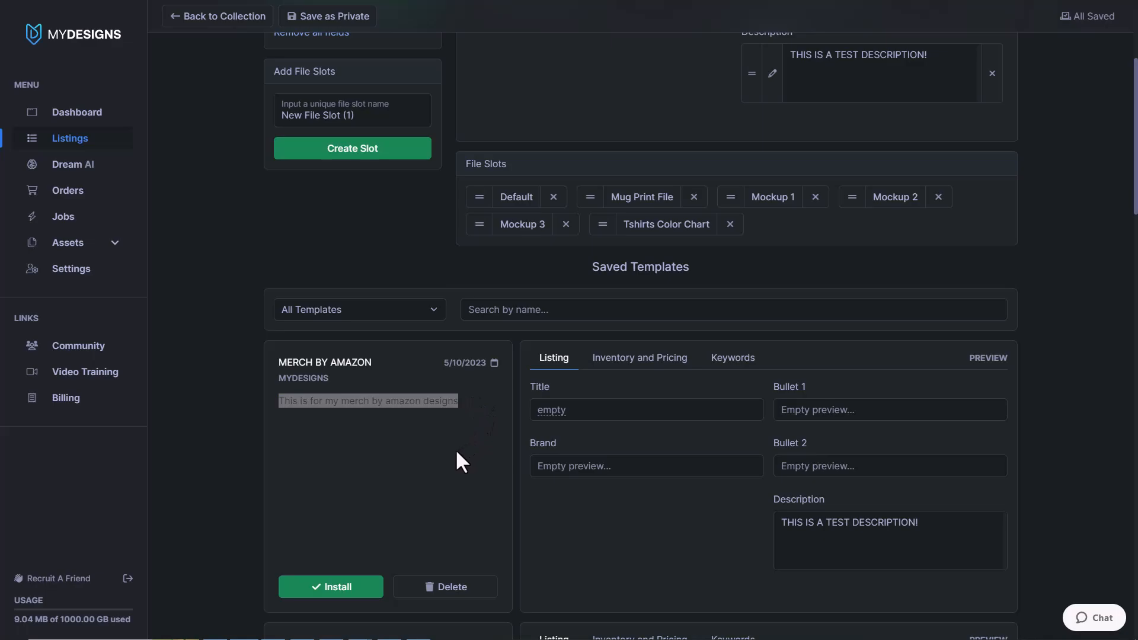
pyautogui.moveTo(297, 413)
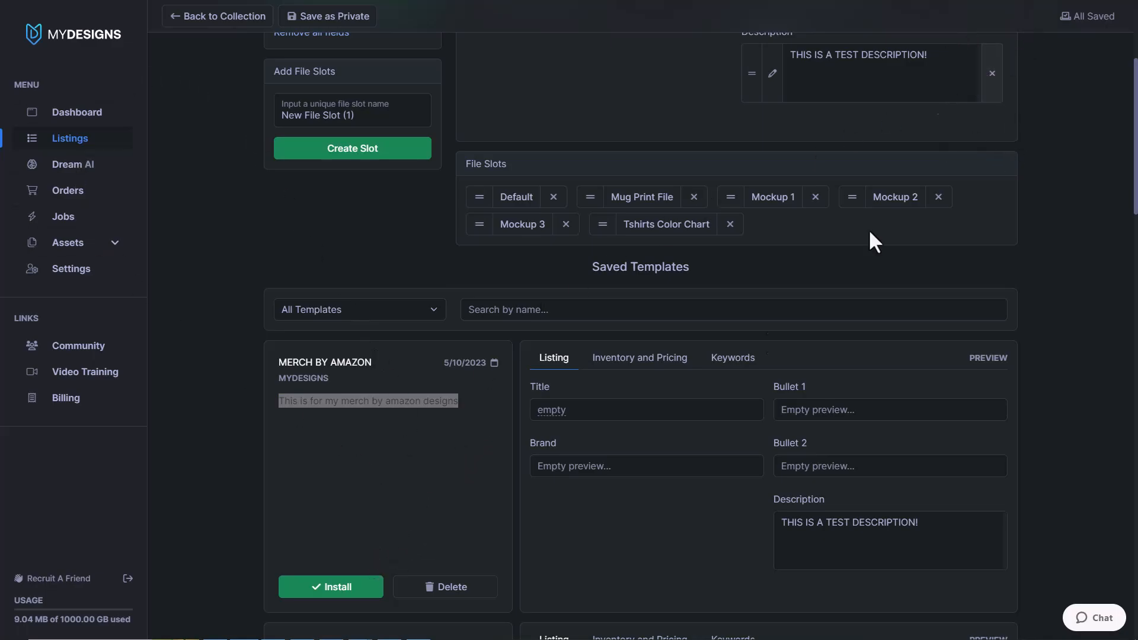
pyautogui.moveTo(376, 615)
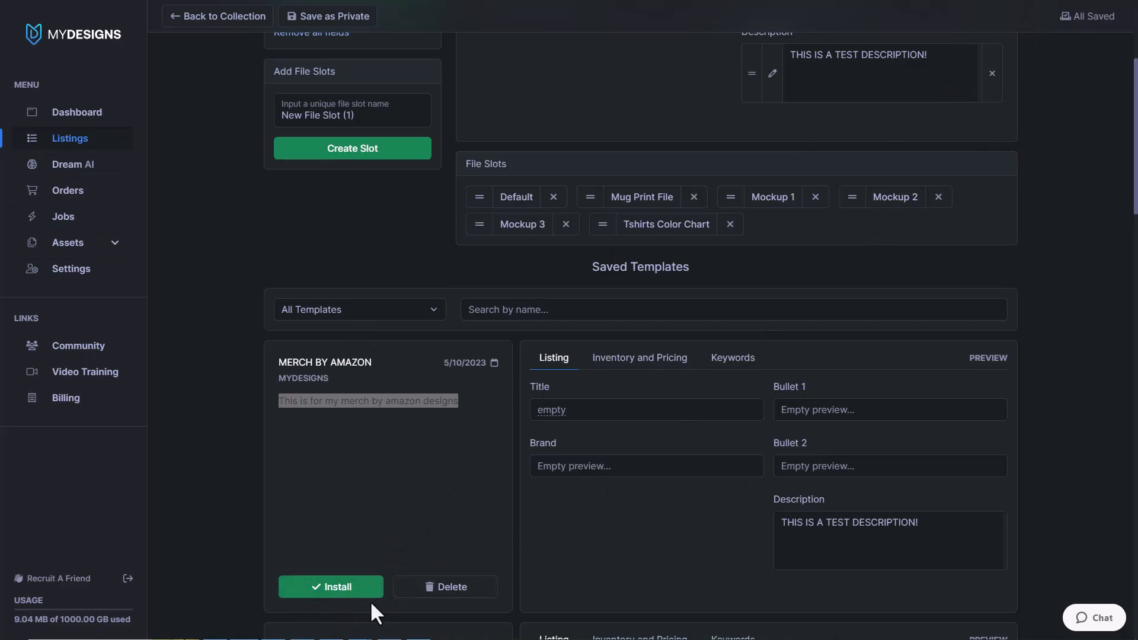